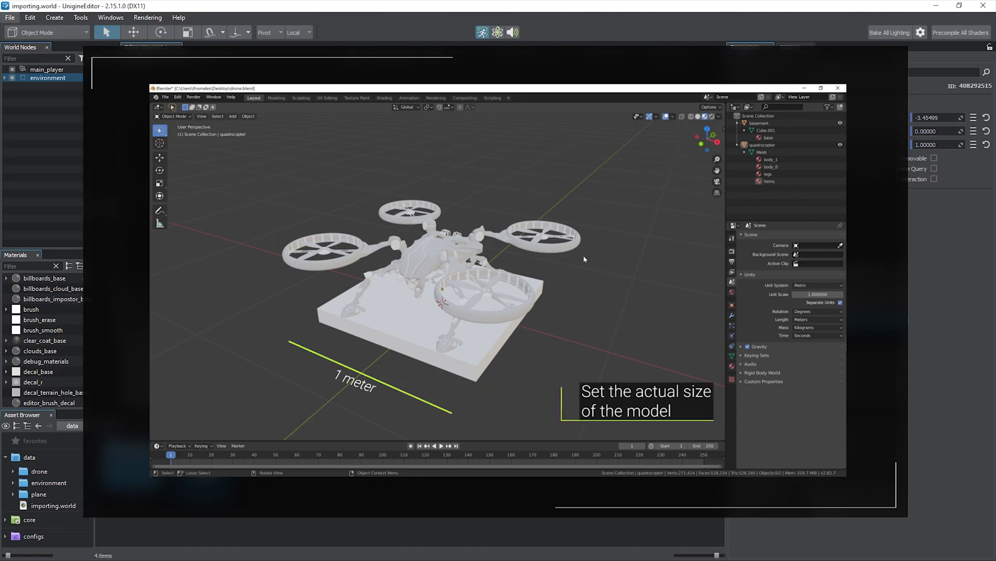
# Step: Reset the editor's window layout from the Windows menu so the Asset Browser reappears
pyautogui.click(281, 115)
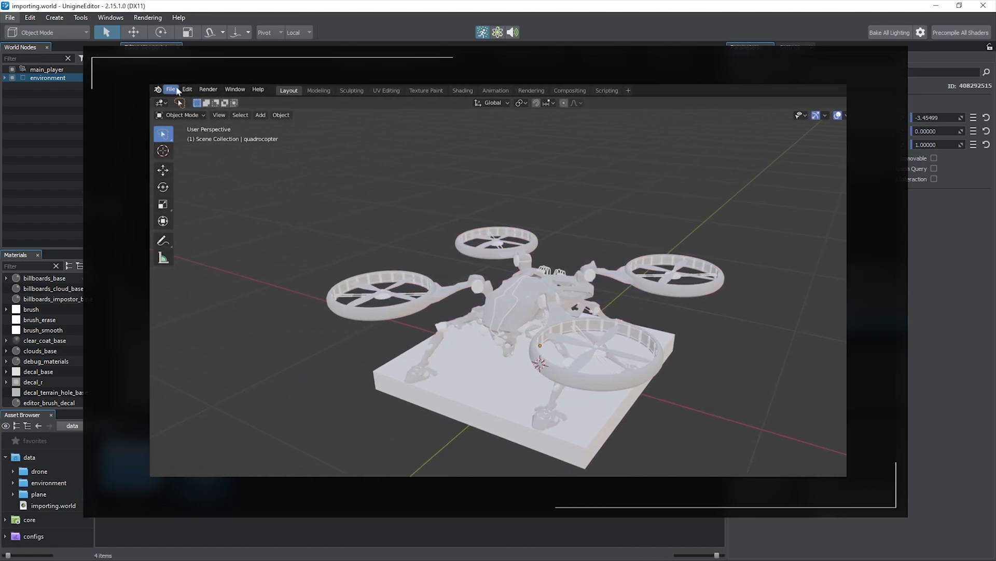
pyautogui.click(171, 89)
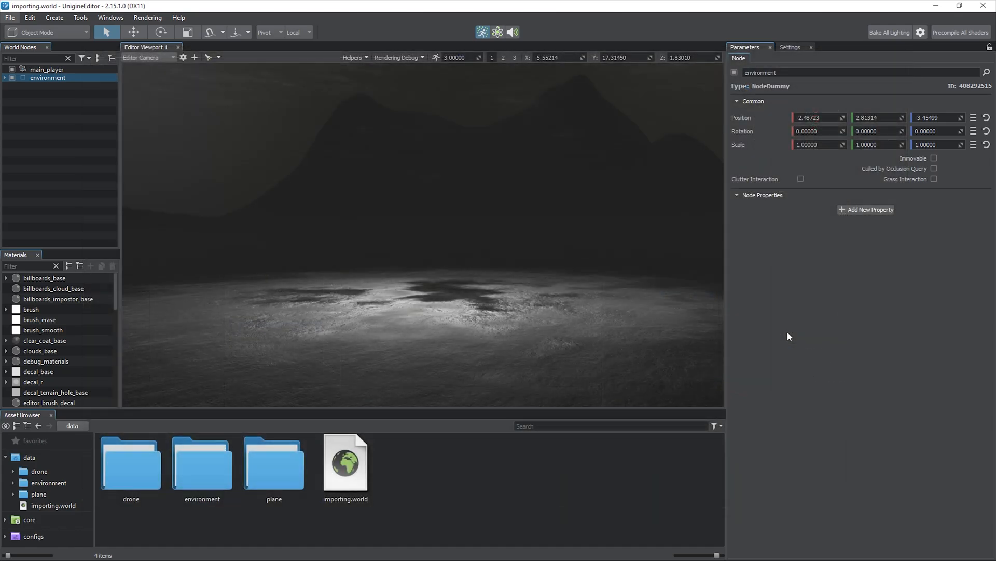
pyautogui.moveTo(775, 350)
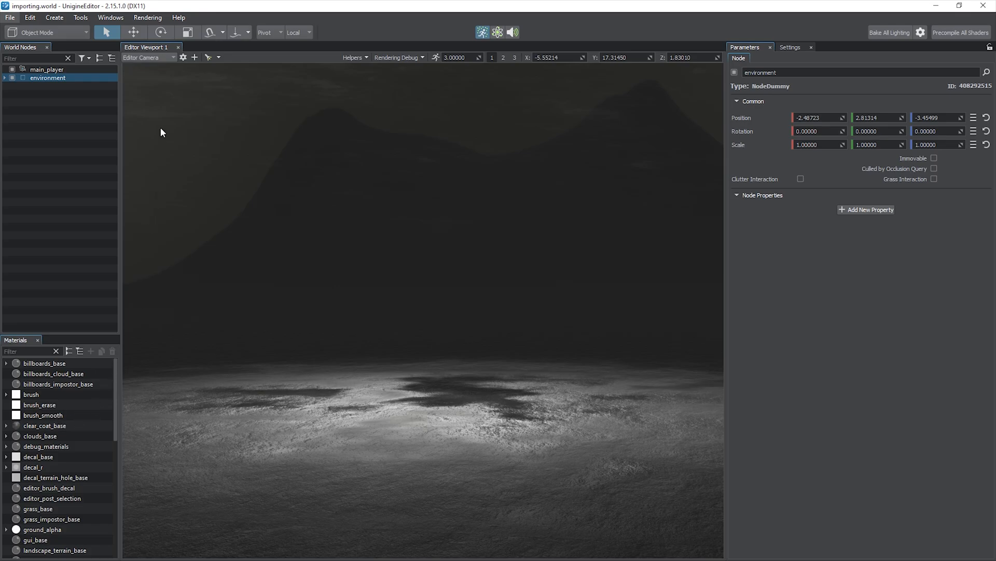
pyautogui.click(111, 17)
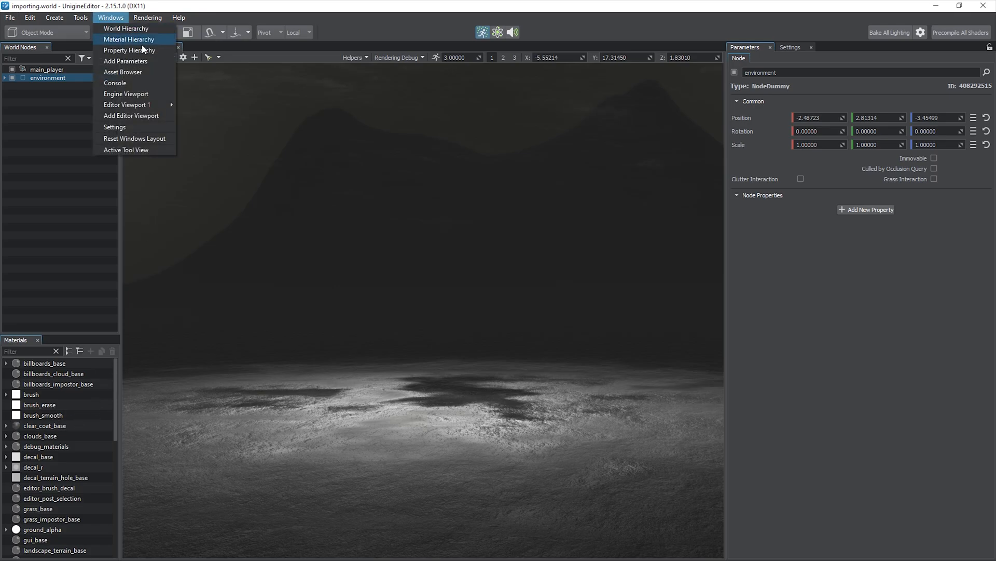
pyautogui.moveTo(122, 71)
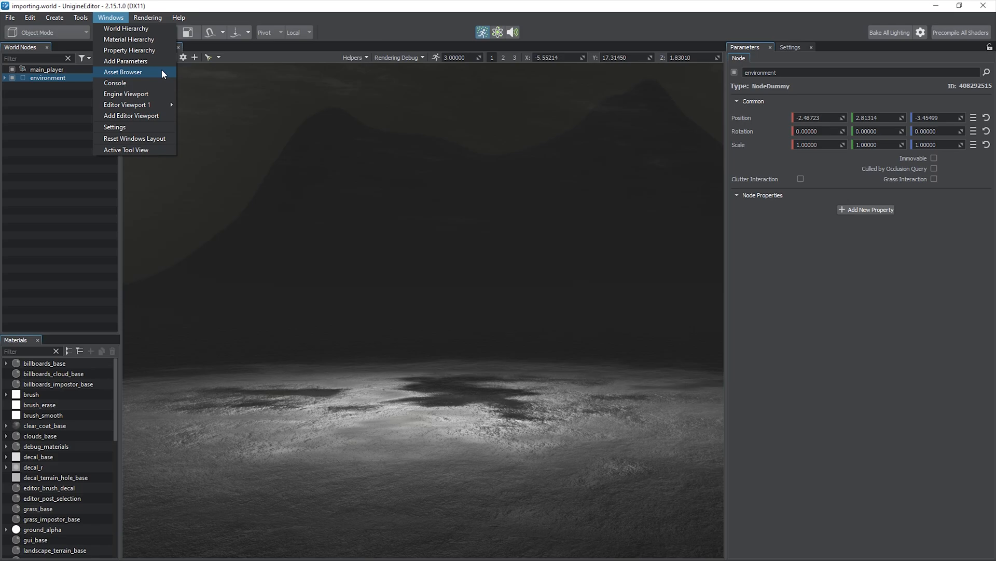
pyautogui.moveTo(135, 138)
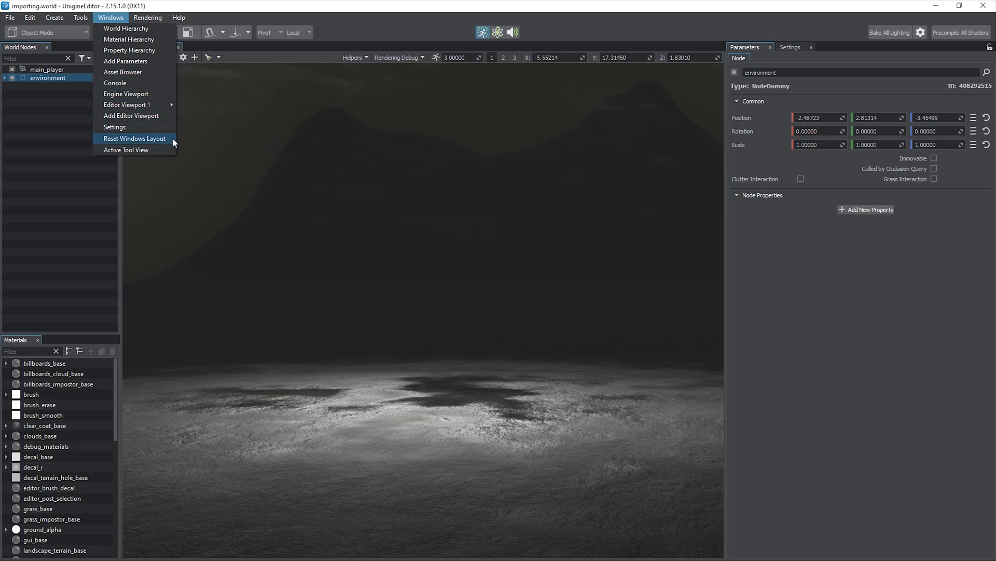
pyautogui.click(135, 138)
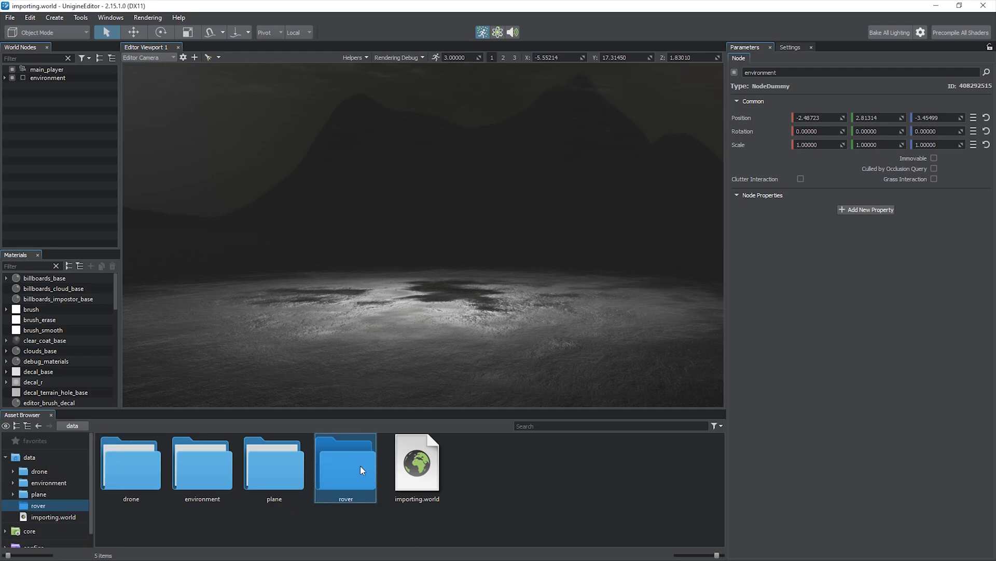
# Step: Import the 21 sample FBX models into the rover folder and bring up actions to delete them
pyautogui.rightClick(347, 467)
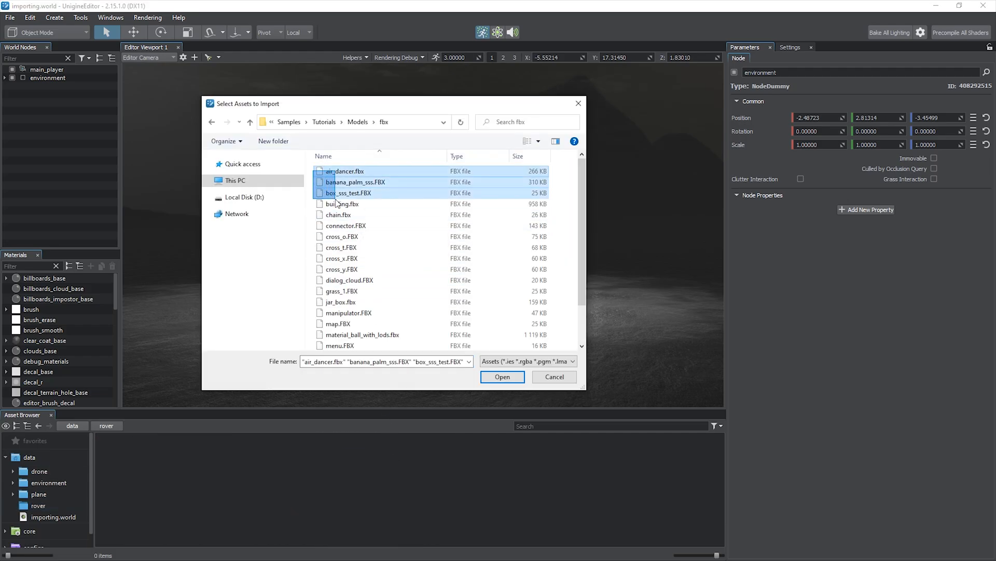
pyautogui.click(501, 376)
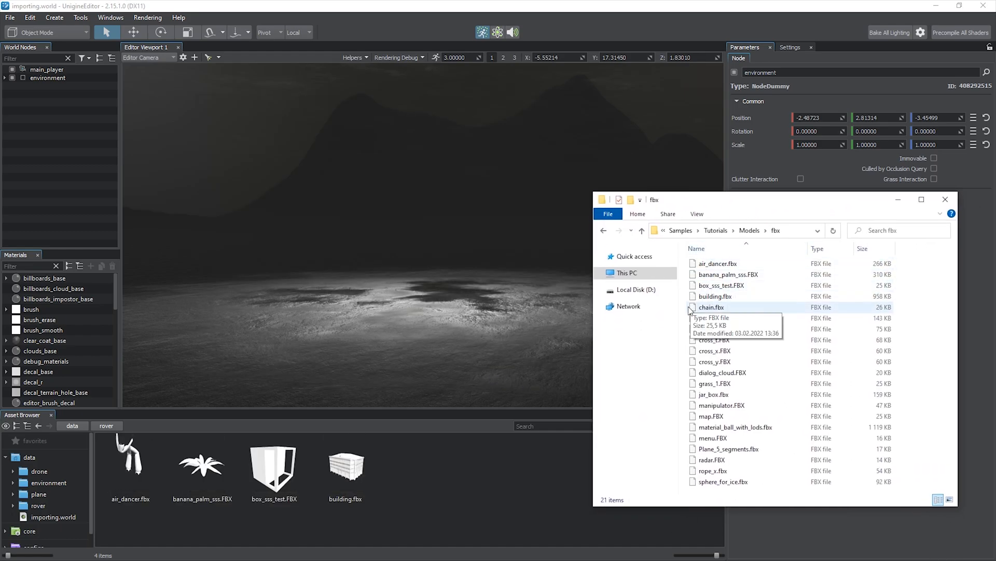
pyautogui.click(714, 362)
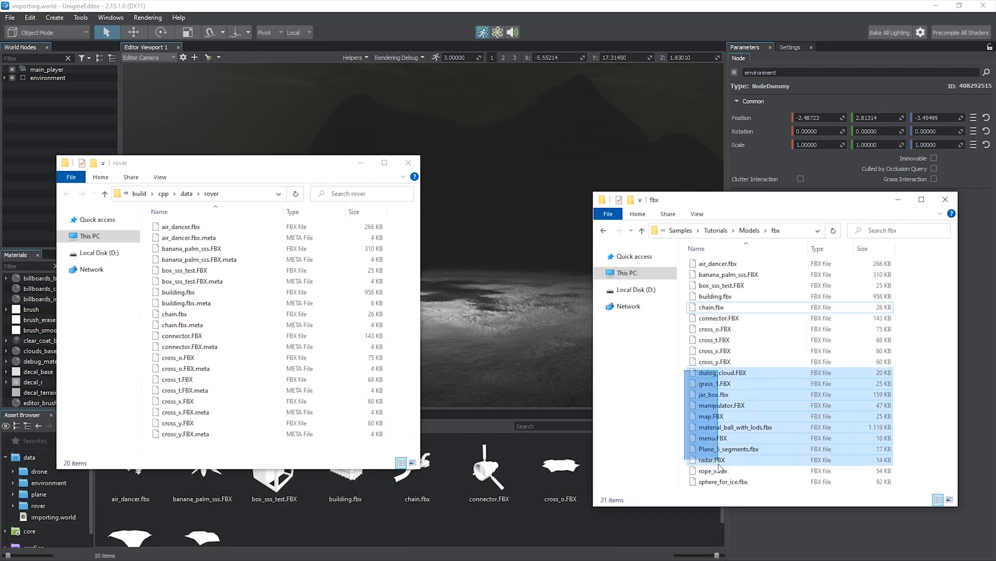
pyautogui.rightClick(219, 443)
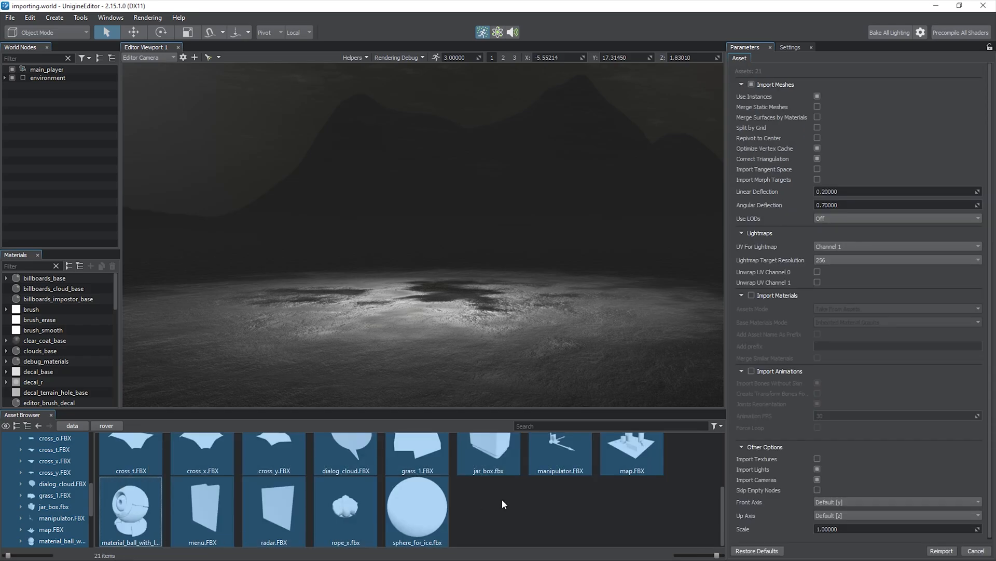
pyautogui.moveTo(729, 319)
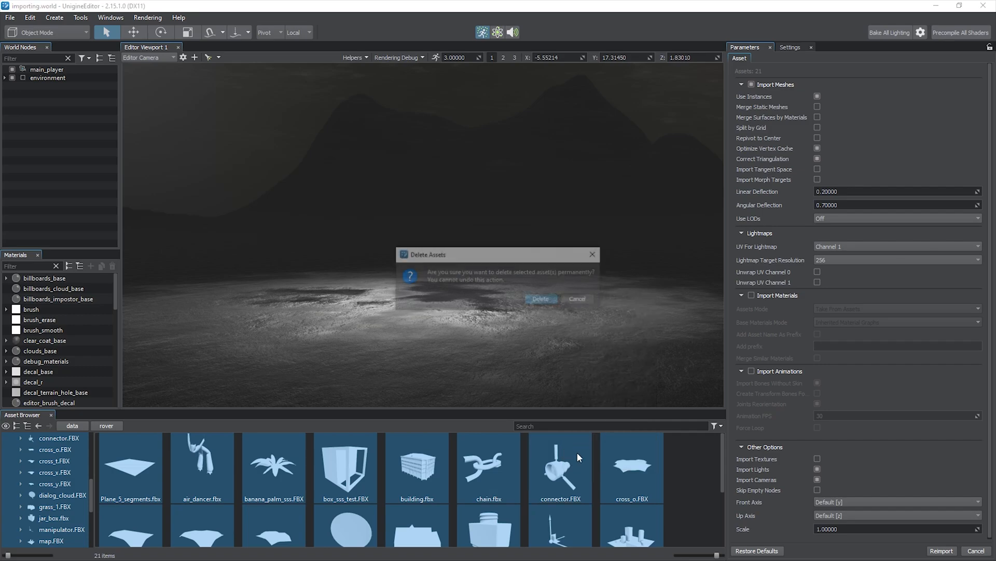
# Step: Confirm deleting the 21 sample assets and enable Import Tangent Space for rover.fbx
pyautogui.click(540, 299)
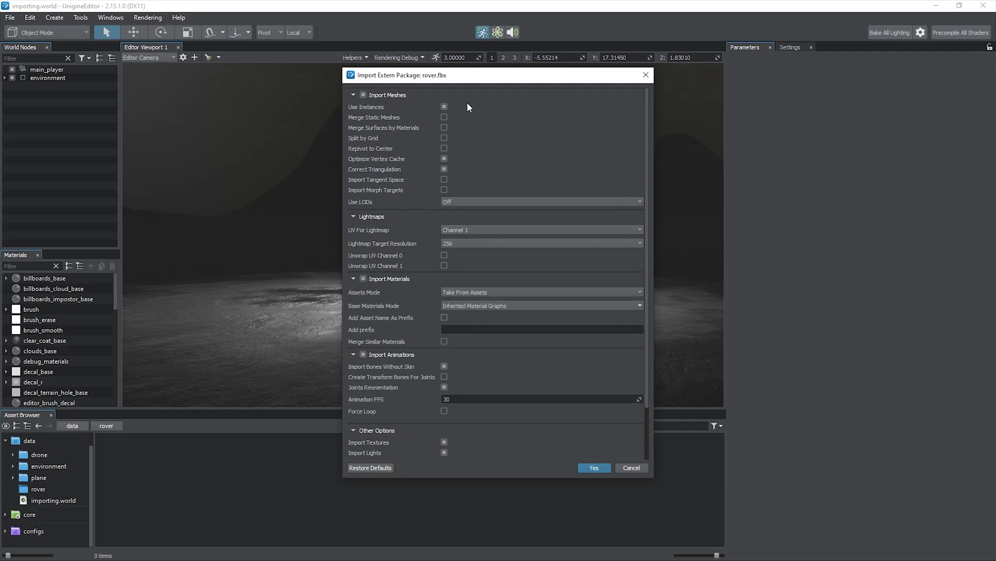
pyautogui.moveTo(445, 107)
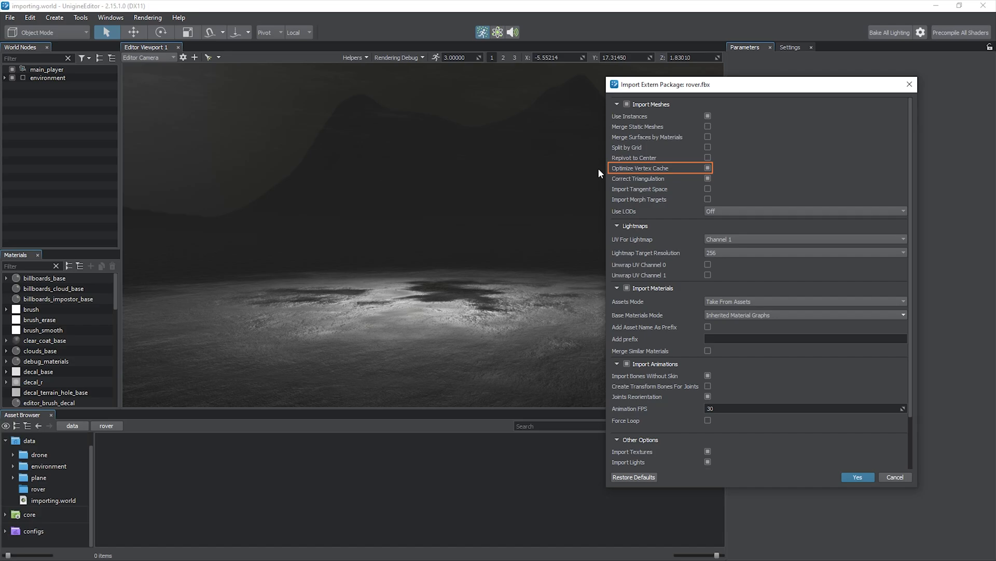
pyautogui.moveTo(638, 178)
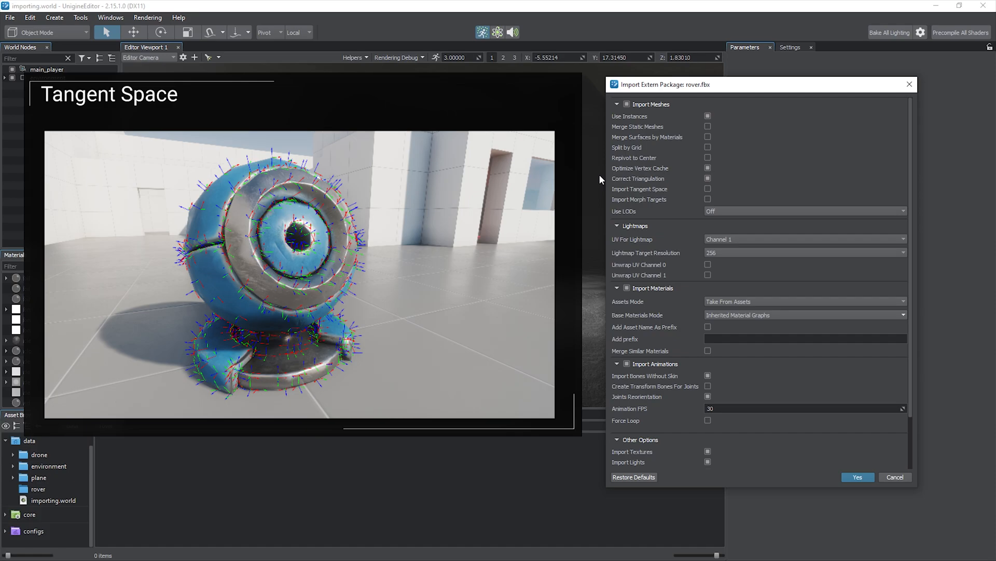
pyautogui.click(707, 189)
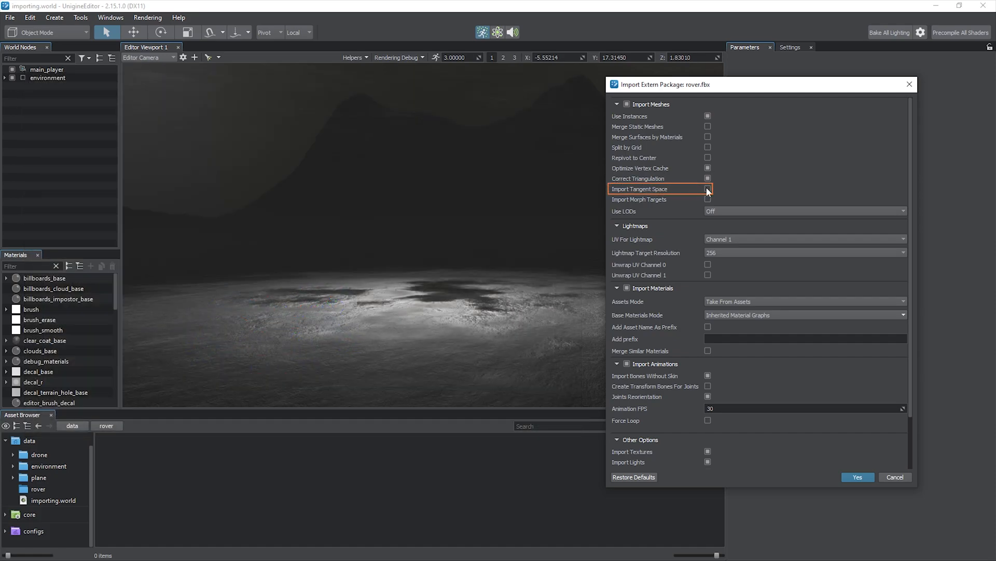
pyautogui.click(707, 189)
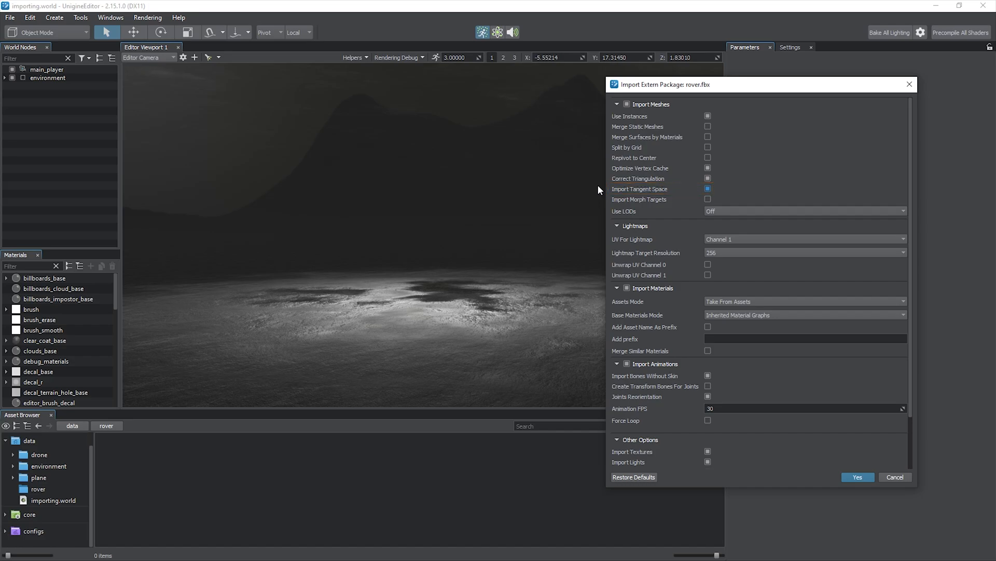
pyautogui.scroll(-3)
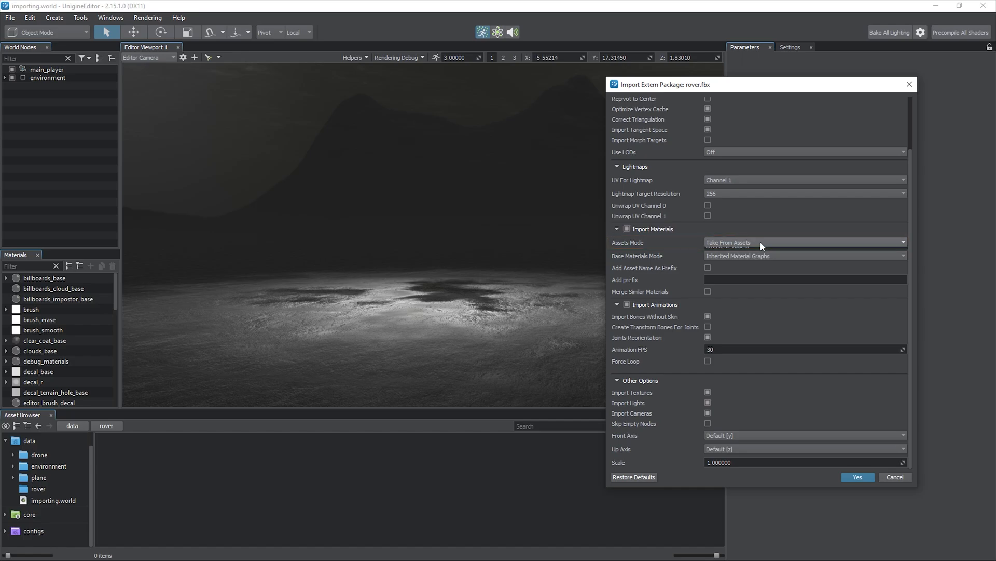
pyautogui.click(803, 242)
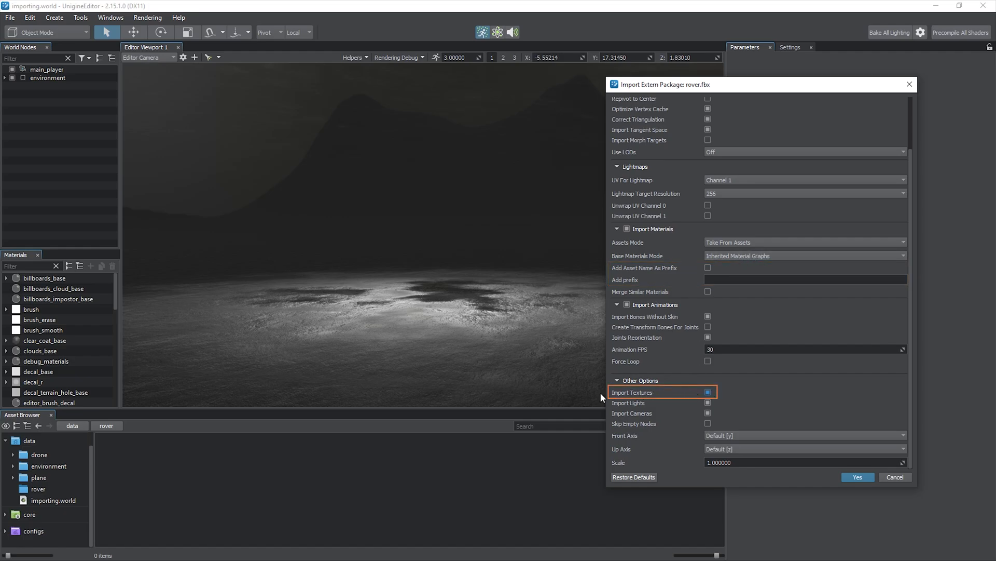
pyautogui.click(708, 392)
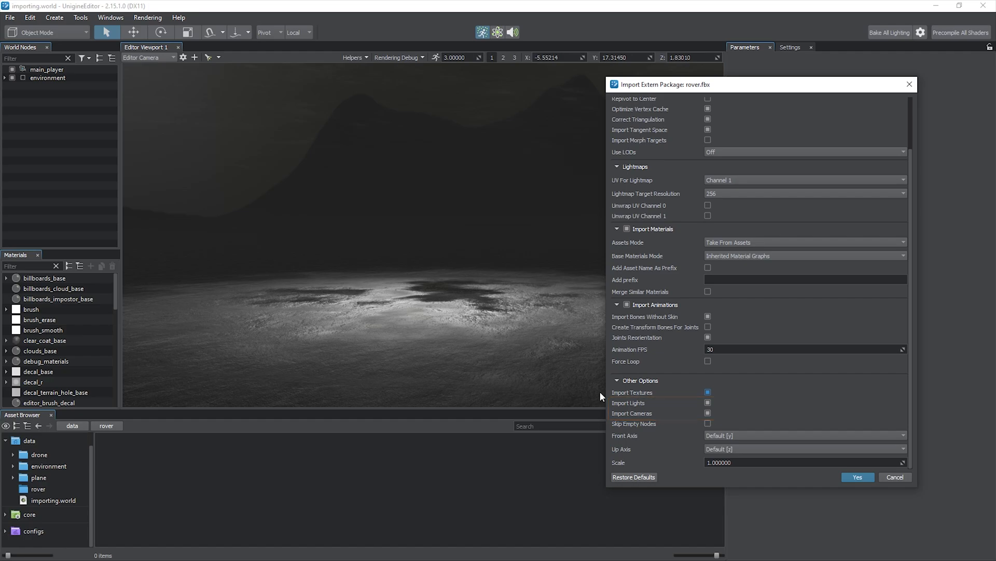
# Step: Keep Front and Up Axis at Default and confirm importing rover.fbx into the rover folder
pyautogui.click(803, 435)
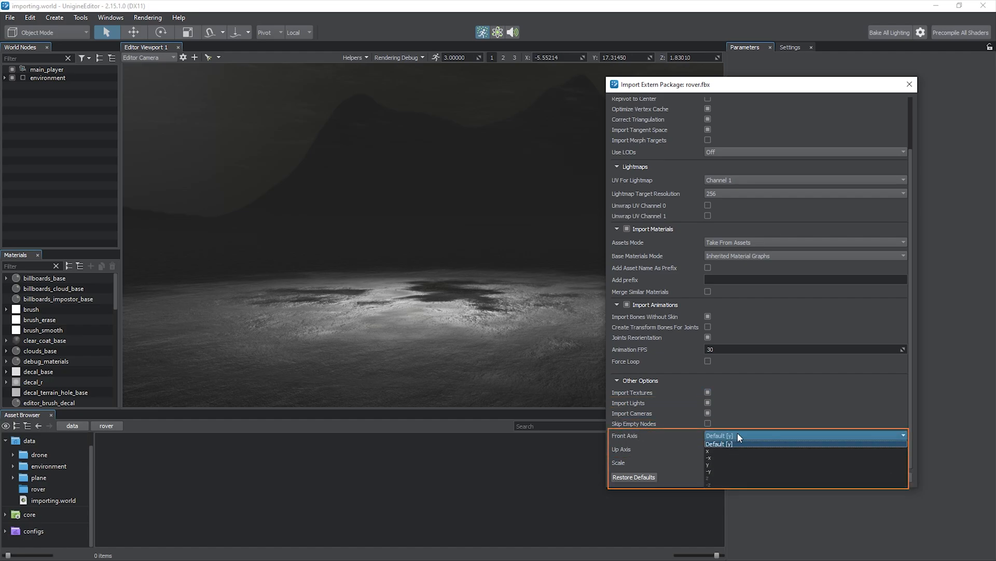
pyautogui.click(718, 435)
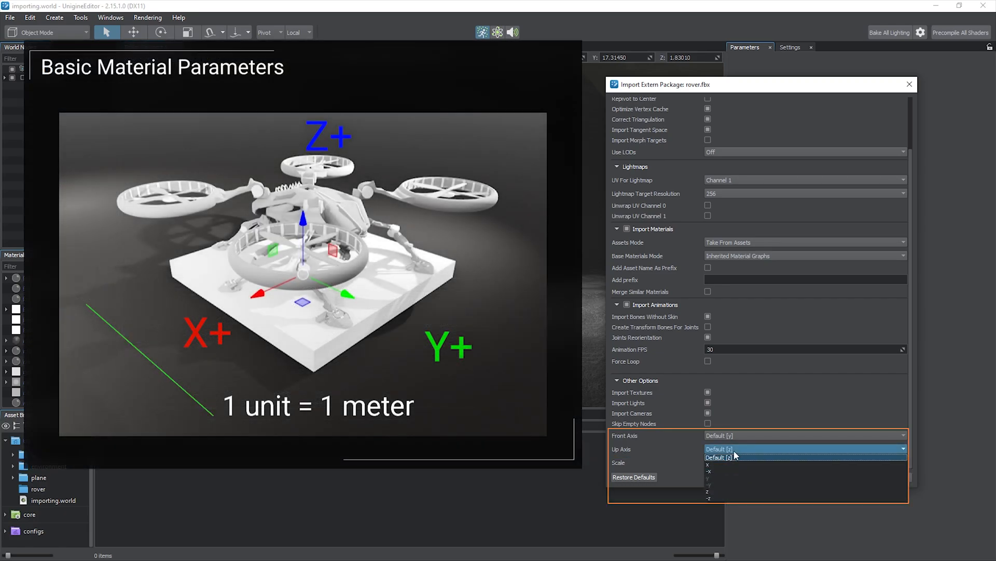
pyautogui.click(734, 457)
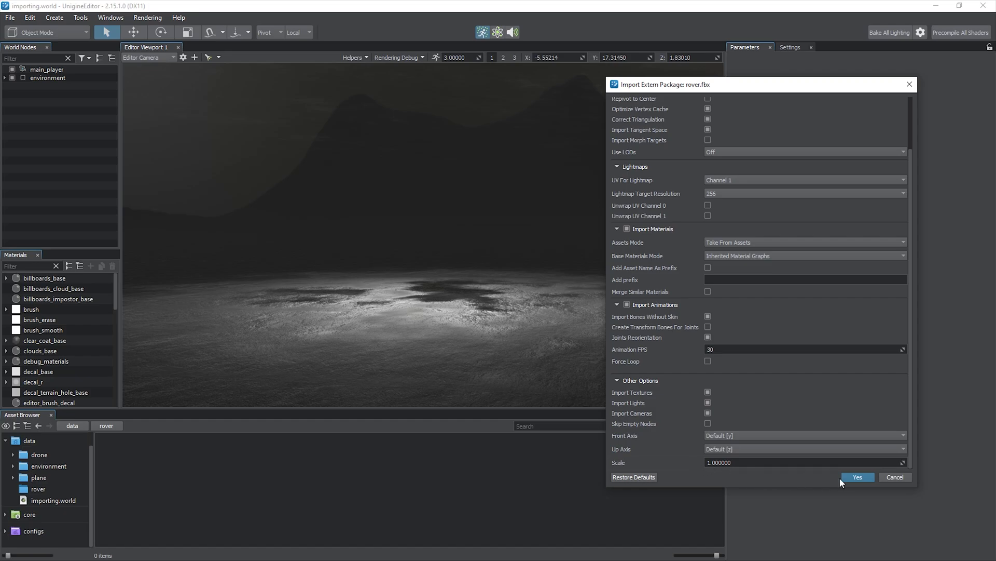
pyautogui.click(856, 477)
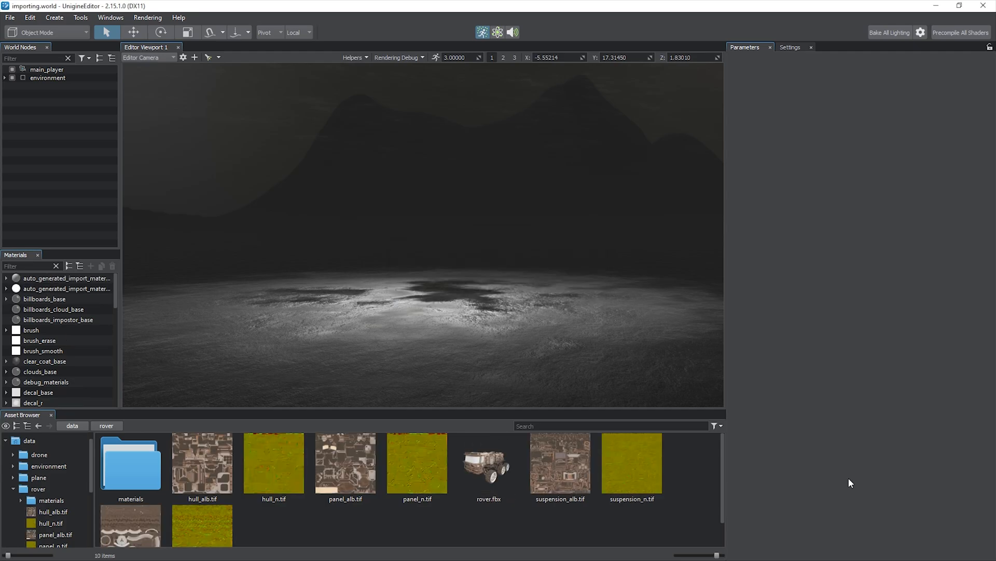
pyautogui.moveTo(639, 521)
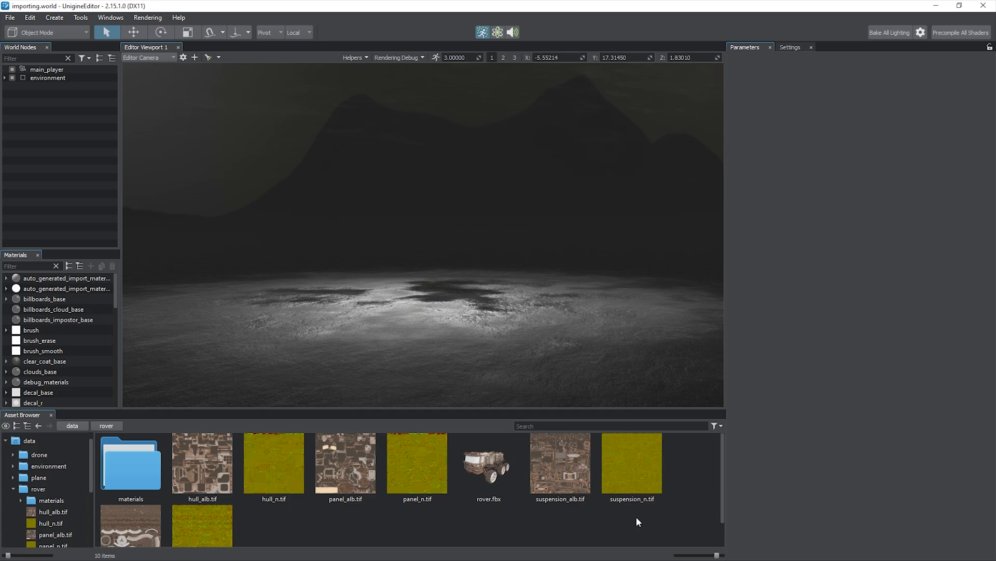
pyautogui.moveTo(509, 467)
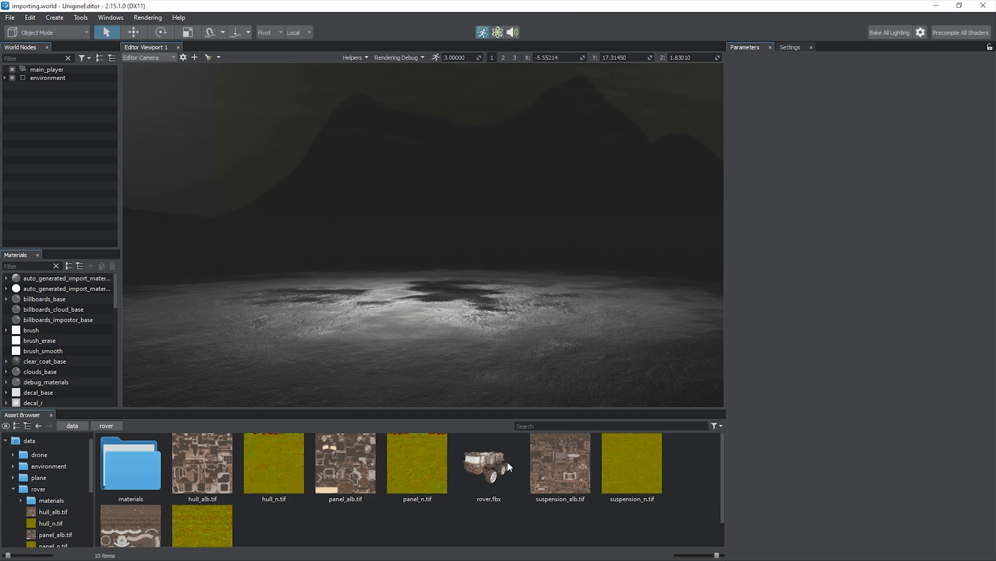
# Step: Import the four *_ao.tif textures into rover/textures and show rover.fbx's import settings
pyautogui.rightClick(488, 462)
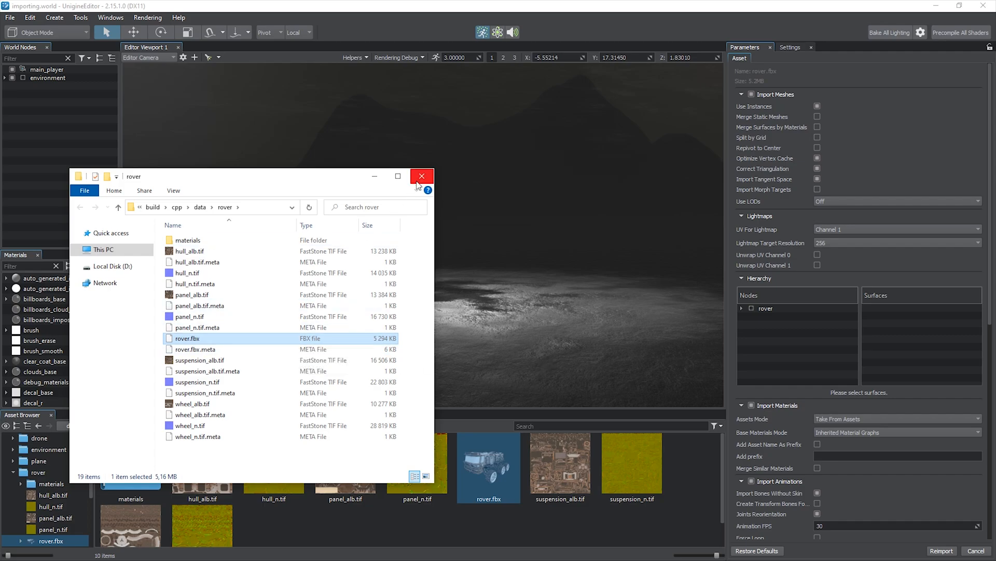
pyautogui.click(421, 176)
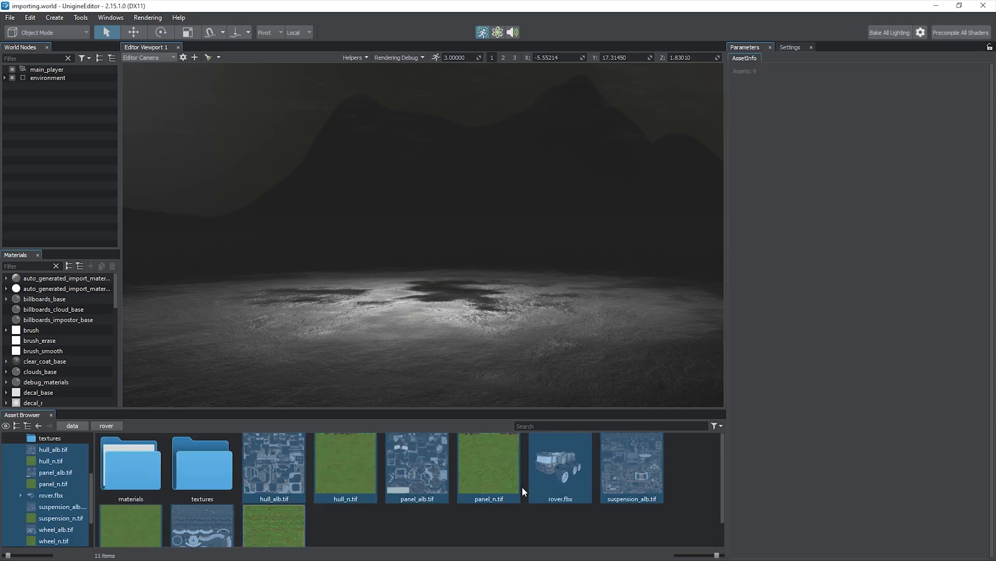
pyautogui.rightClick(273, 464)
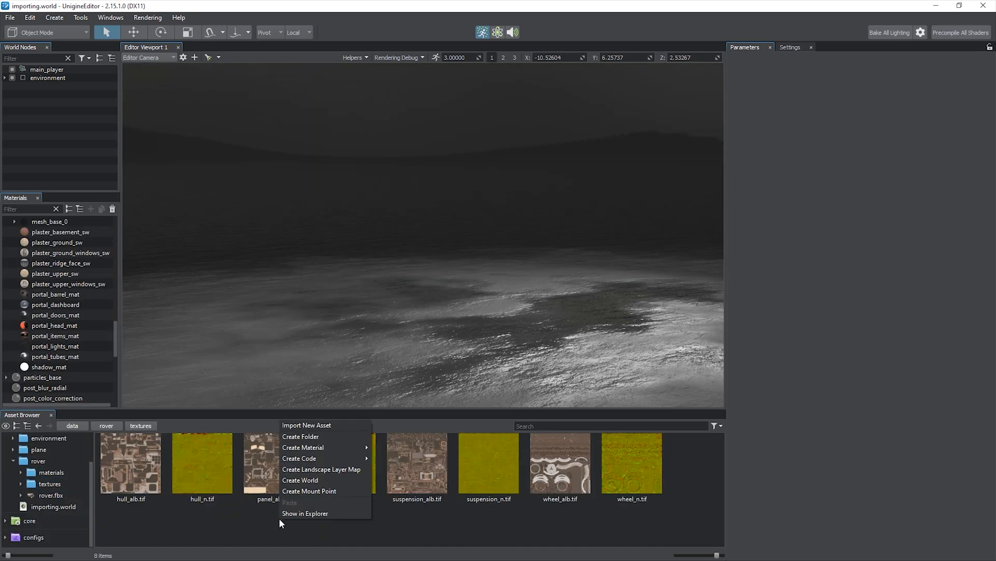
pyautogui.click(306, 425)
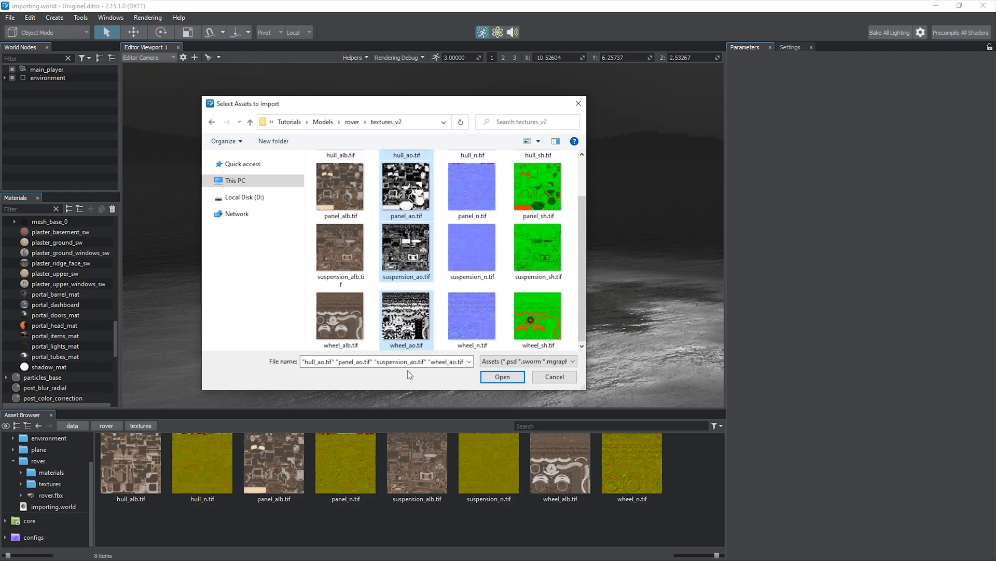
pyautogui.click(501, 375)
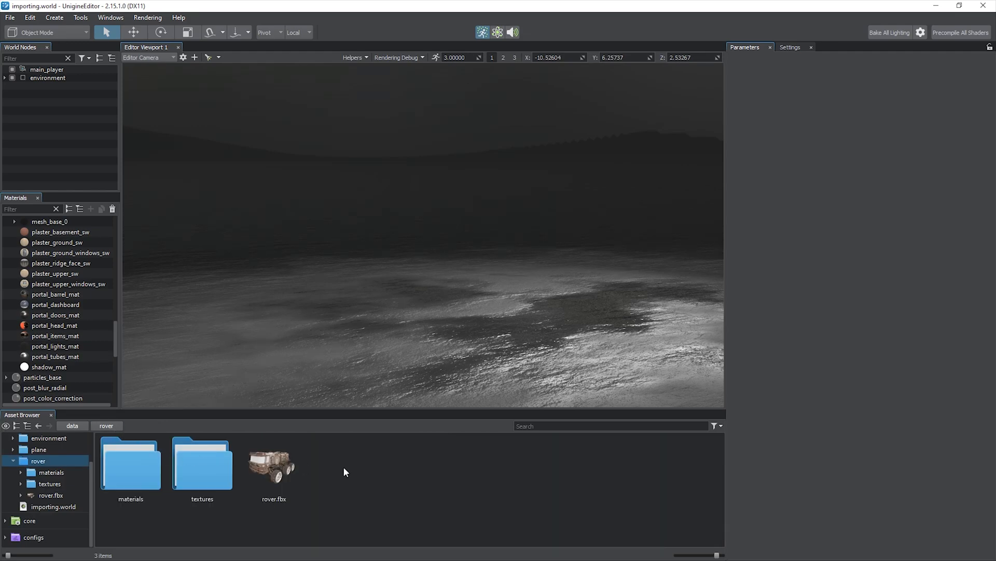
pyautogui.click(273, 463)
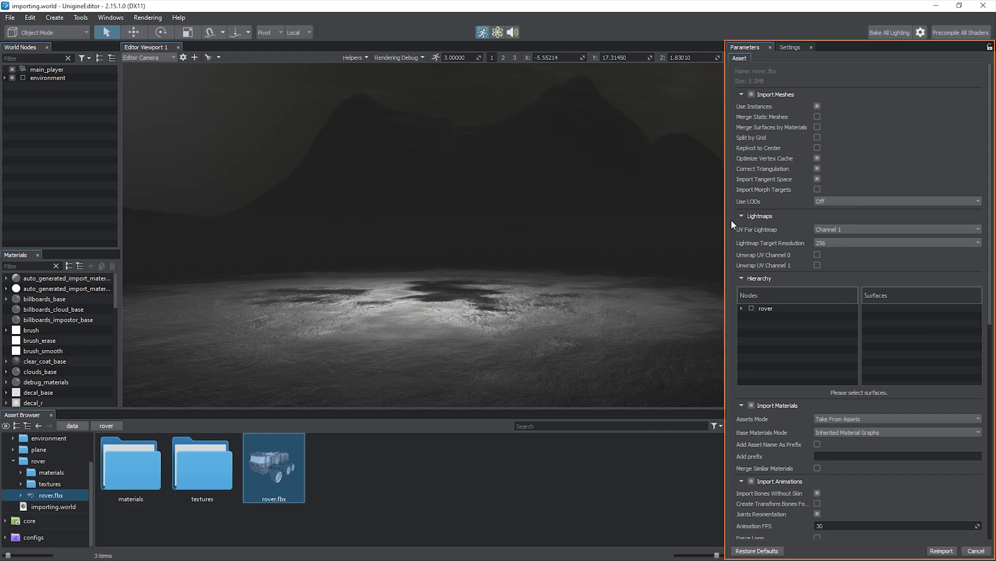
pyautogui.moveTo(737, 308)
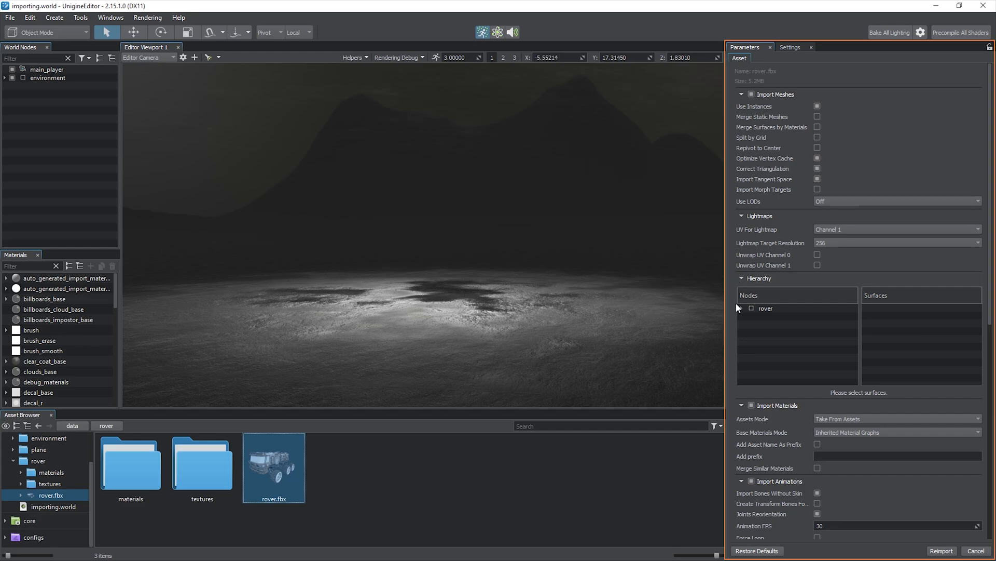
pyautogui.click(778, 324)
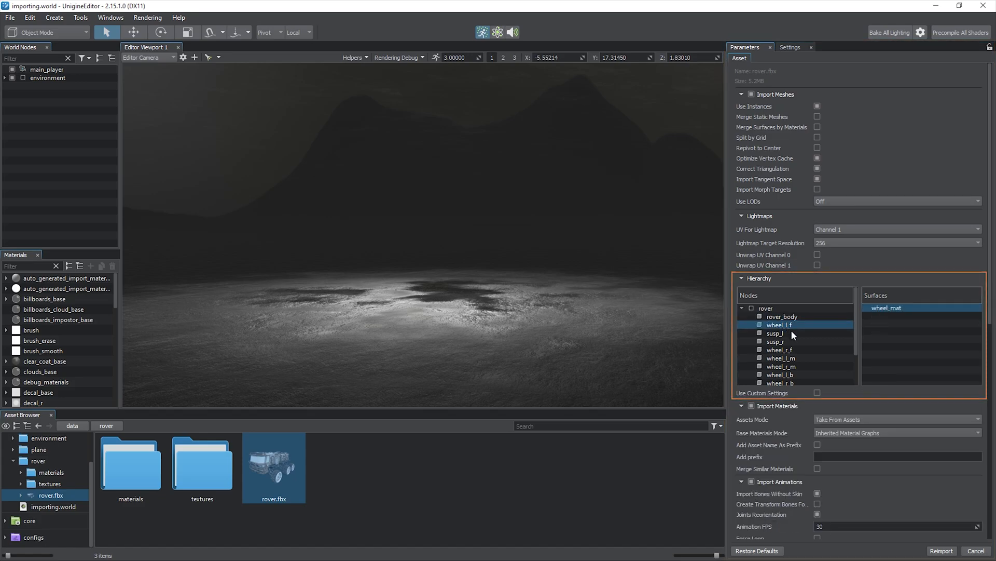
pyautogui.click(776, 329)
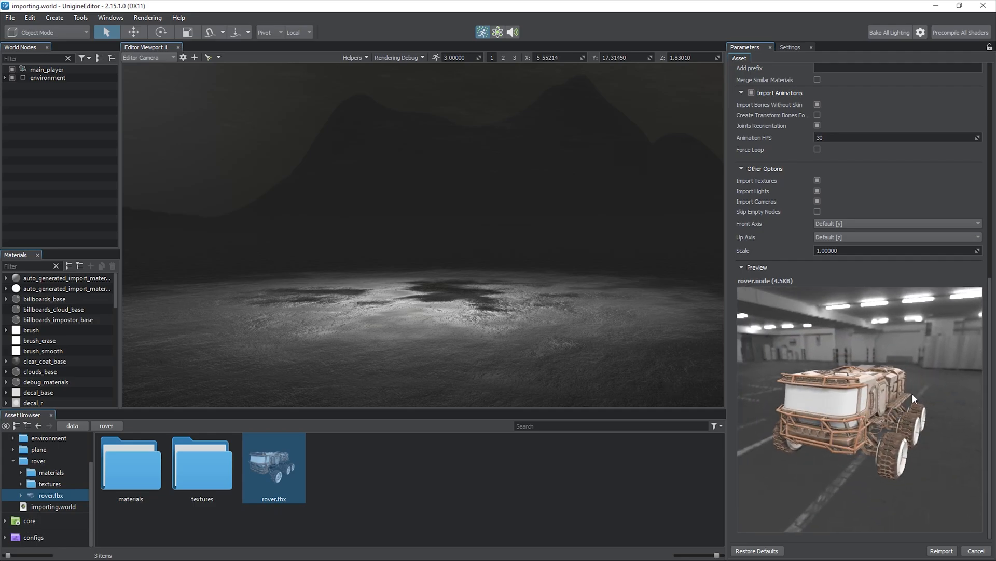
pyautogui.moveTo(282, 466)
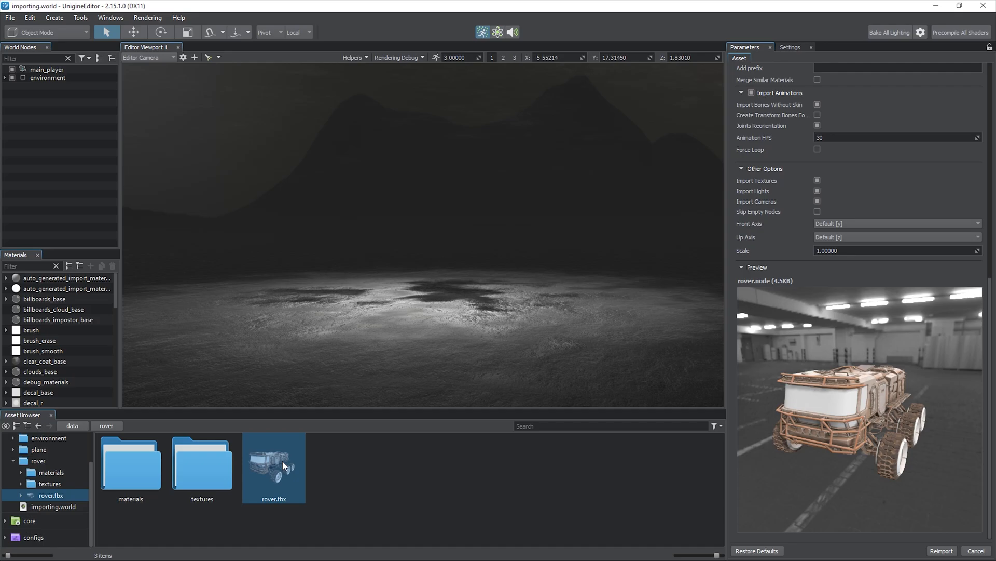
pyautogui.rightClick(273, 468)
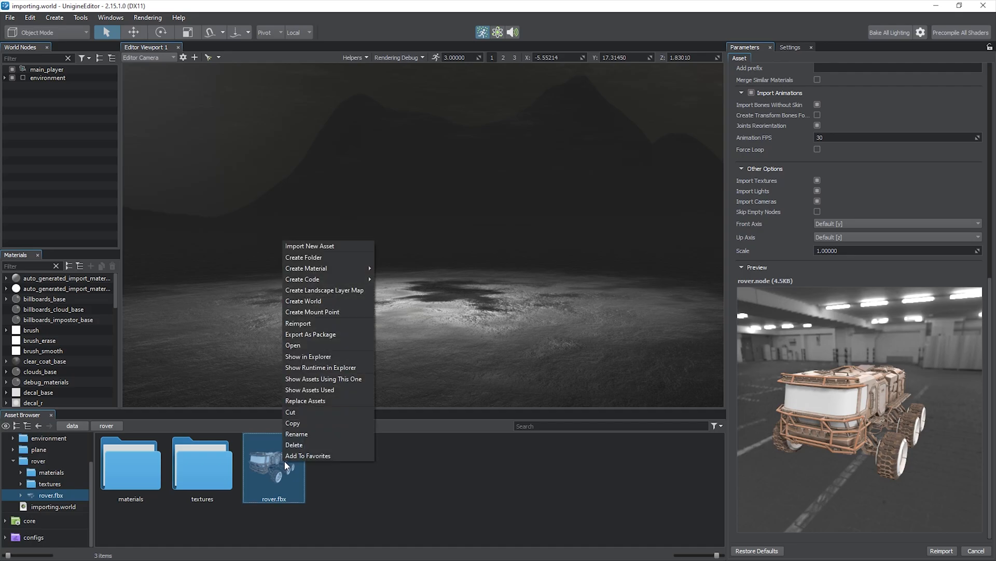
pyautogui.moveTo(293, 423)
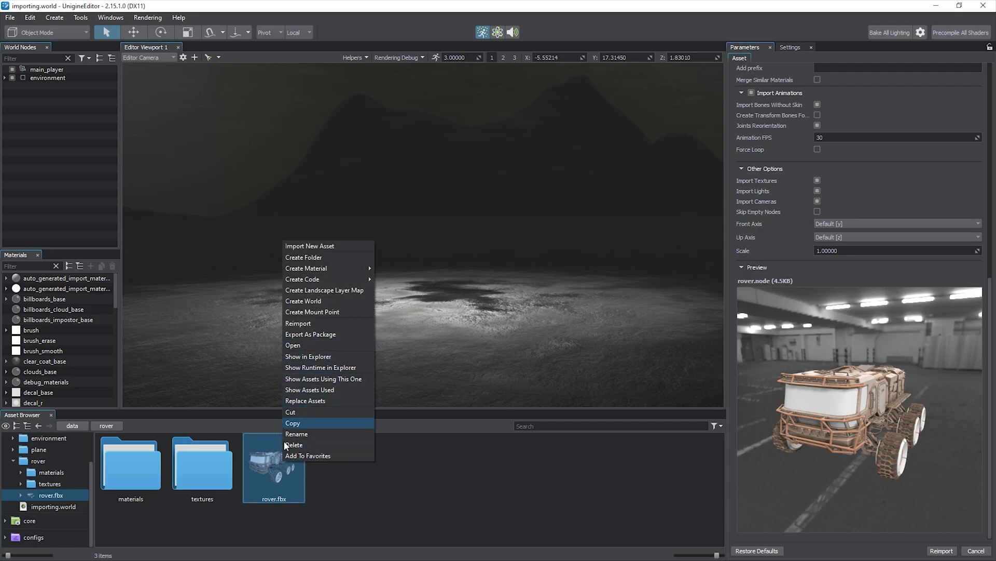
pyautogui.doubleClick(273, 467)
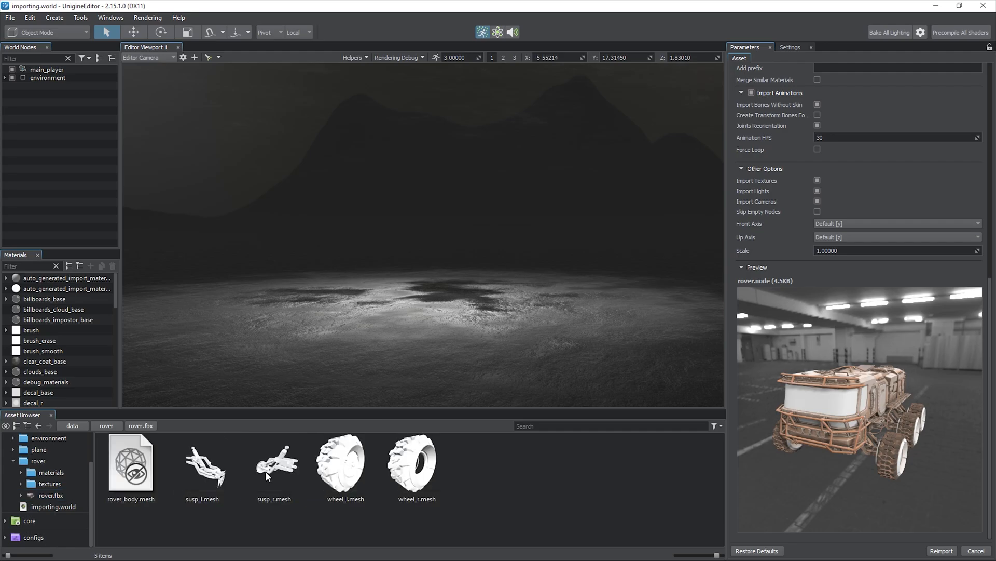
pyautogui.moveTo(272, 516)
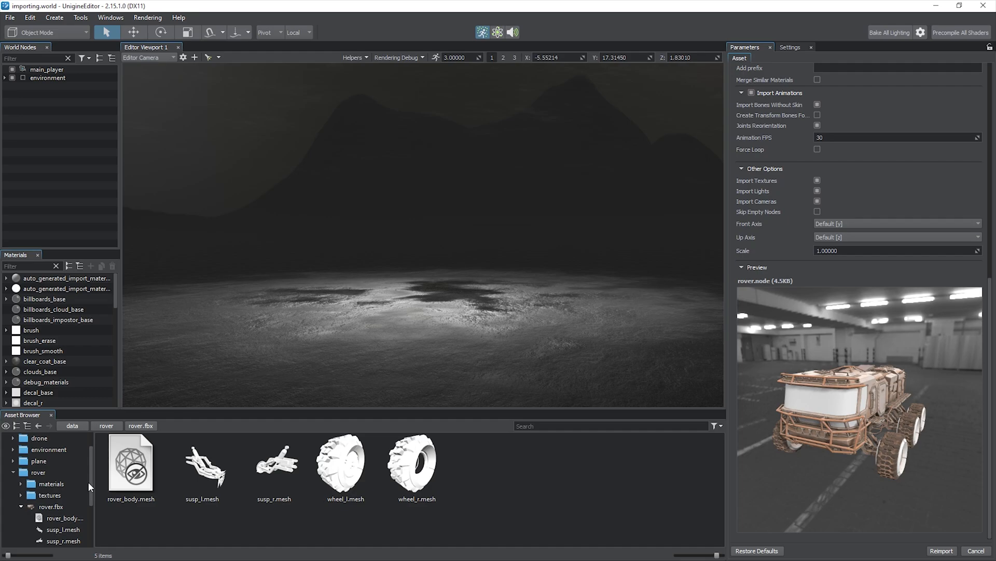
pyautogui.scroll(-3)
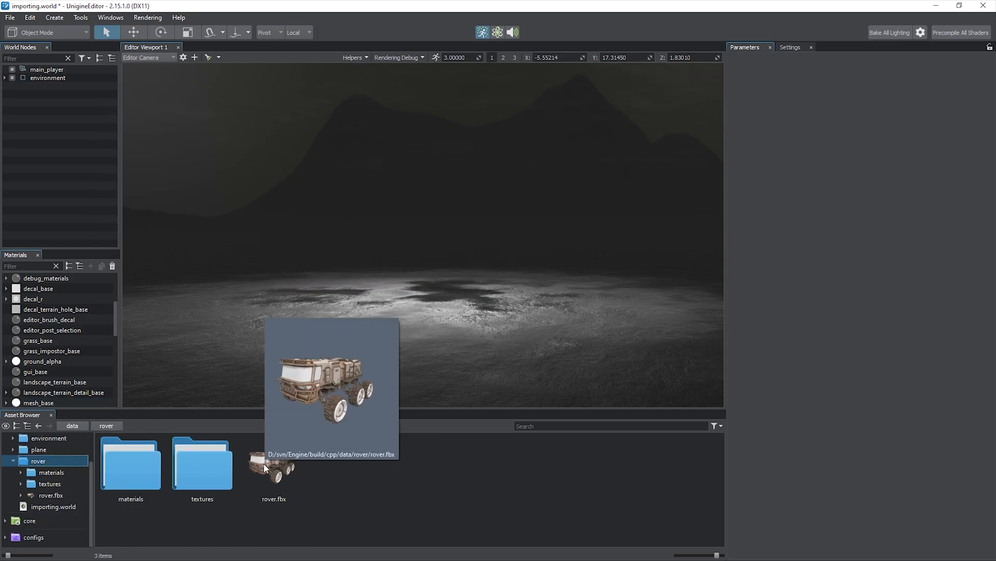
# Step: Drag rover.fbx into the viewport and inspect the rover_body node's surfaces
pyautogui.moveTo(273, 464); pyautogui.dragTo(438, 315)
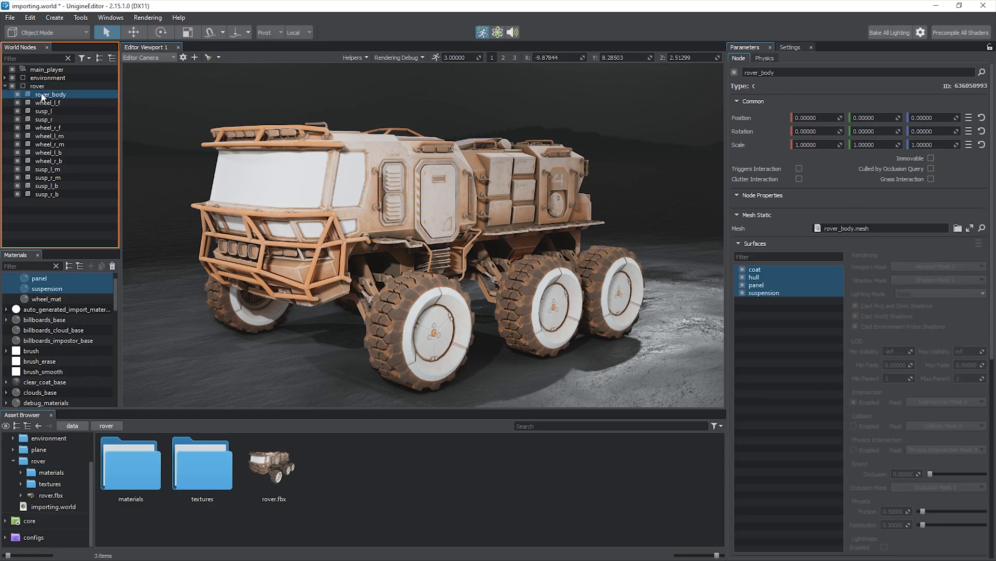
pyautogui.click(50, 95)
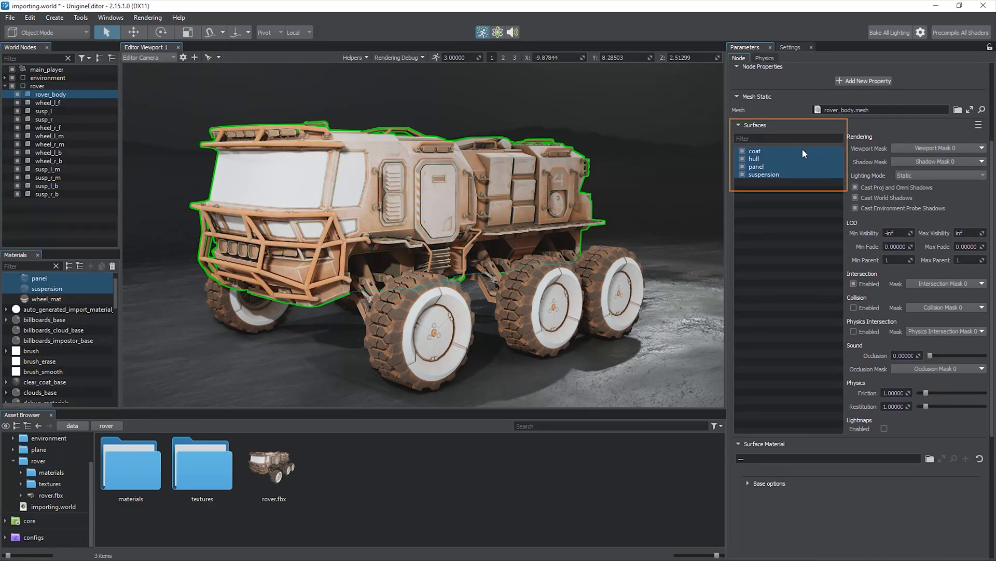
pyautogui.click(754, 158)
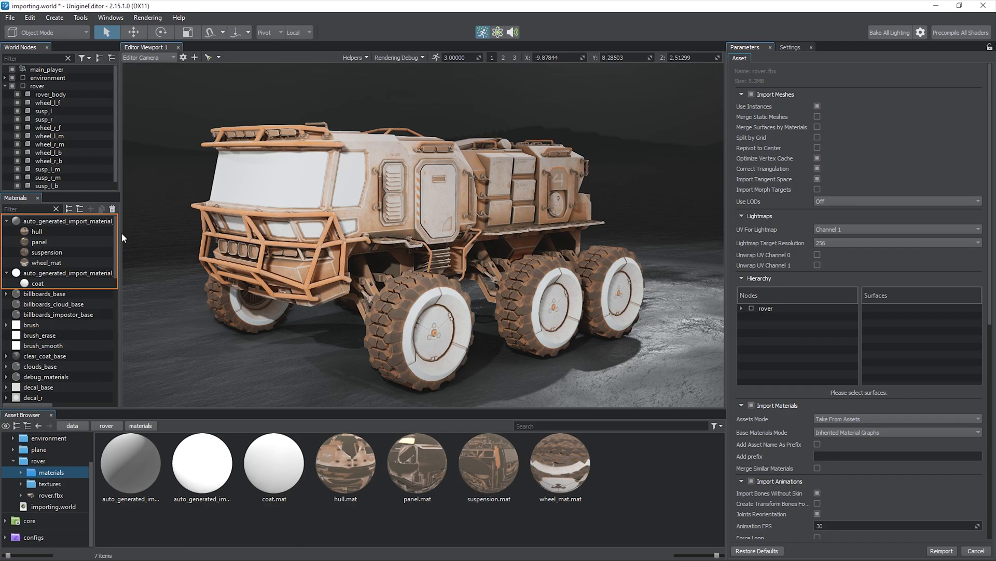
# Step: Delete the rover materials folder and set rover.fbx to Unique Material Graphs with Import Textures off
pyautogui.rightClick(131, 464)
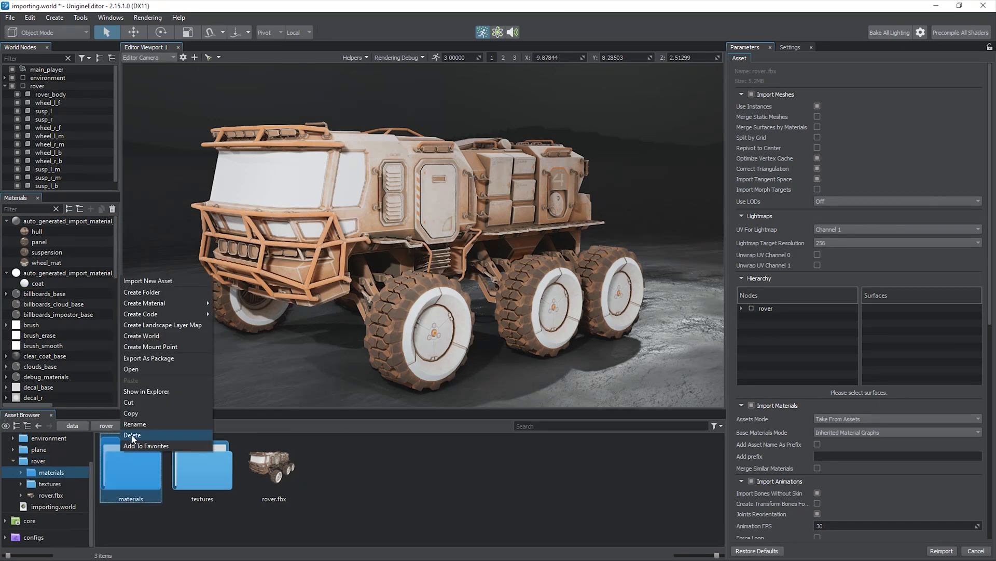
pyautogui.click(132, 435)
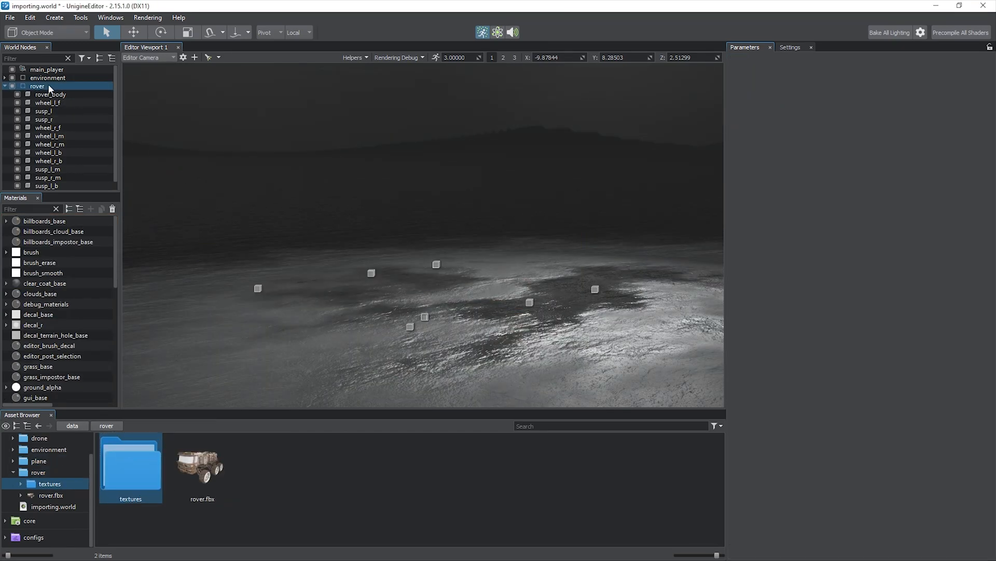
pyautogui.click(202, 467)
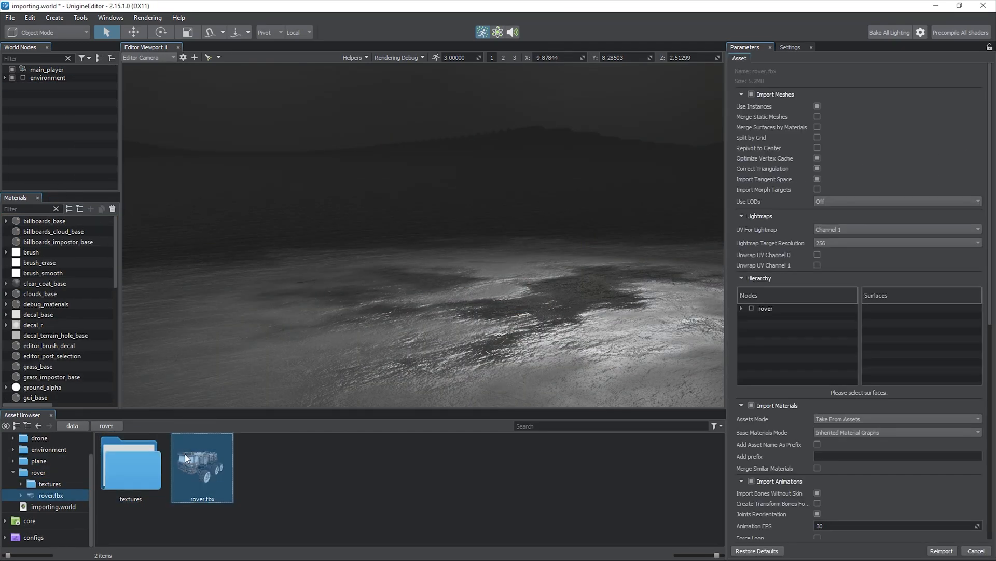
pyautogui.click(896, 276)
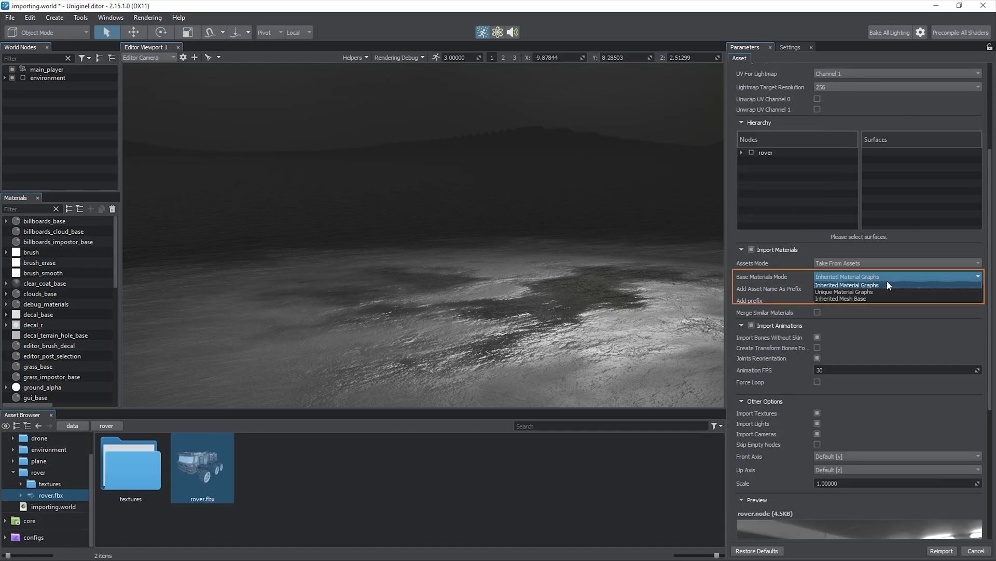
pyautogui.click(843, 291)
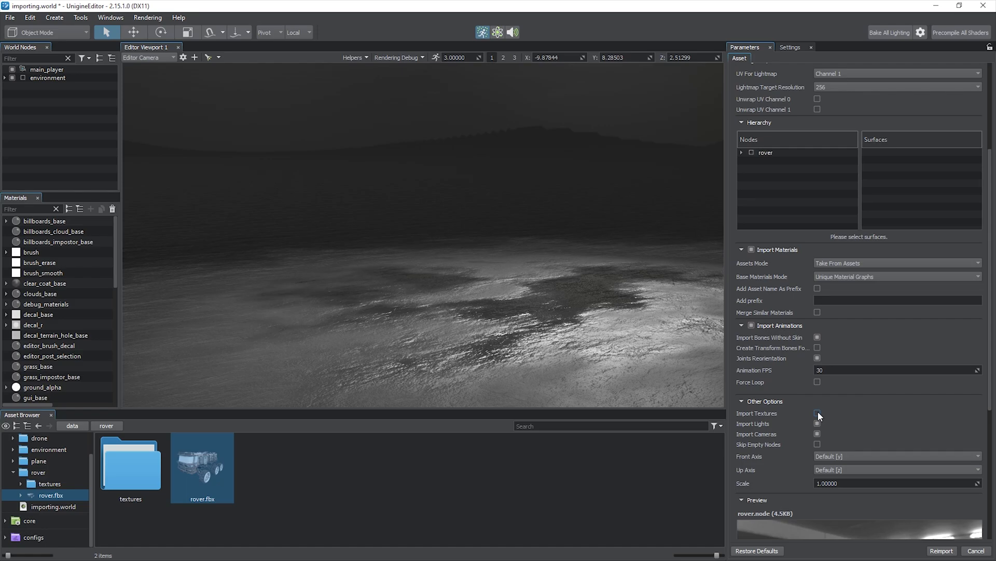
pyautogui.click(941, 550)
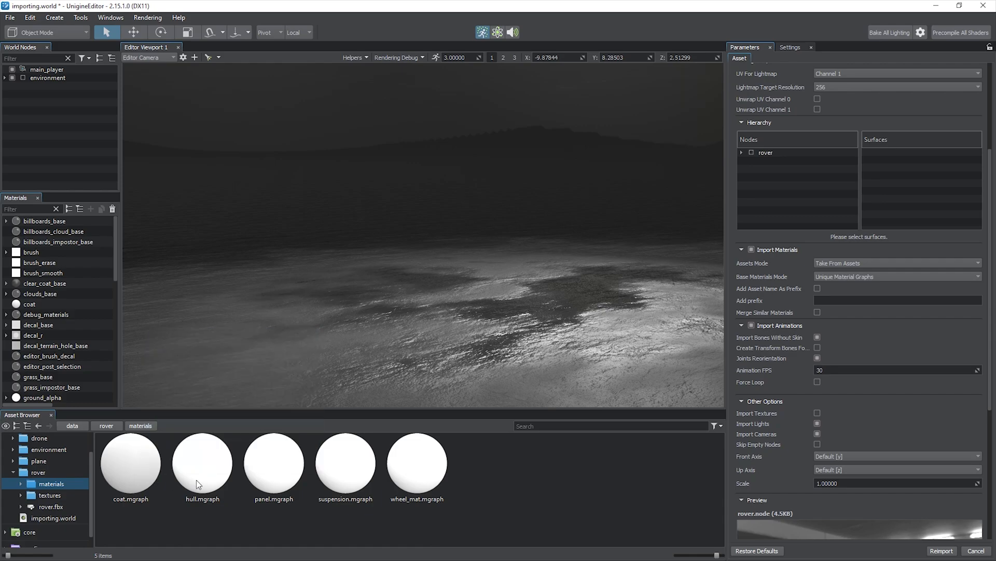
pyautogui.doubleClick(202, 463)
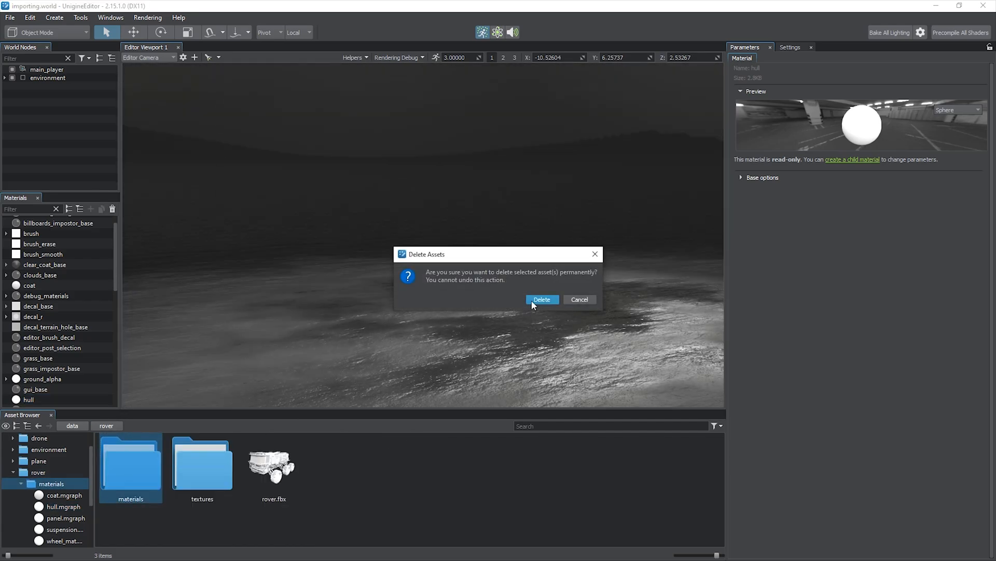
pyautogui.click(542, 299)
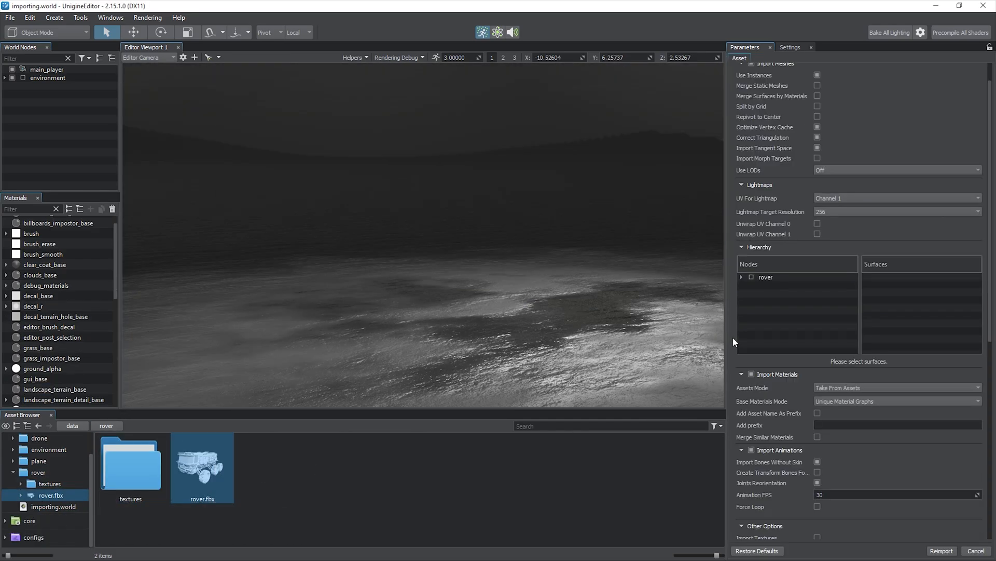
# Step: Set rover.fbx to Inherited Material Graphs with the Metalness workflow, then clear the old materials before reimport
pyautogui.click(896, 307)
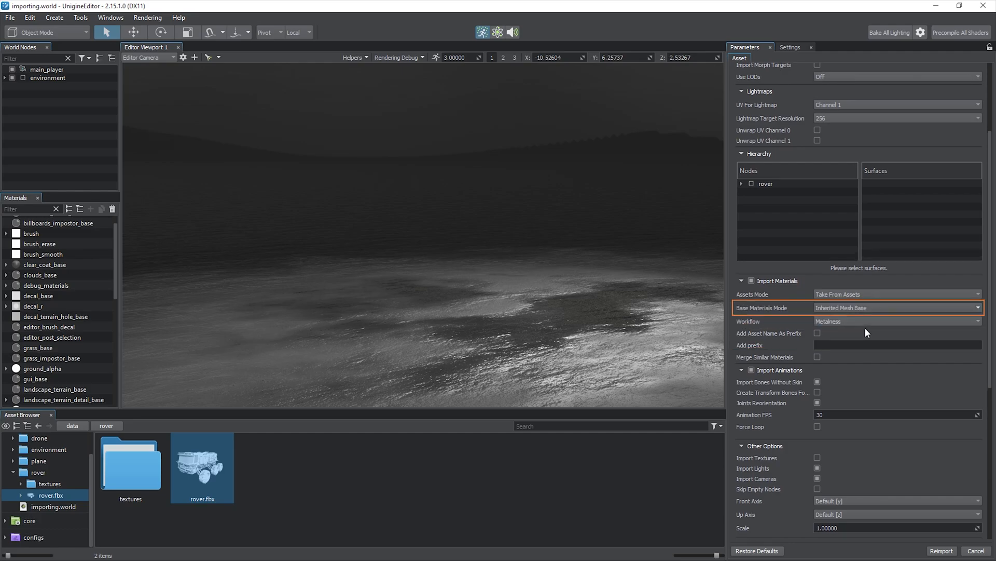
pyautogui.scroll(-3)
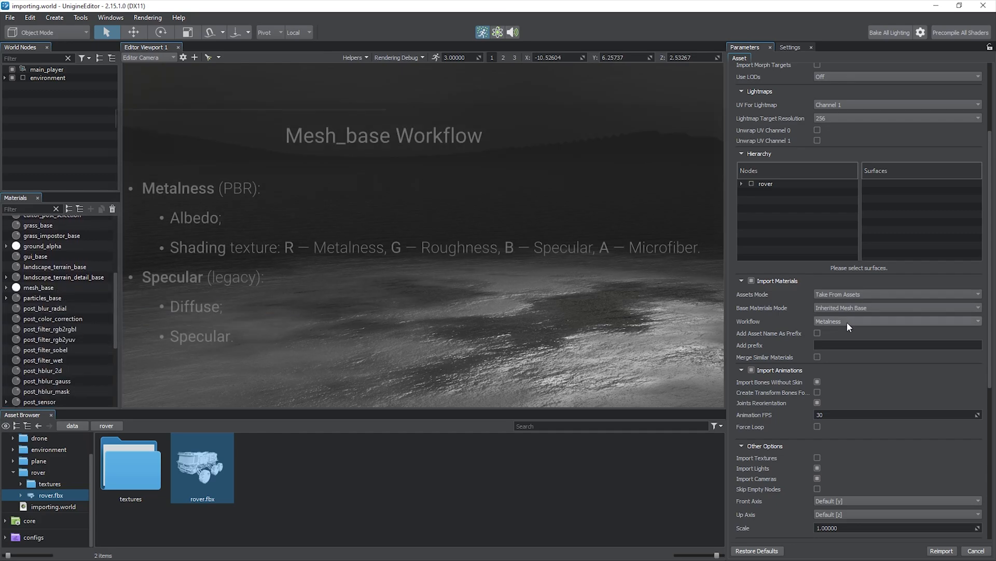
pyautogui.click(896, 320)
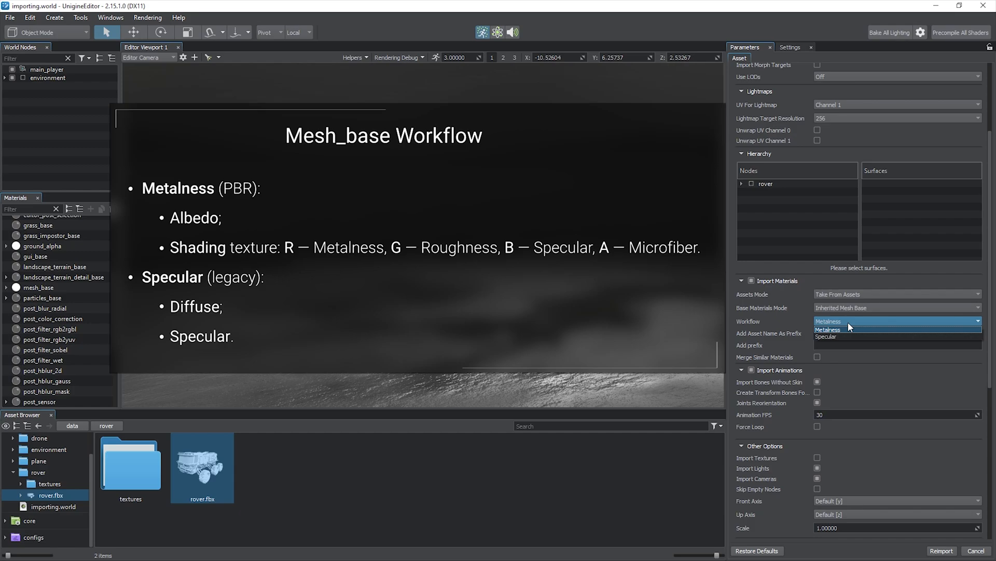
pyautogui.click(829, 331)
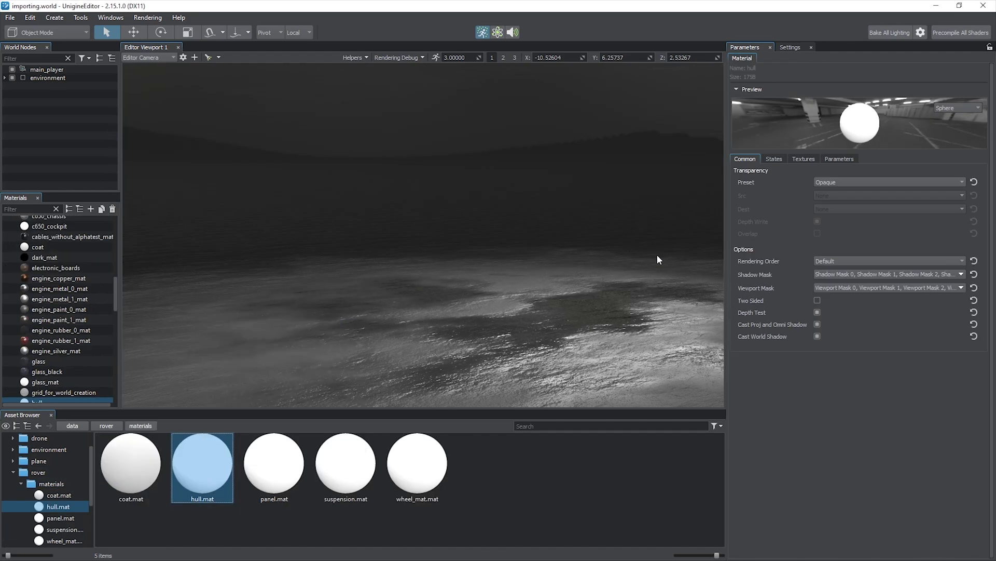
pyautogui.click(804, 158)
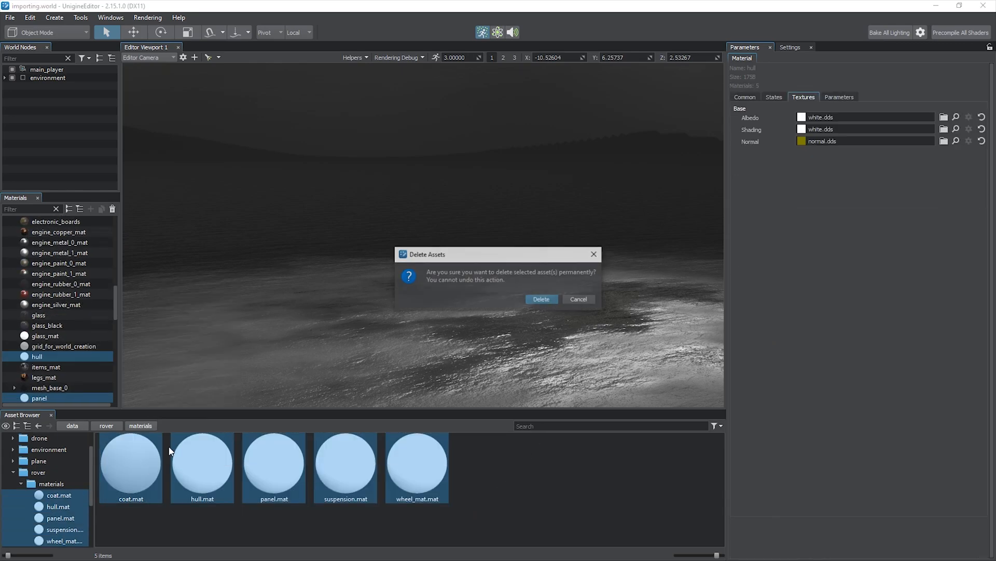
pyautogui.click(540, 299)
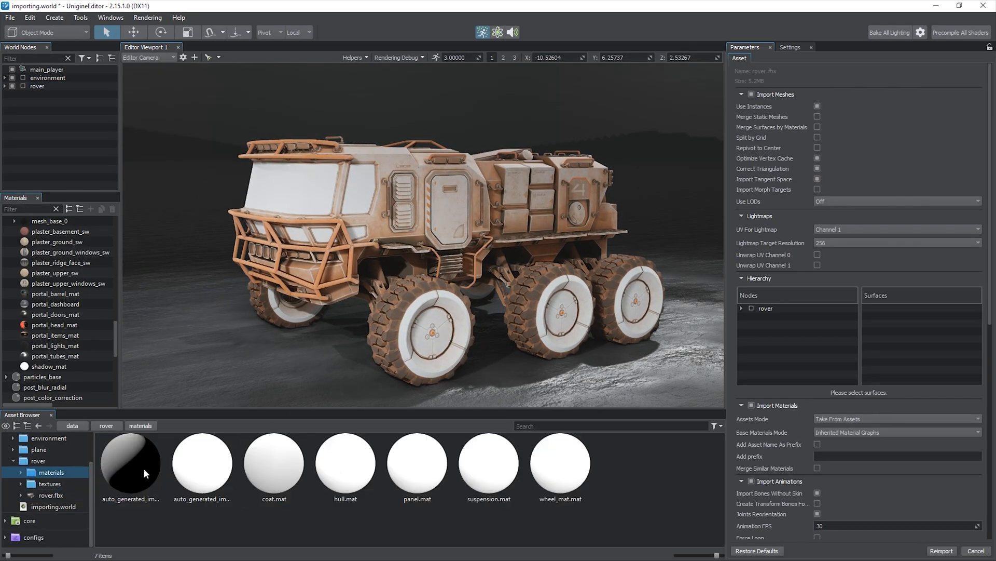
# Step: Rename the auto-generated graph rover_pbr_base, add Texture2D shading and Ambient Occlusion parameters, and save
pyautogui.click(273, 463)
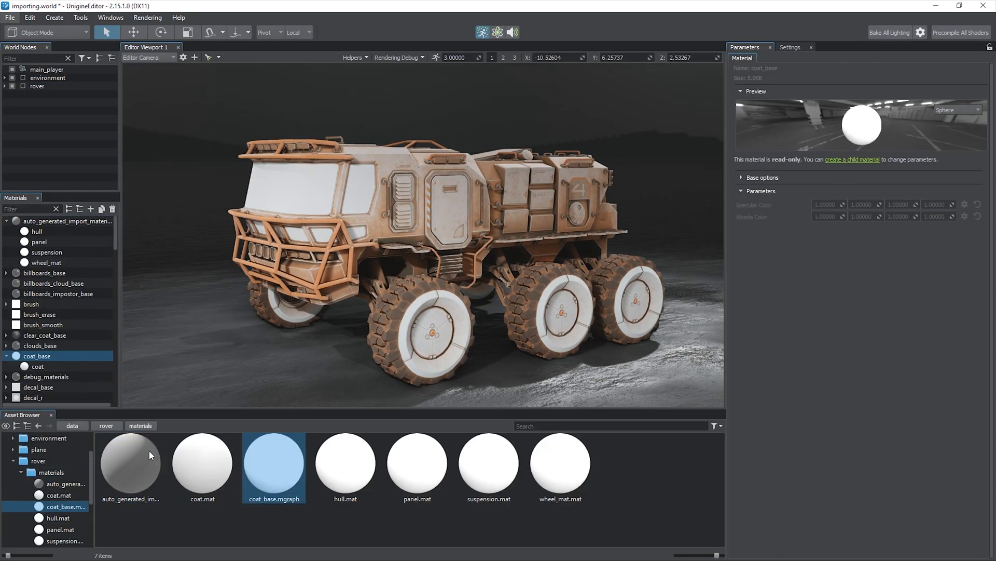
pyautogui.click(130, 464)
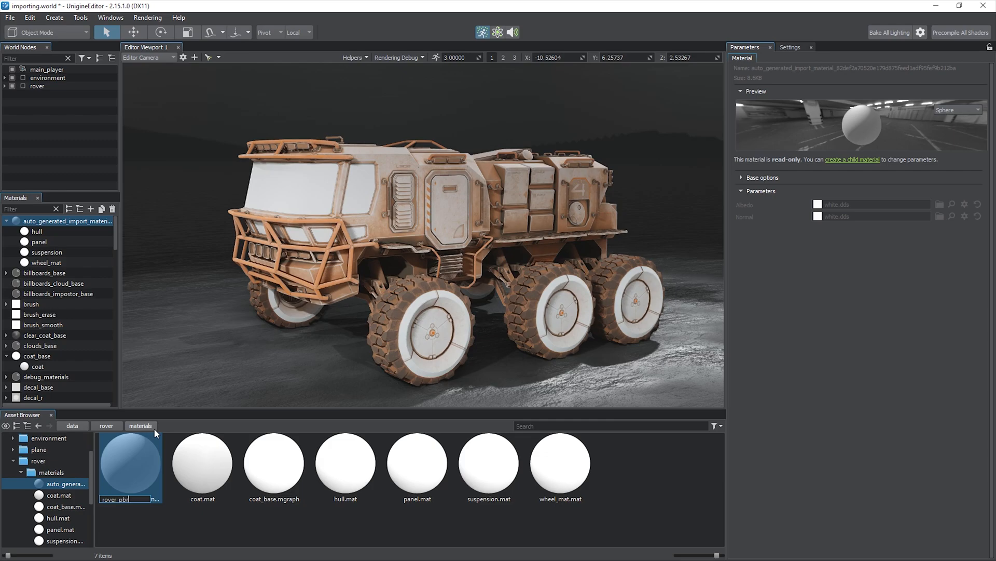
pyautogui.doubleClick(130, 461)
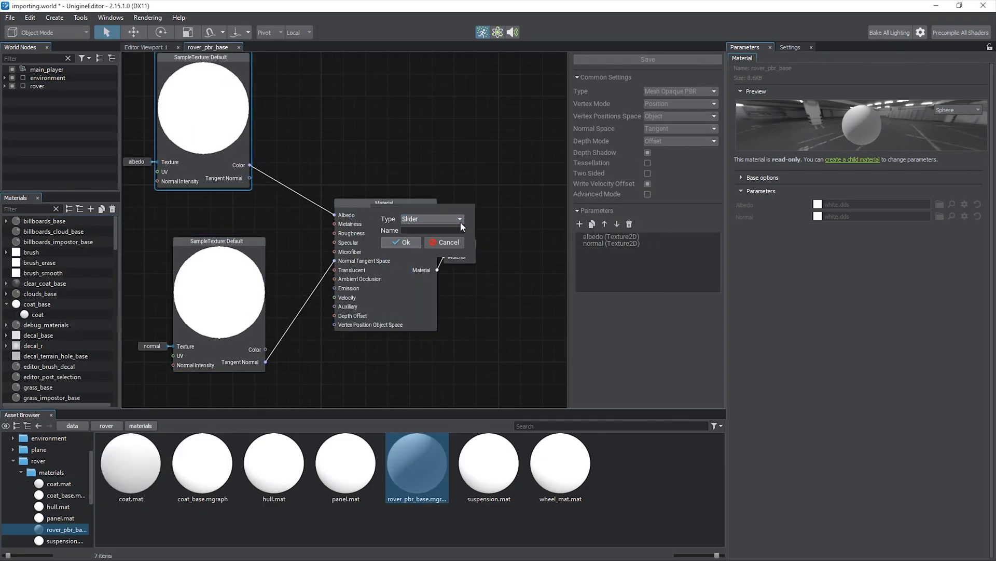
pyautogui.click(460, 219)
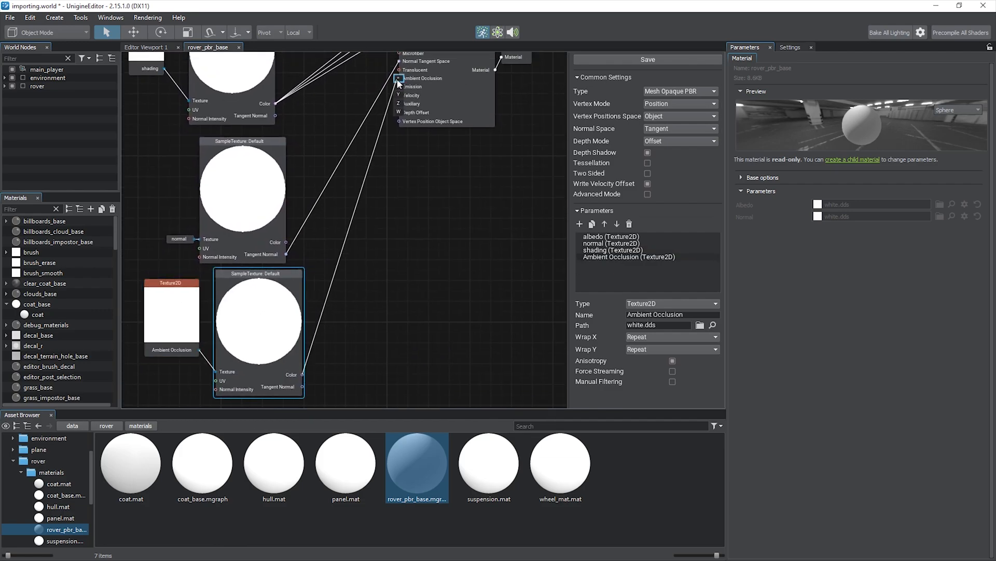
pyautogui.click(146, 47)
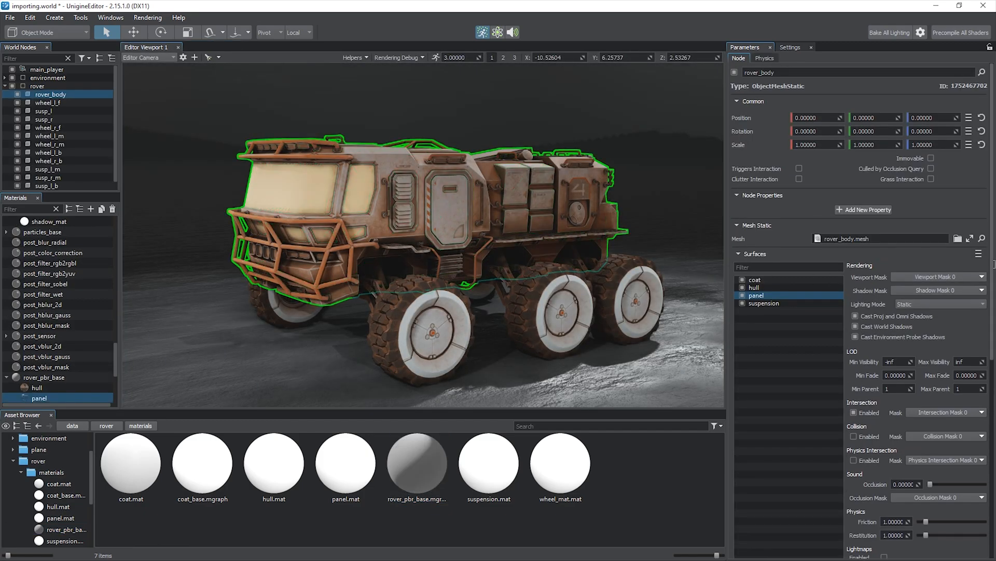
# Step: Assign panel_alb, panel_n, panel_sh and panel_ao textures to the rover body's panel material
pyautogui.click(49, 484)
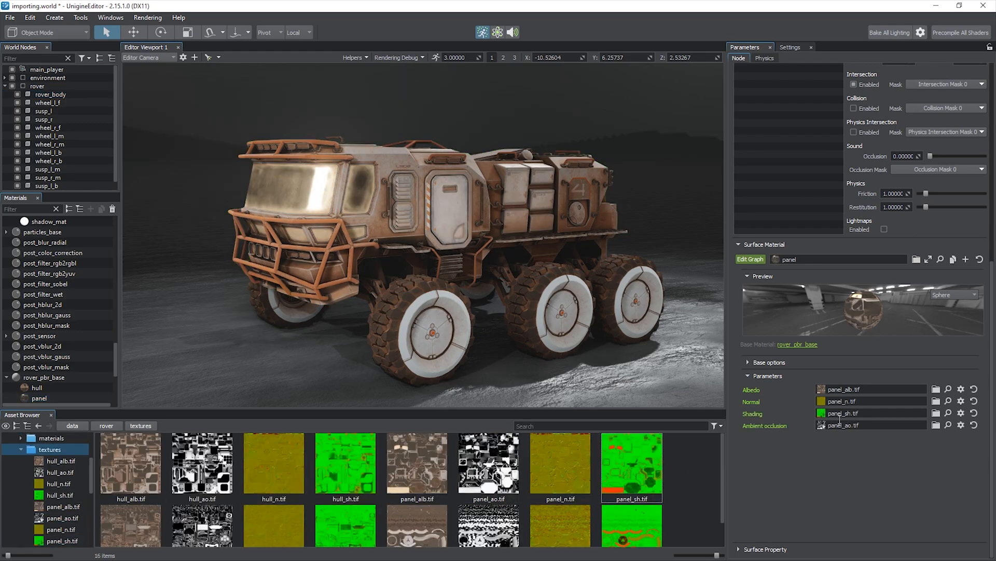
pyautogui.click(50, 94)
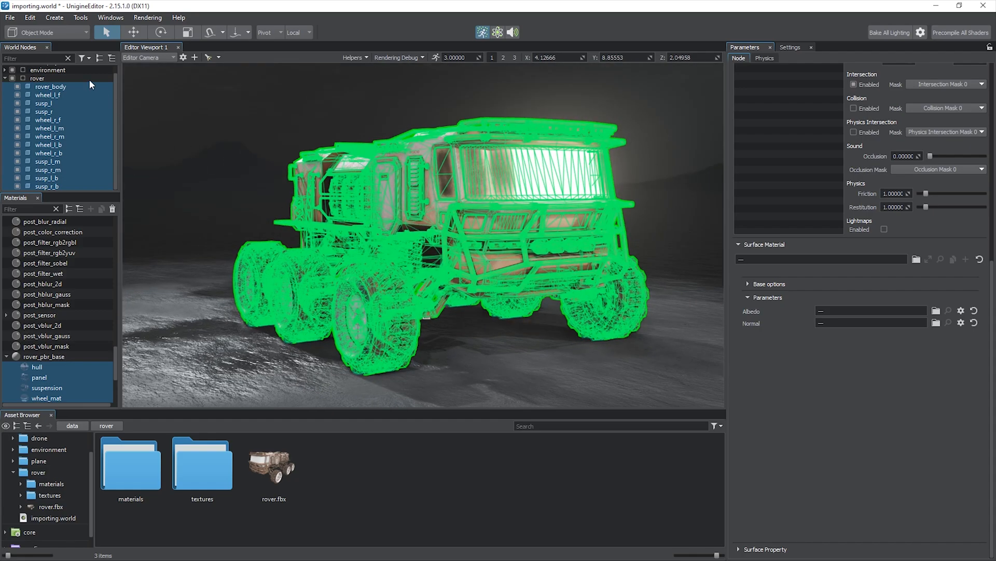
# Step: Set rover.fbx's Use LODs option to Auto-Generated for three LOD levels
pyautogui.click(273, 464)
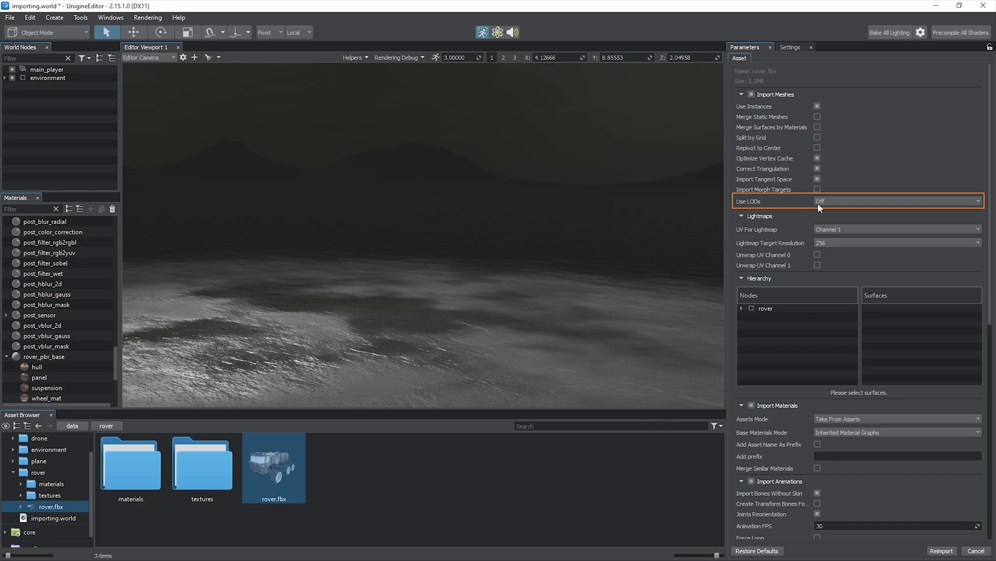
pyautogui.click(896, 200)
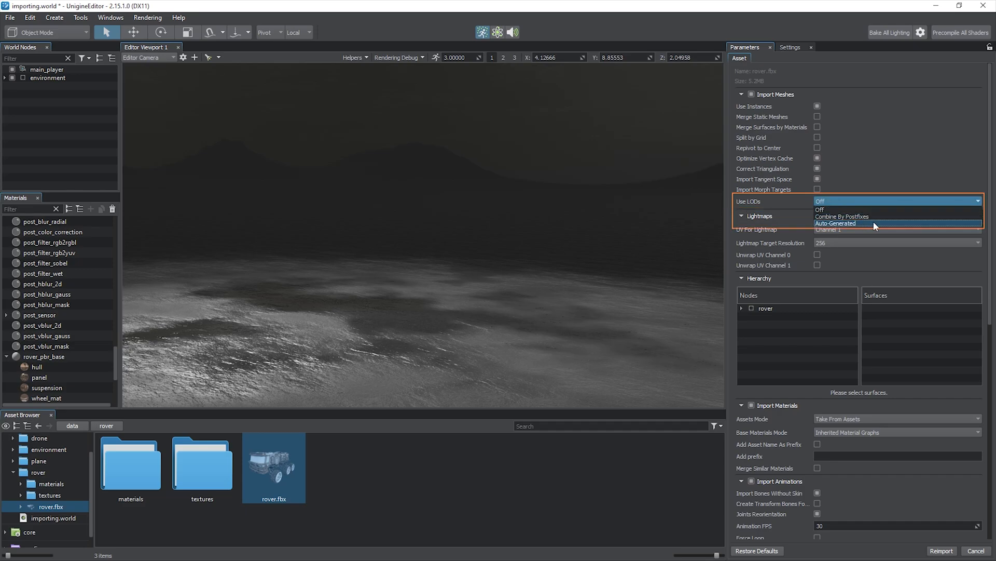
pyautogui.click(835, 223)
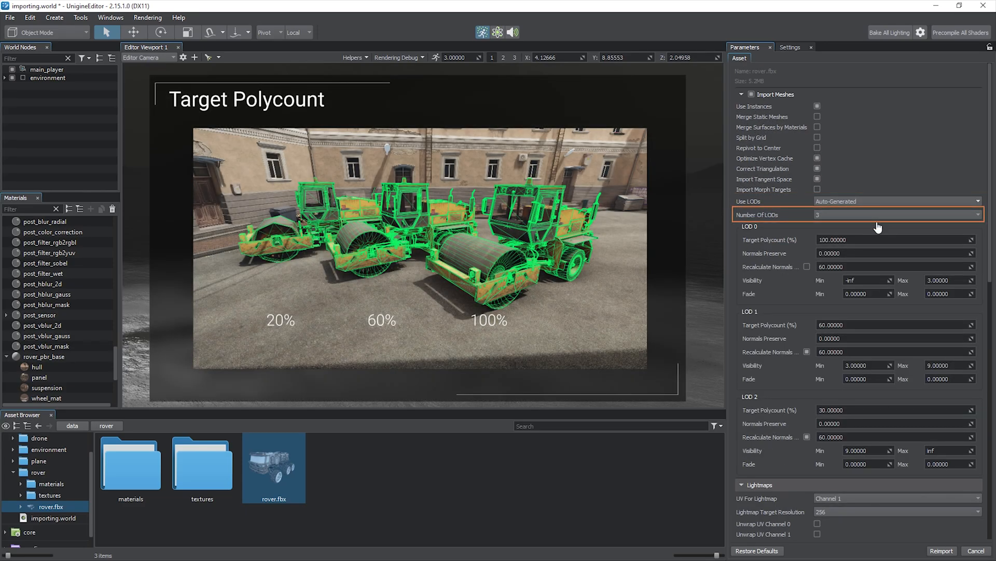
# Step: Set LOD 1 Normals Preserve to 1.0 and reimport the rover
pyautogui.click(893, 239)
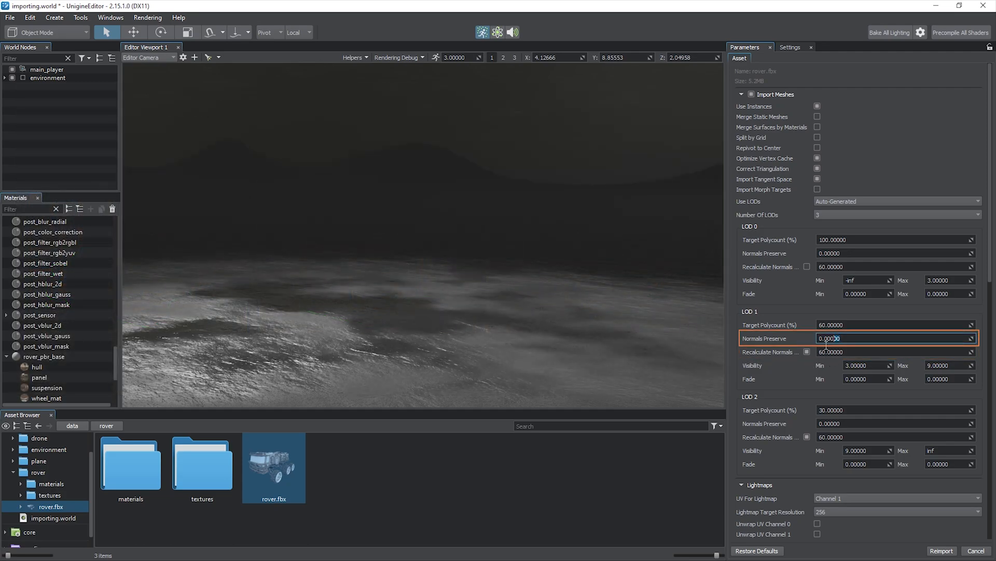
pyautogui.write('1.00000')
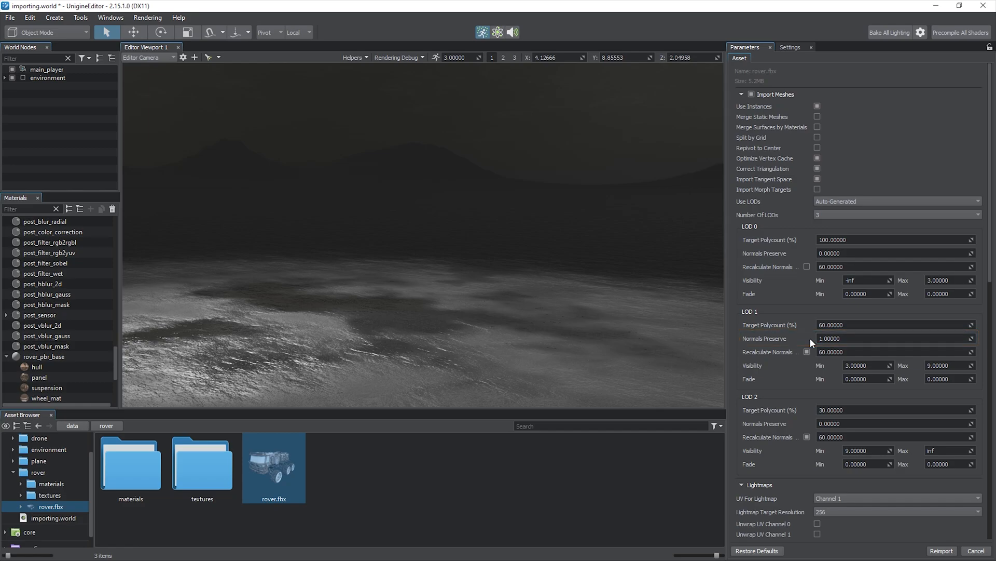
pyautogui.moveTo(802, 402)
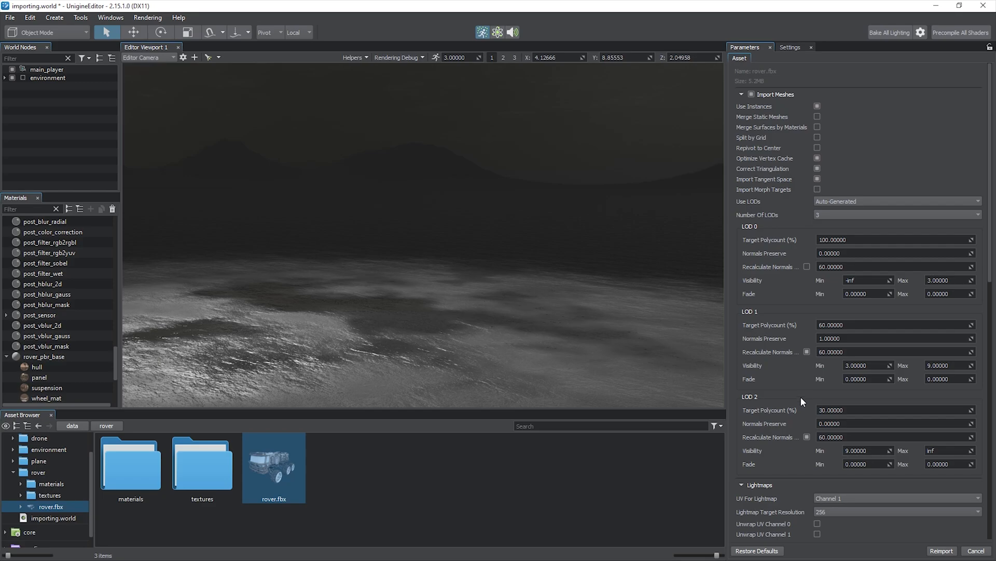
pyautogui.click(942, 550)
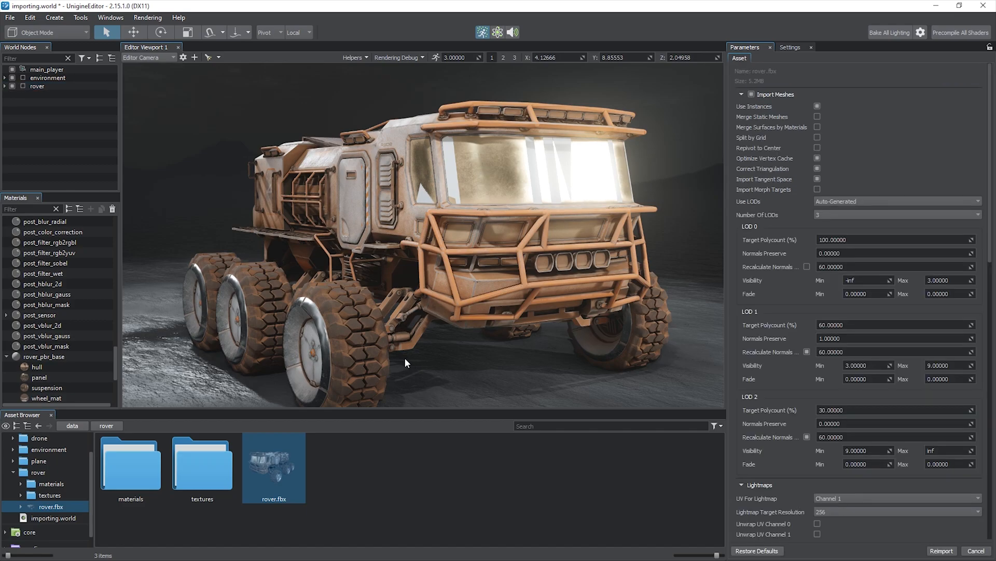
# Step: Inspect the lod_0–lod_2 surfaces on rover_body and a front wheel
pyautogui.click(50, 95)
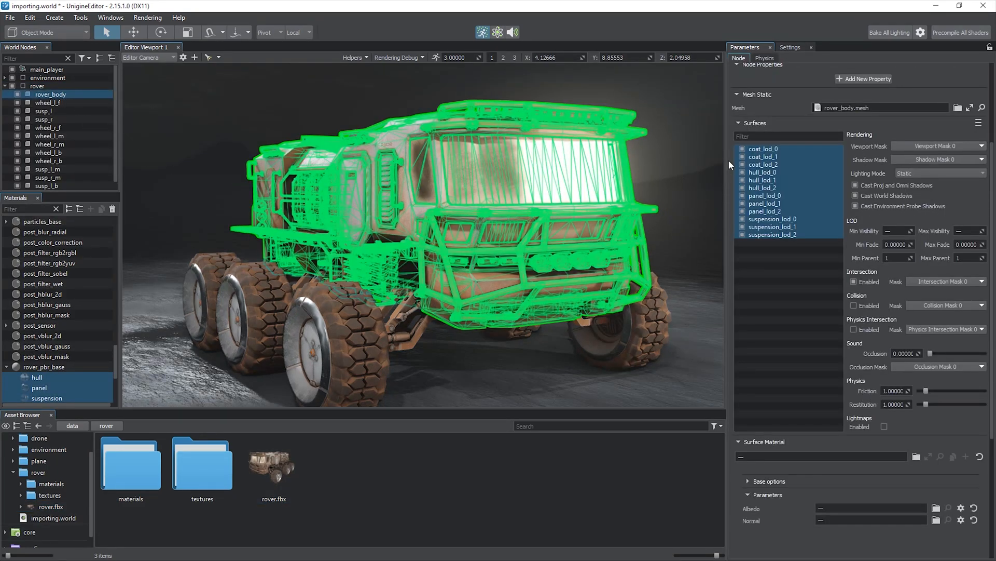
pyautogui.click(762, 164)
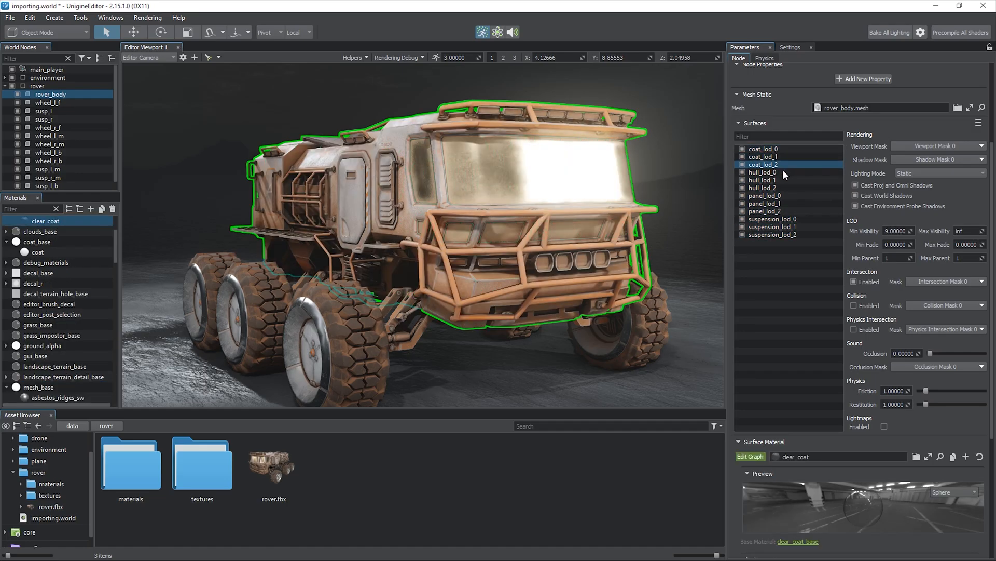
pyautogui.click(763, 173)
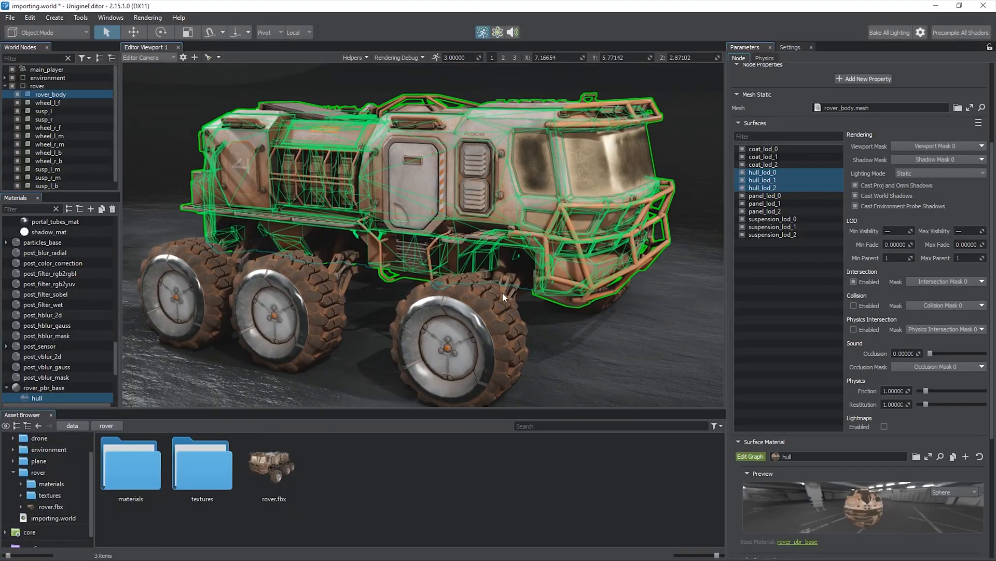
pyautogui.click(46, 126)
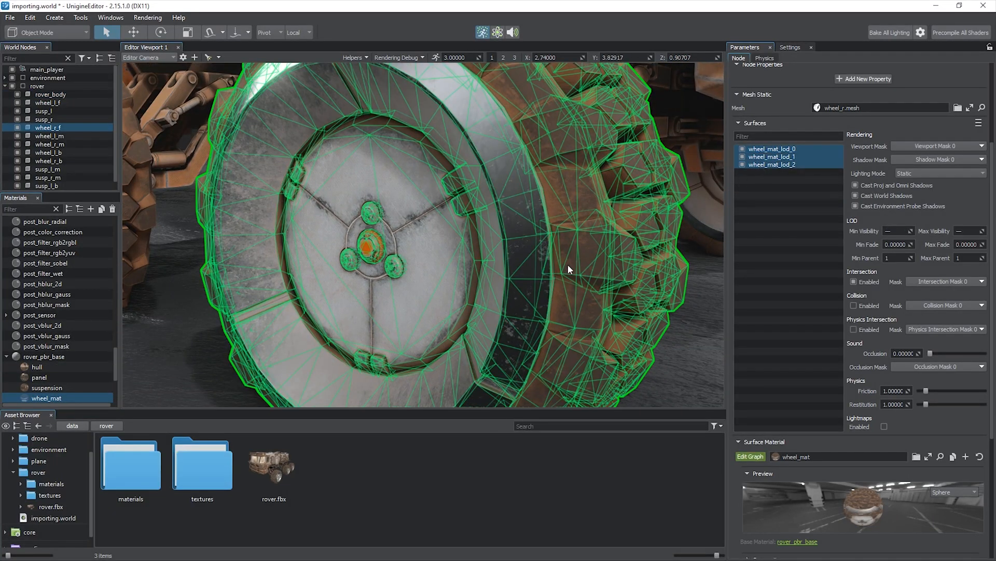
pyautogui.moveTo(569, 269); pyautogui.dragTo(508, 327)
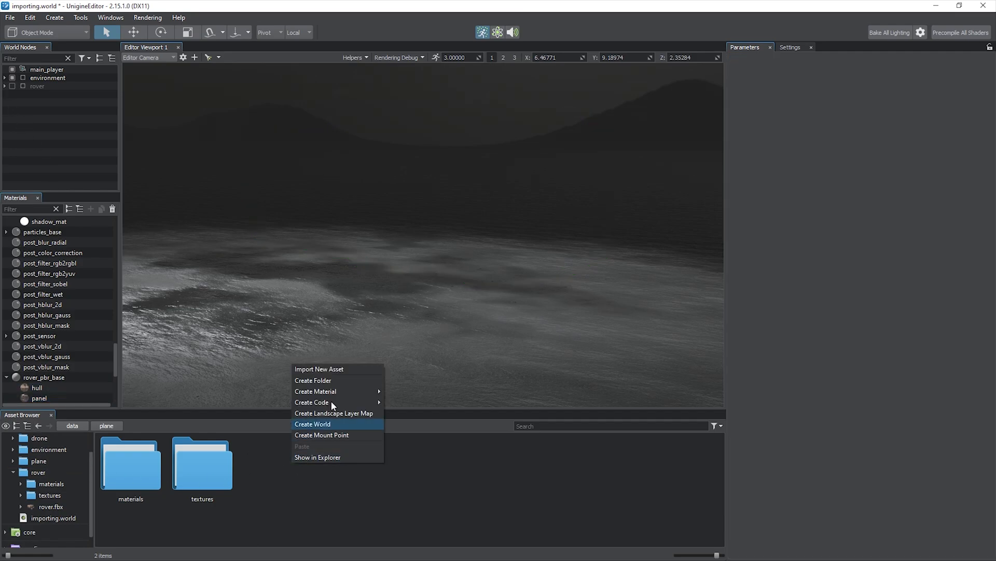
# Step: Import plane.fbx with Use LODs set to Combine By Postfixes
pyautogui.click(312, 424)
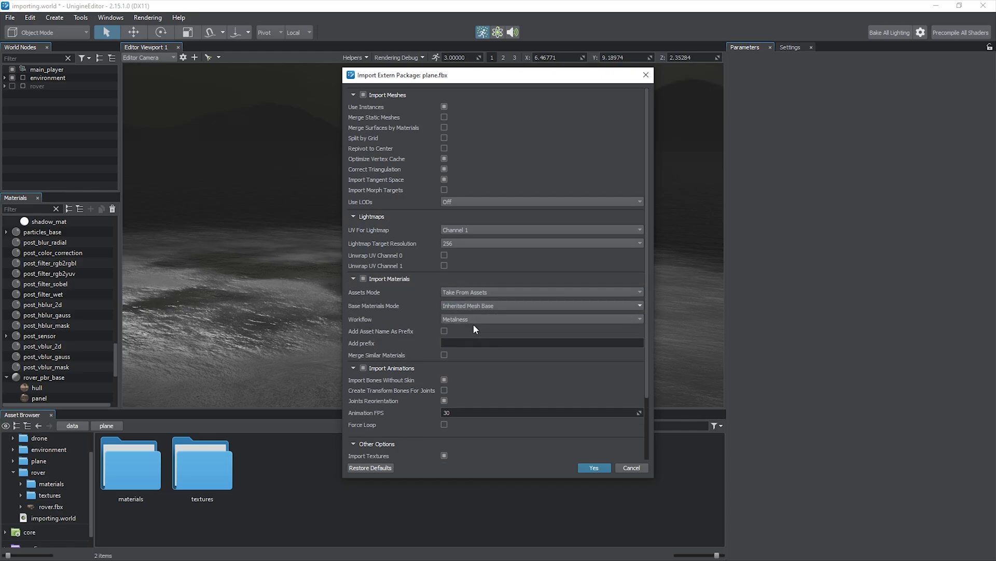
pyautogui.click(539, 202)
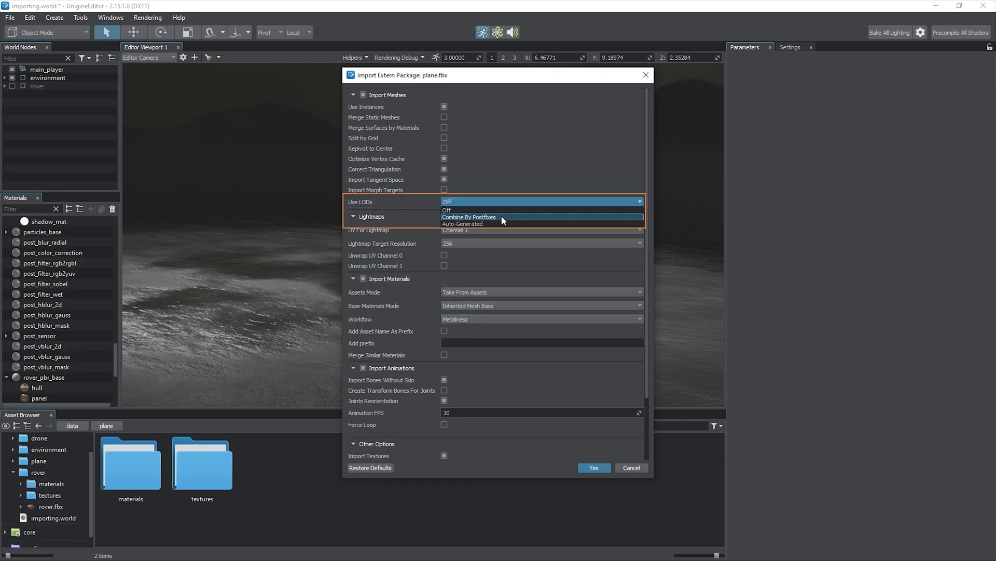
pyautogui.click(469, 217)
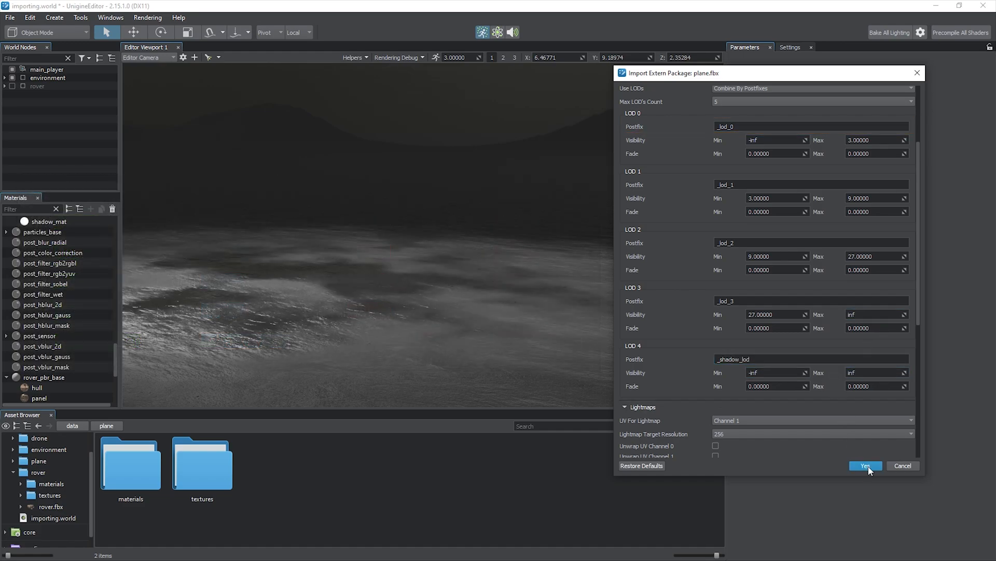
pyautogui.click(865, 465)
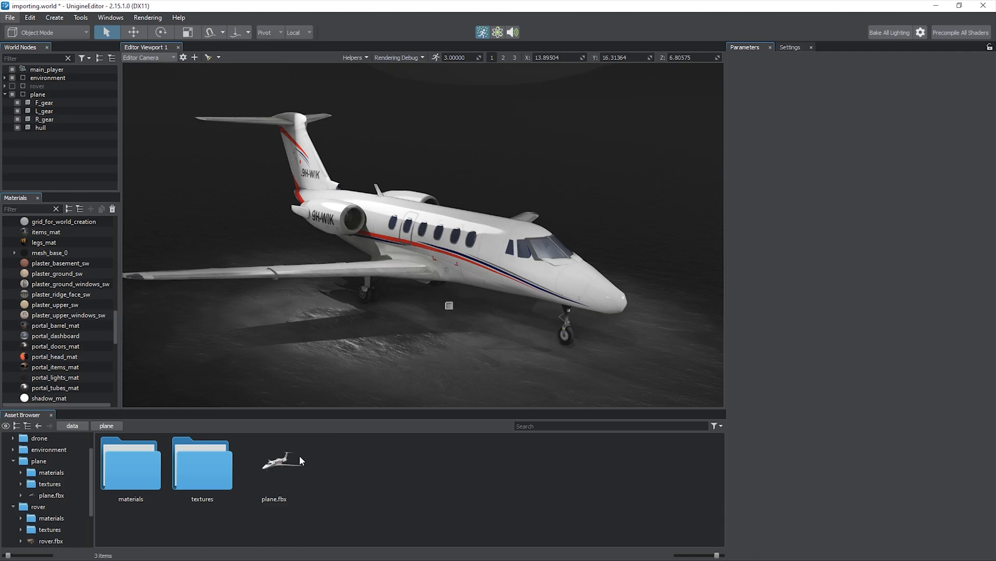
# Step: Enable Unwrap UV Channel 1 in plane.fbx's lightmap import settings
pyautogui.click(273, 461)
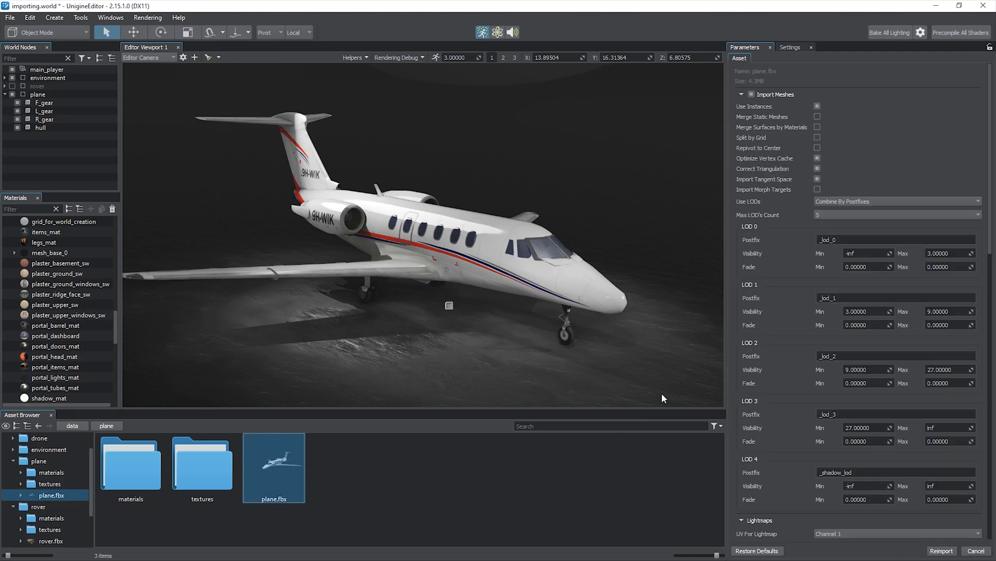
pyautogui.scroll(-3)
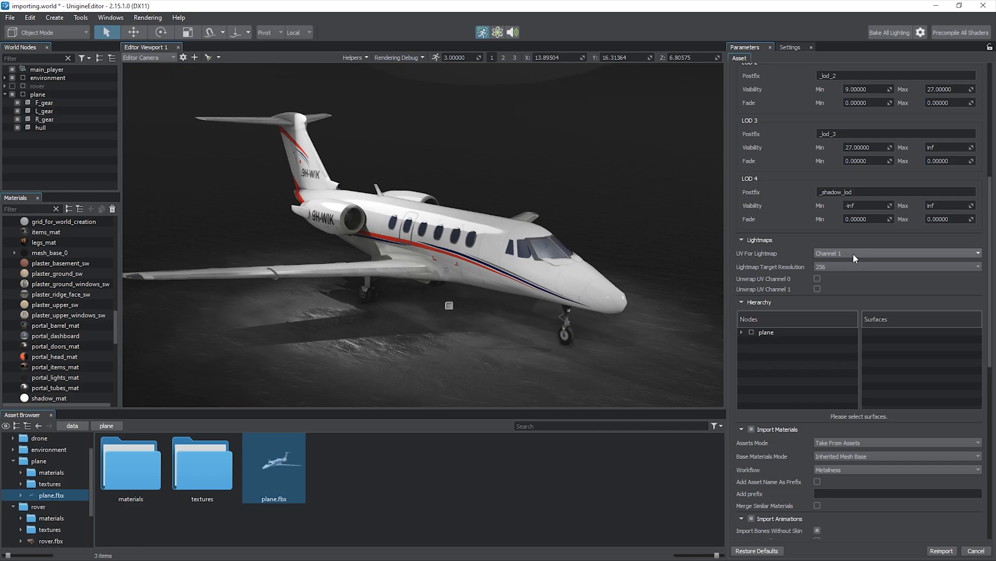
pyautogui.click(896, 266)
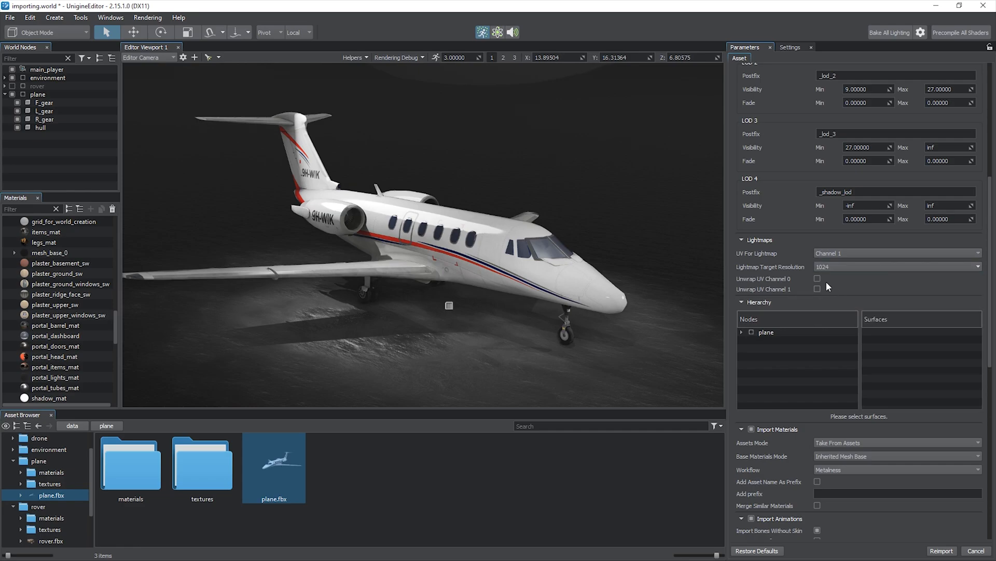
pyautogui.click(816, 288)
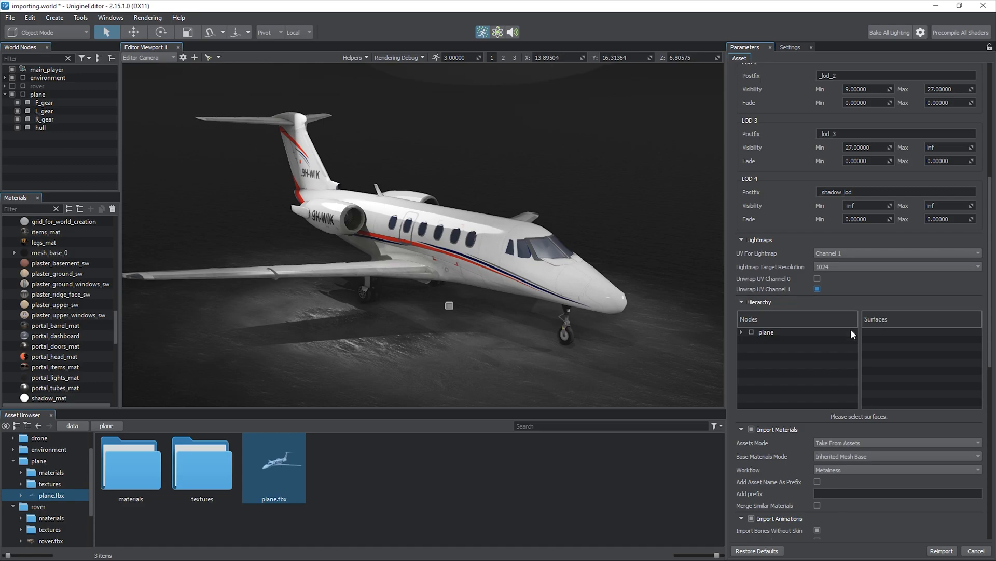
pyautogui.click(897, 267)
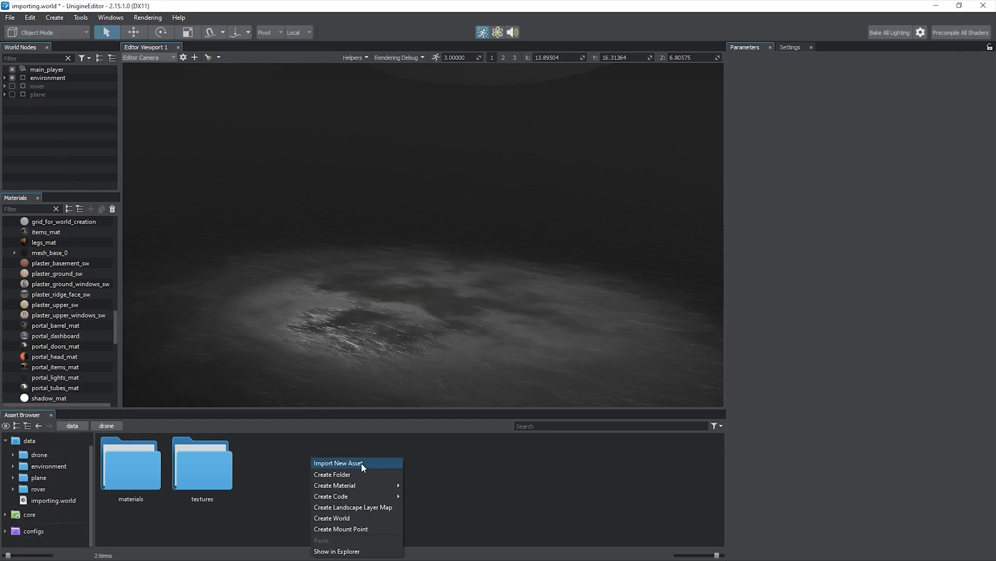
# Step: Start importing drone.FBX, keeping animation import enabled at 60 FPS
pyautogui.click(338, 463)
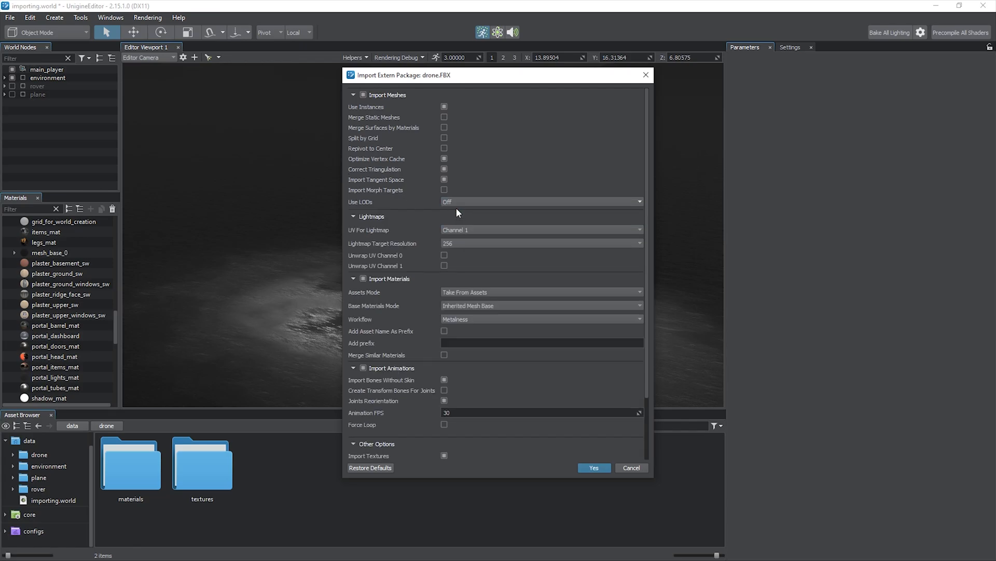
pyautogui.scroll(-3)
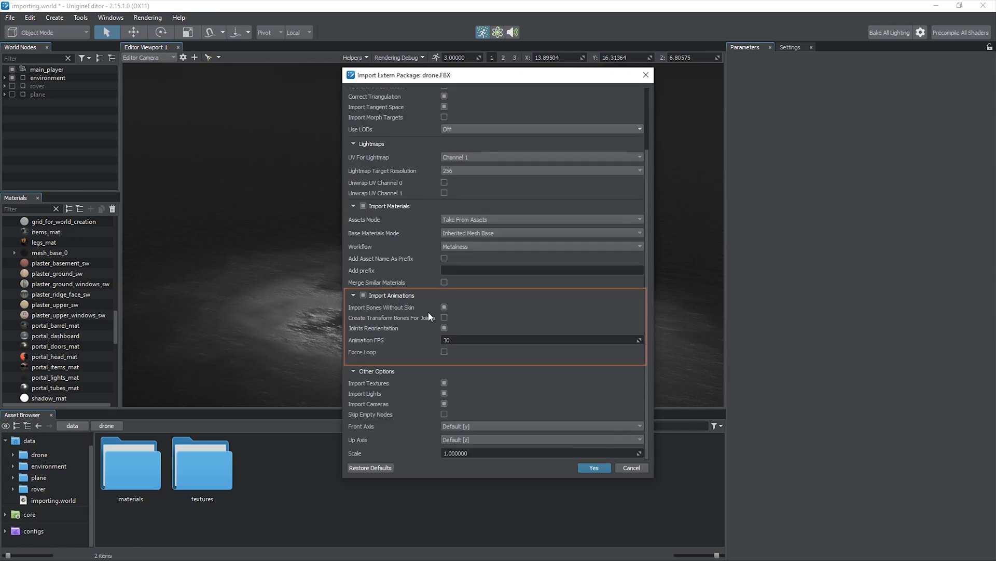
pyautogui.click(361, 295)
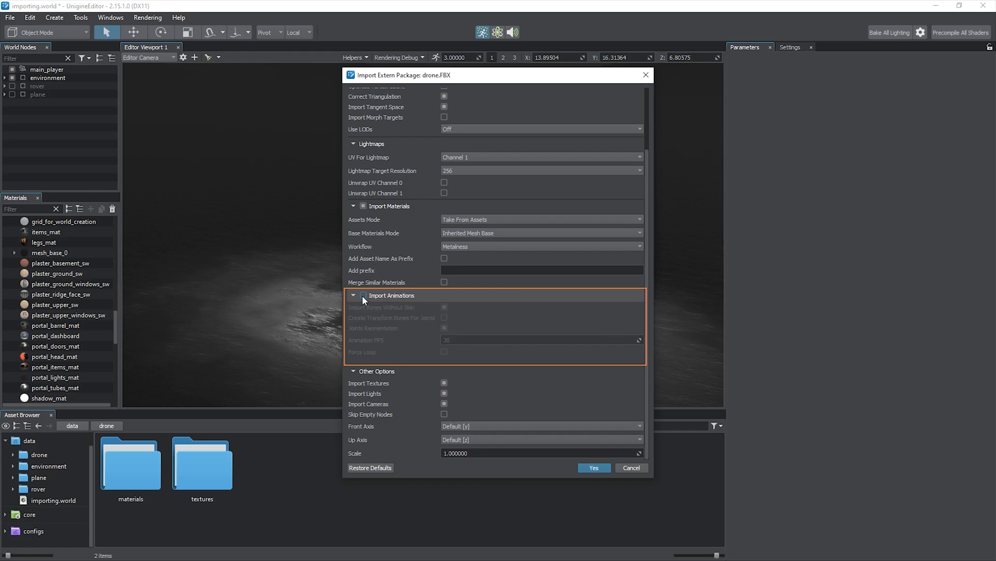
pyautogui.click(365, 295)
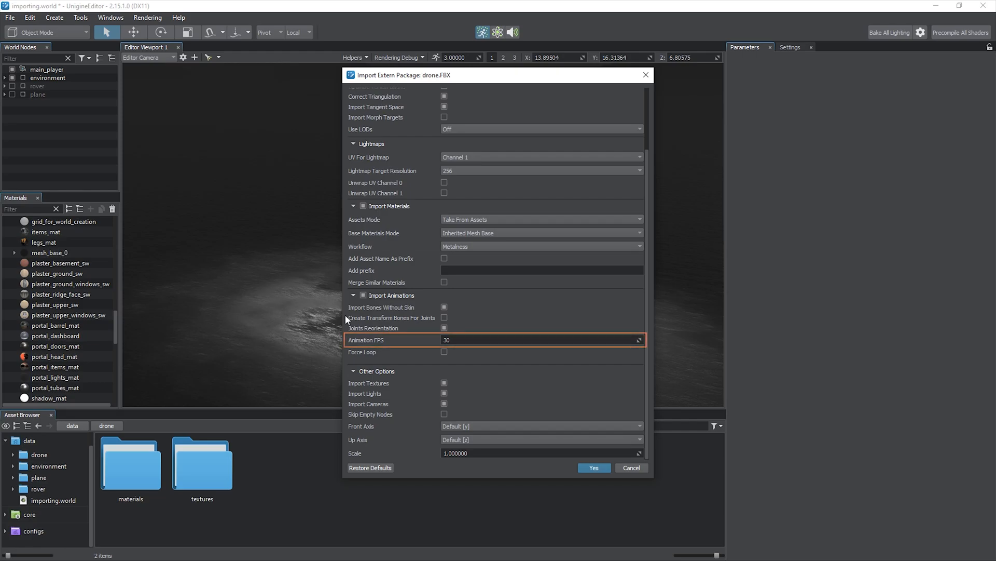
pyautogui.moveTo(392, 345)
pyautogui.write('60')
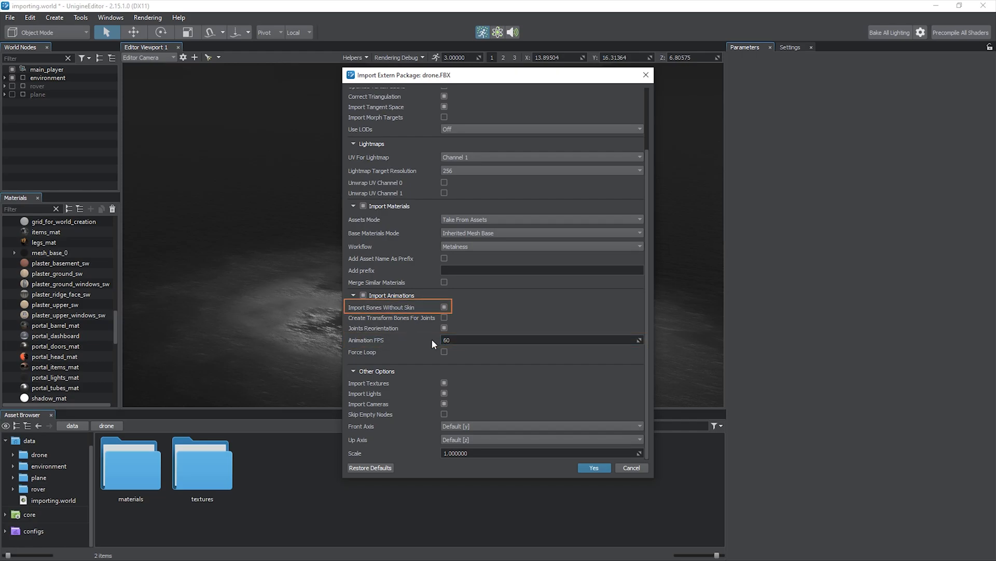
pyautogui.moveTo(336, 311)
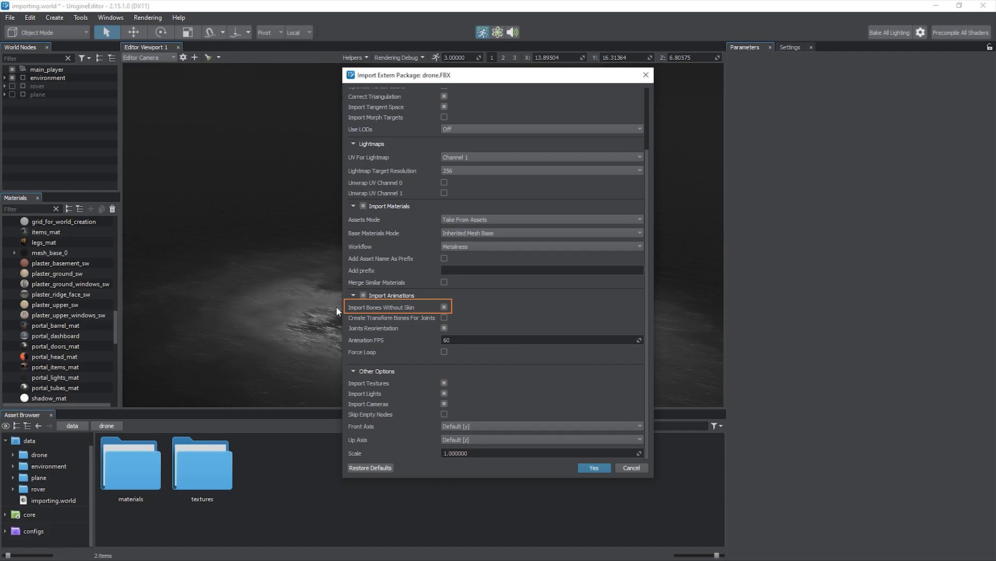
pyautogui.moveTo(394, 317)
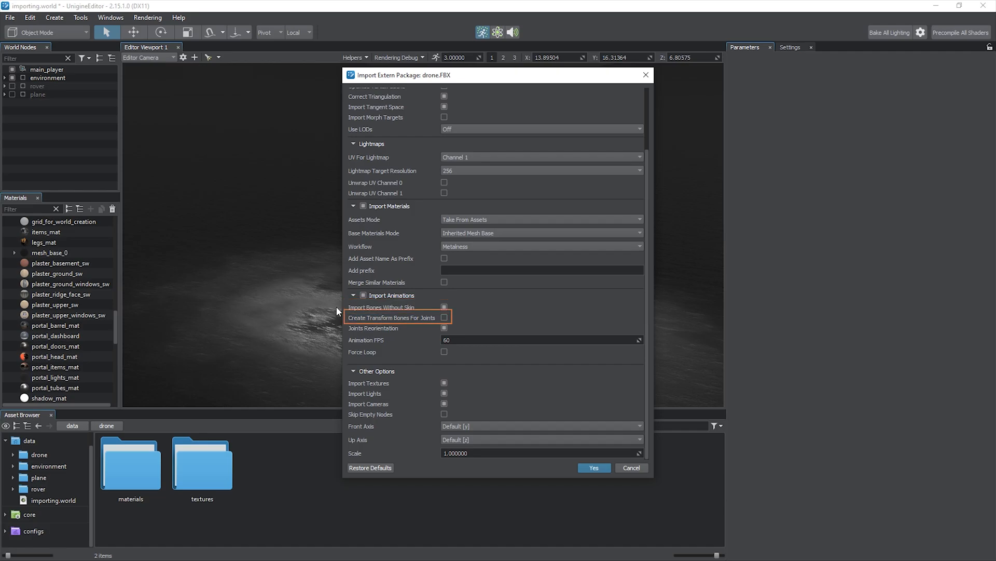
# Step: Enable Create Transform Bones For Joints, leave Force Loop off, and confirm the import
pyautogui.click(444, 317)
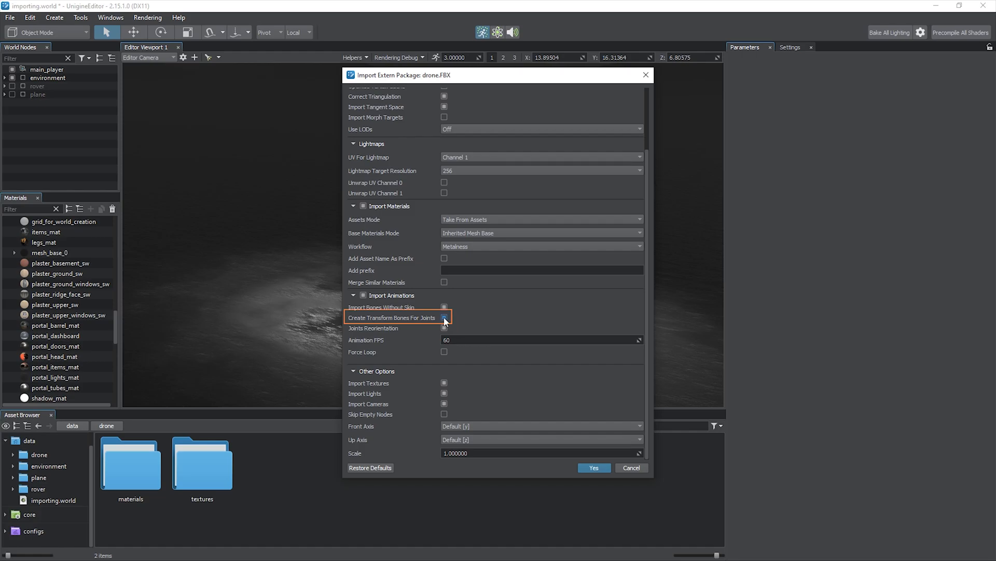
pyautogui.click(444, 318)
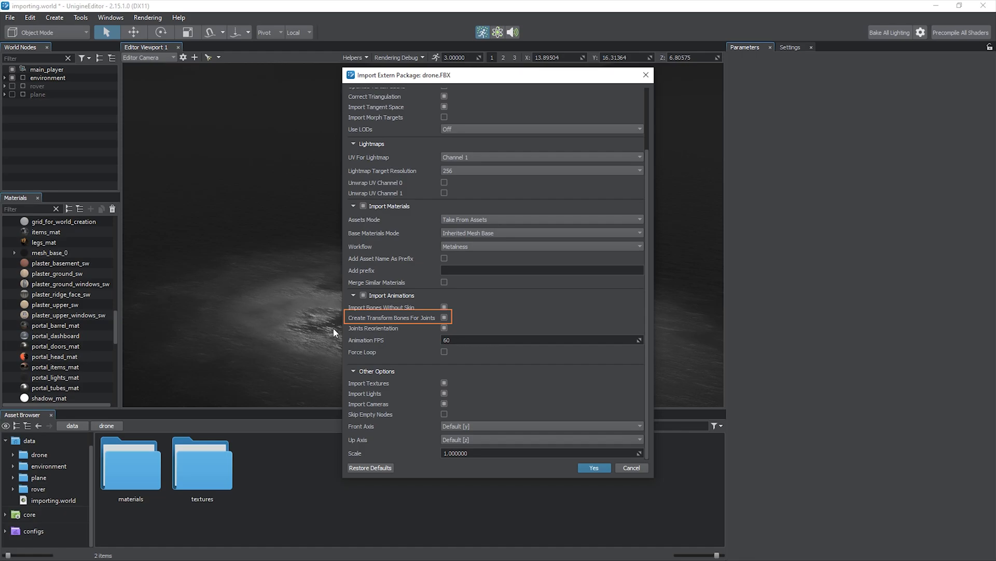
pyautogui.moveTo(372, 328)
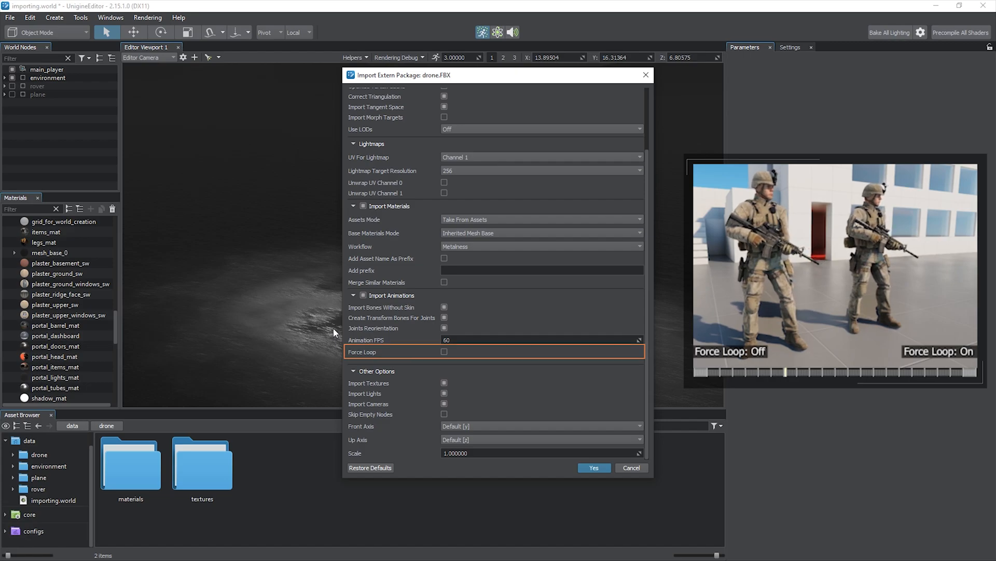
pyautogui.click(444, 352)
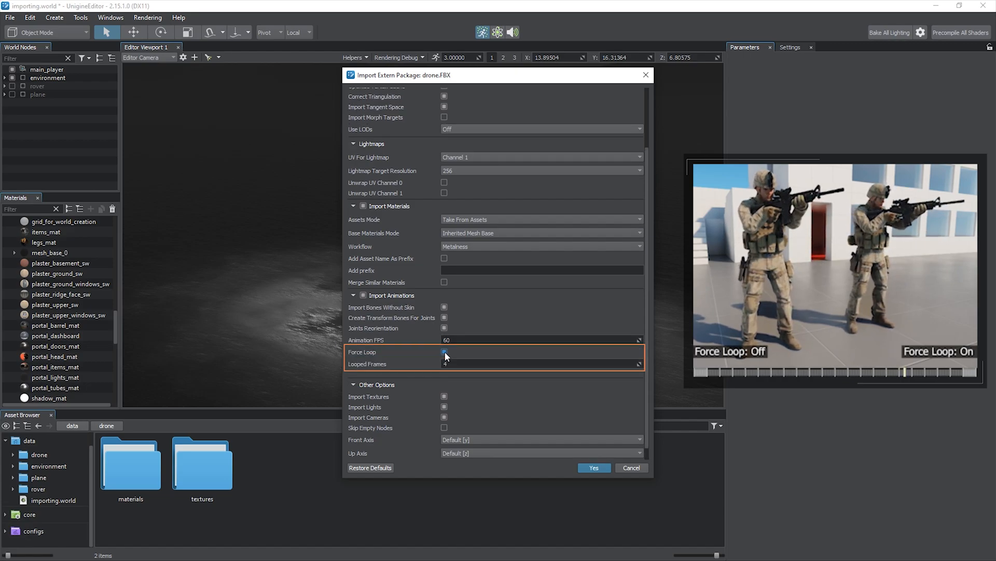
pyautogui.click(445, 352)
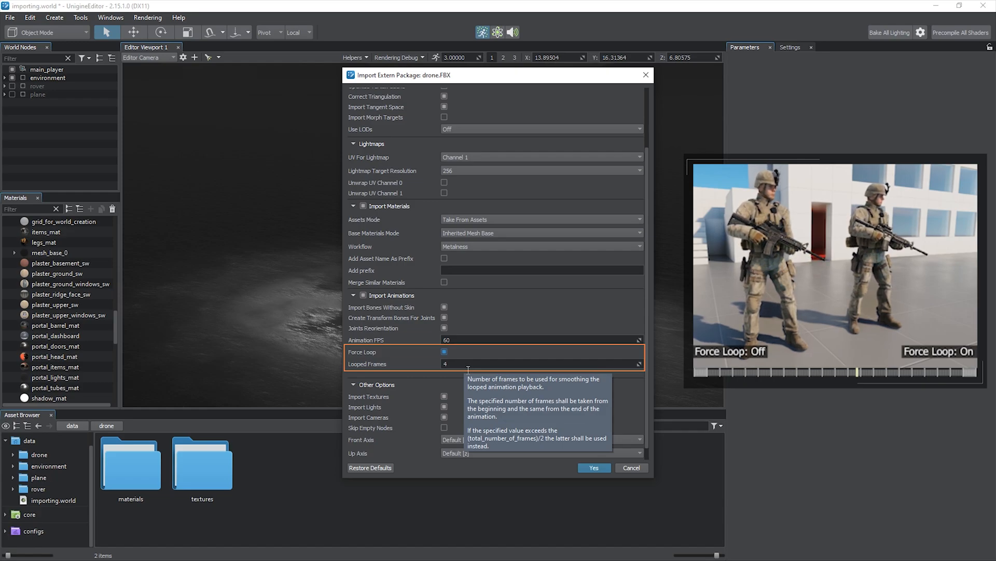
pyautogui.click(444, 352)
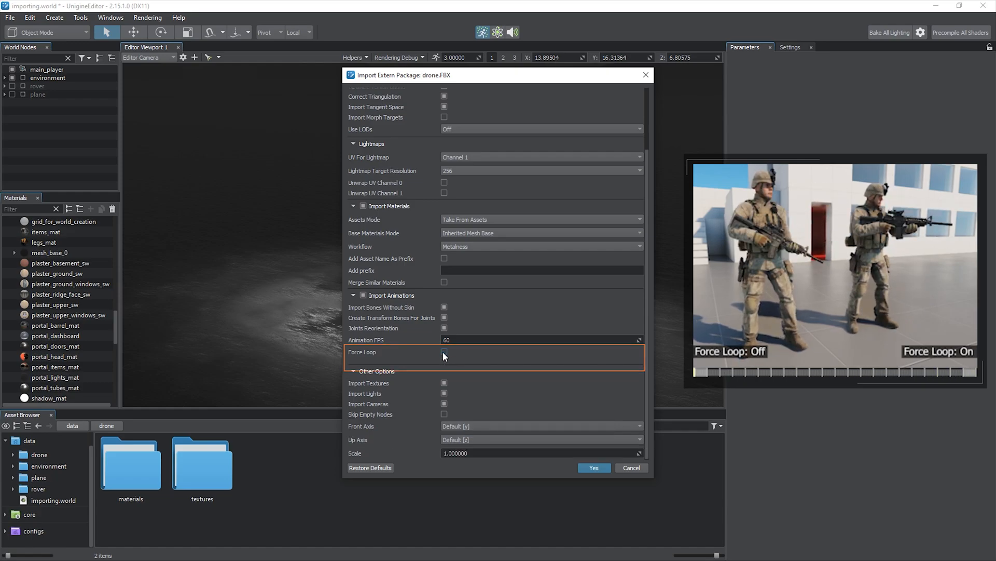
pyautogui.click(592, 468)
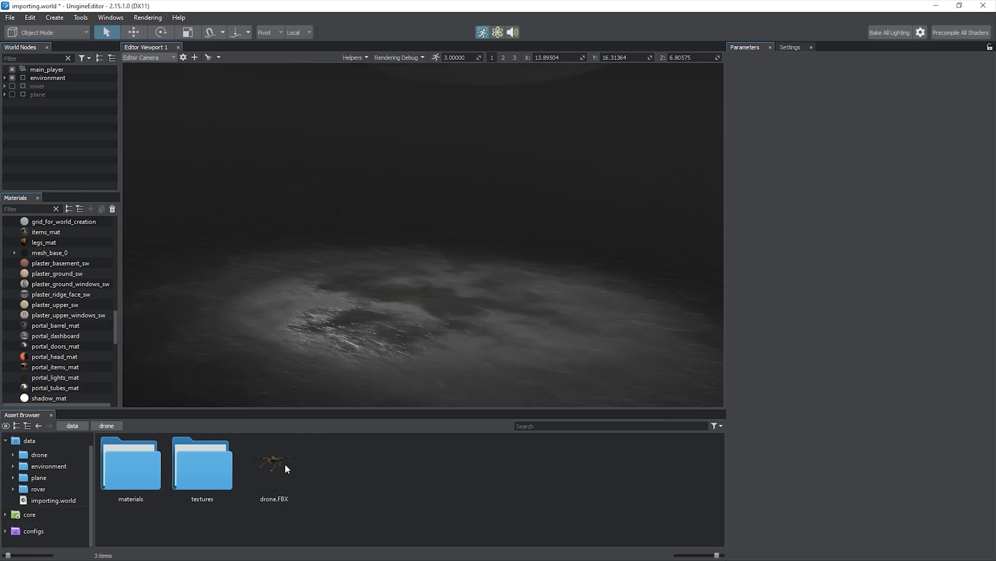
# Step: Add the drone to the scene, play quadrocopter's drone.anim preview, and expand its bone hierarchy
pyautogui.doubleClick(273, 461)
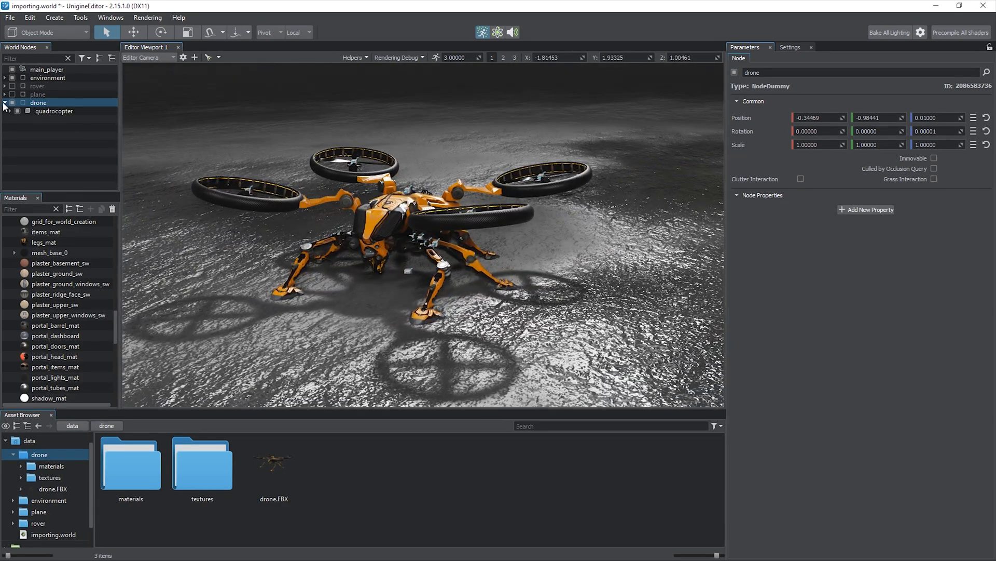
pyautogui.click(54, 111)
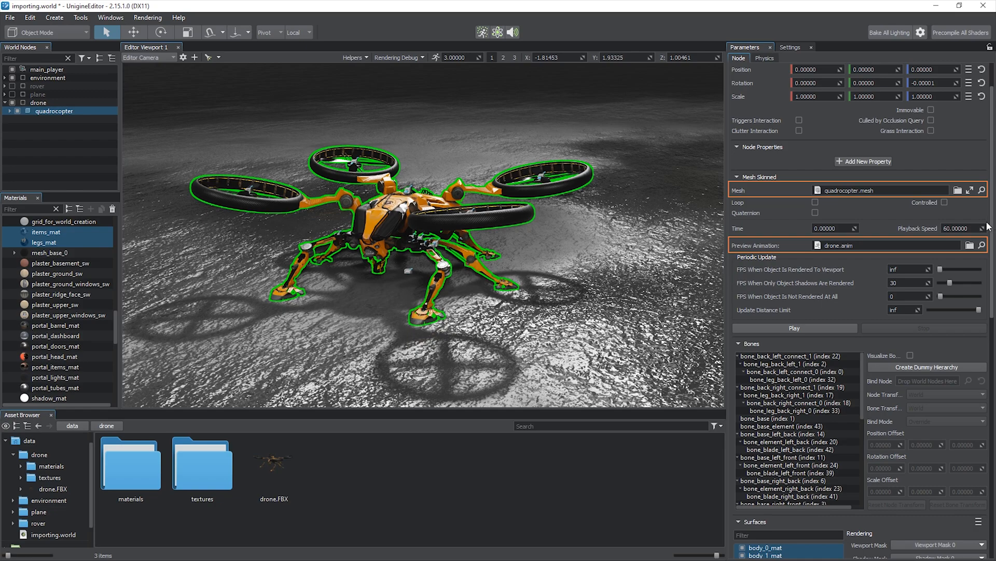
pyautogui.click(794, 327)
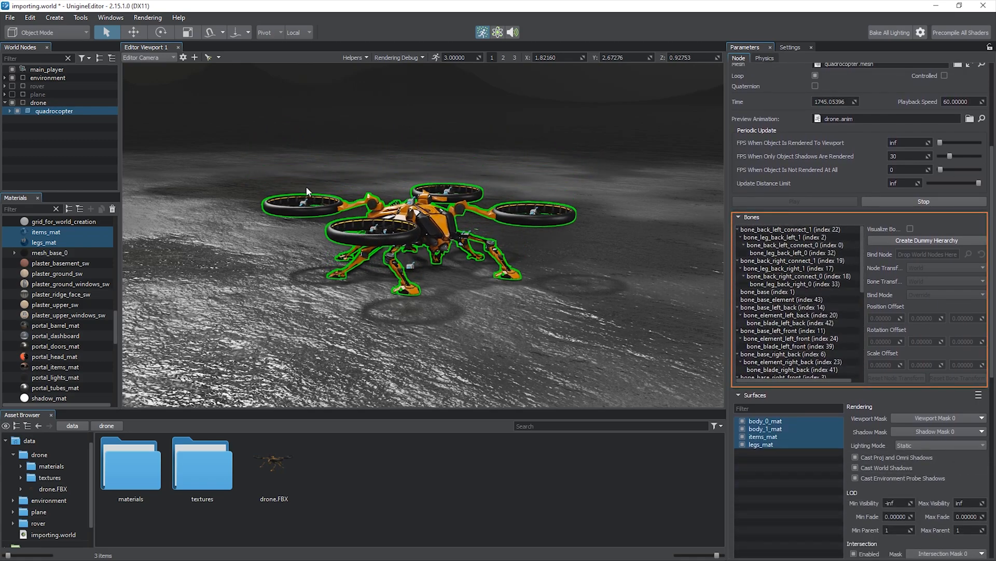
pyautogui.click(7, 111)
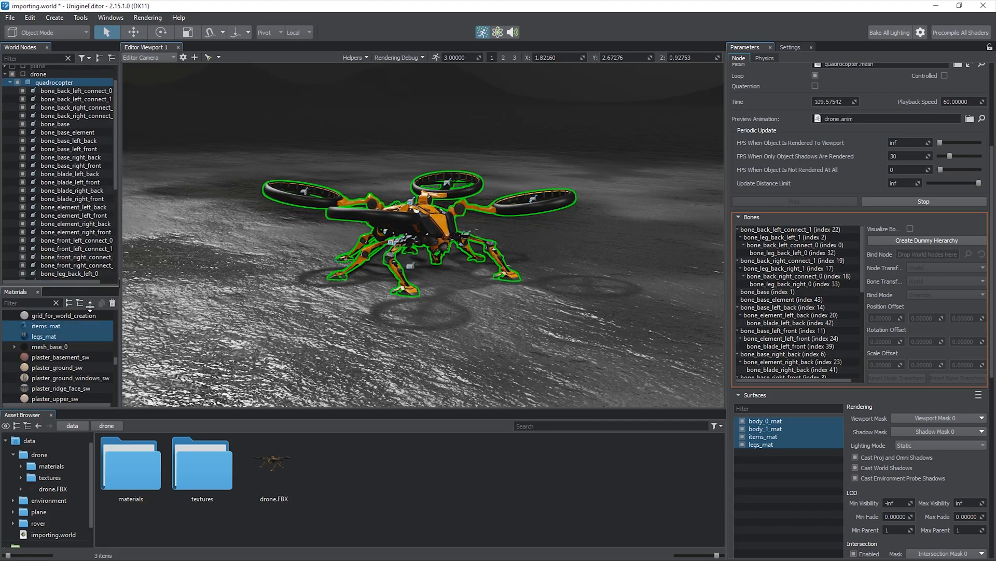
pyautogui.click(76, 90)
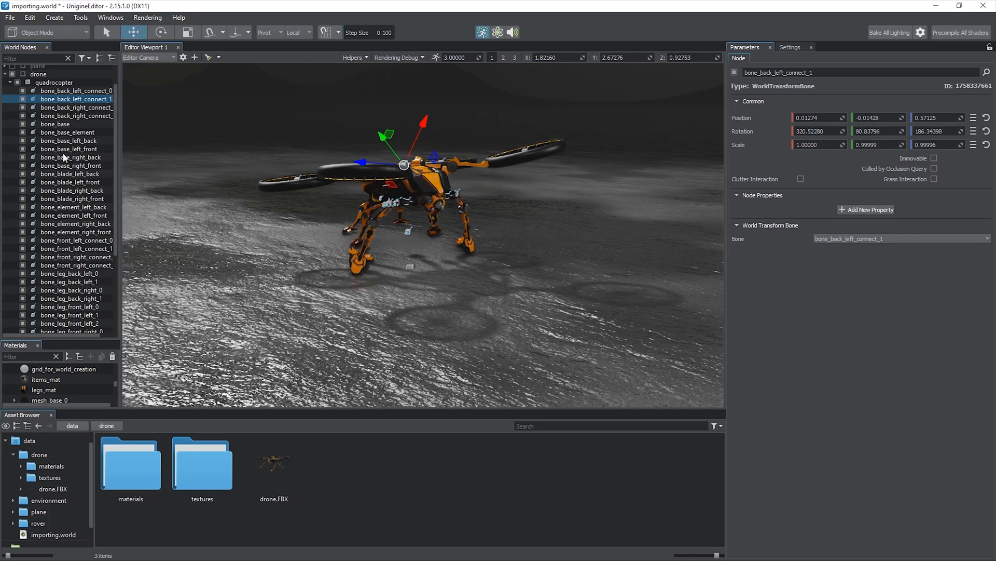
# Step: Select the drone's blade bones for effect attachment, then disable the drone node
pyautogui.click(69, 182)
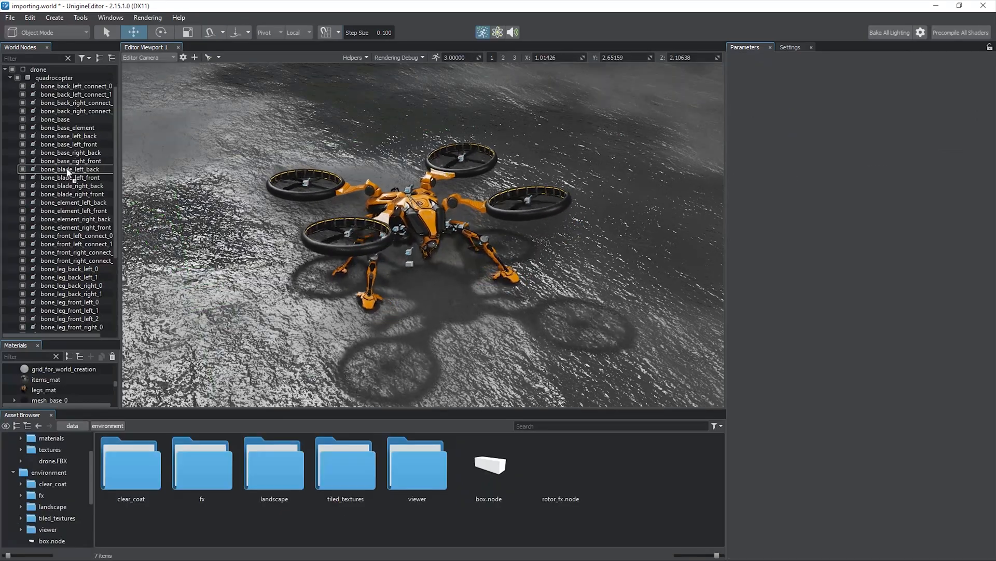
pyautogui.click(50, 169)
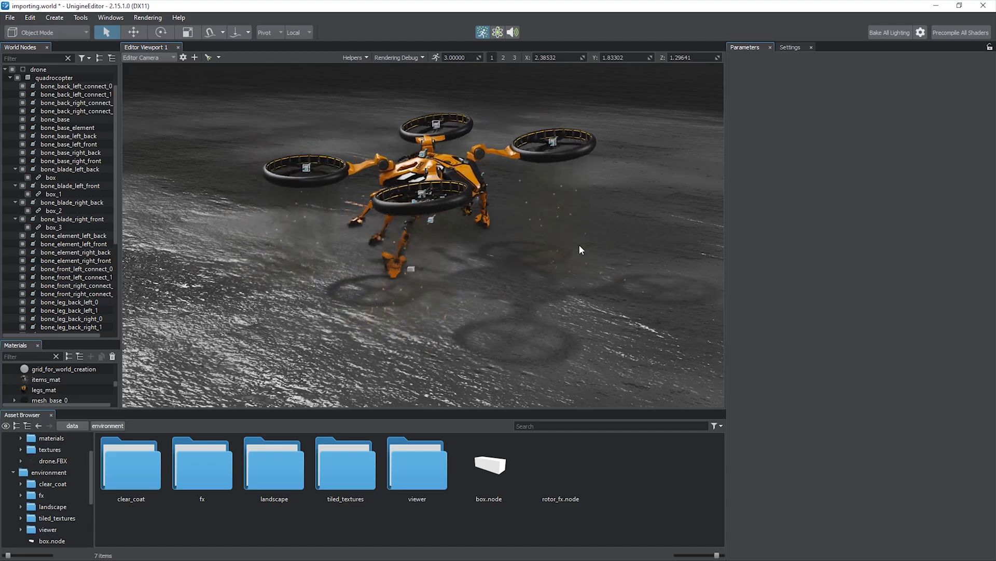
pyautogui.click(5, 68)
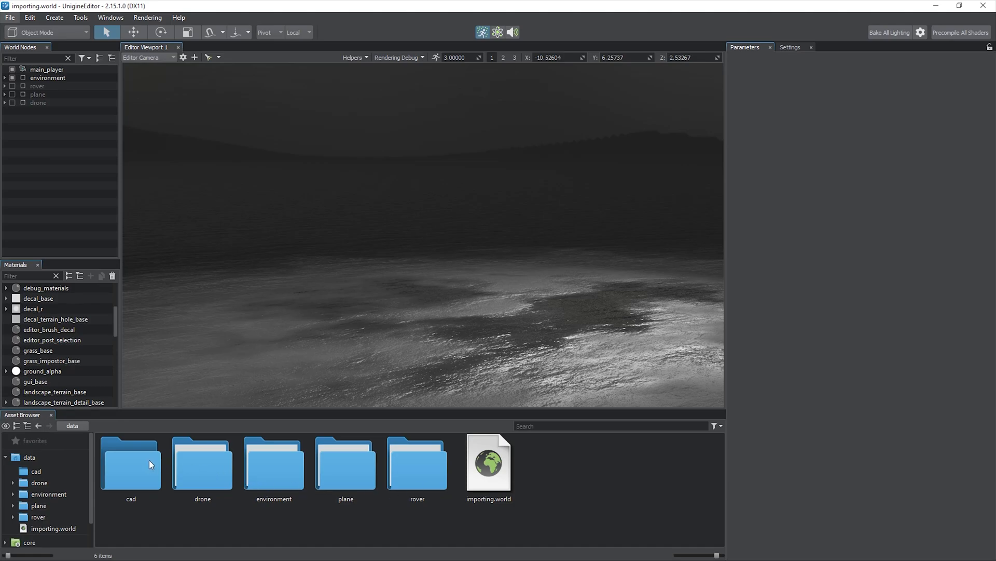
# Step: Start importing engine.fbx into the cad folder with Skip Empty Nodes and Merge Similar Materials checked
pyautogui.doubleClick(131, 462)
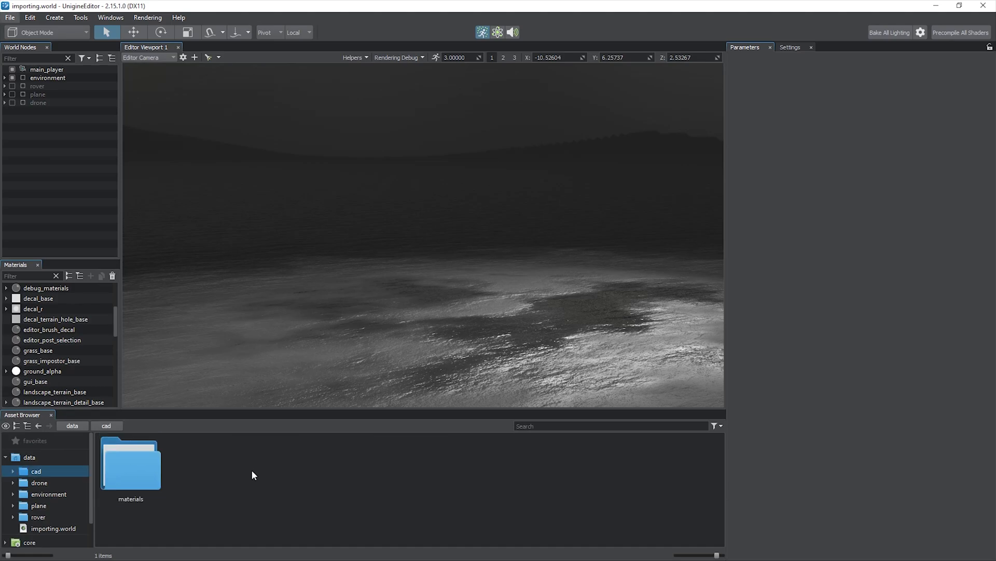
pyautogui.rightClick(254, 475)
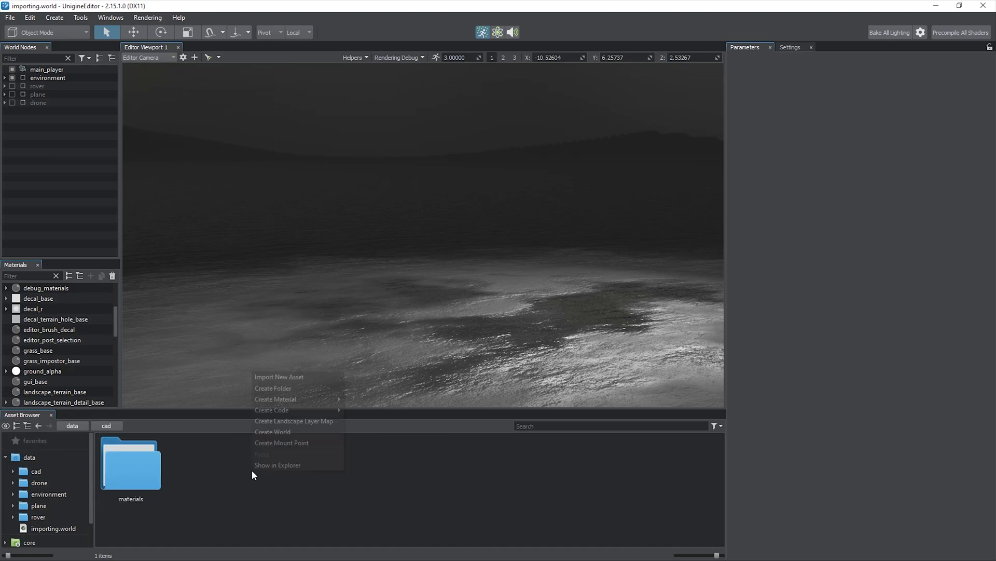
pyautogui.click(279, 375)
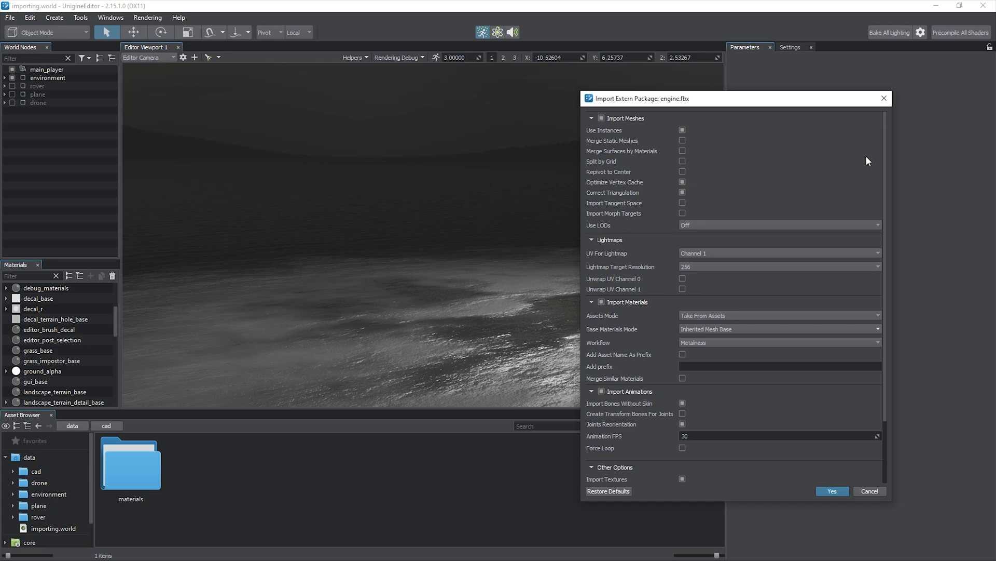
pyautogui.scroll(-3)
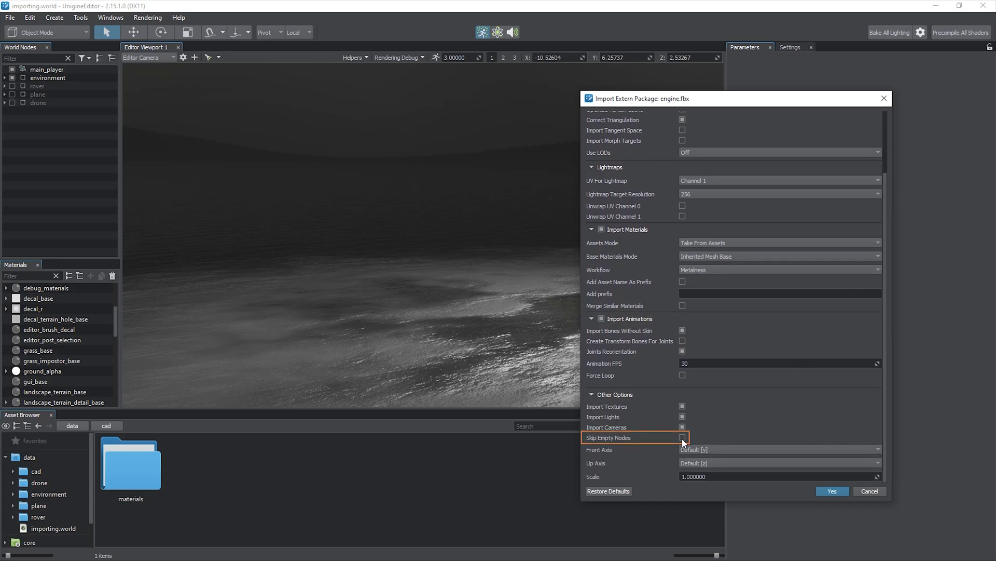
pyautogui.click(683, 437)
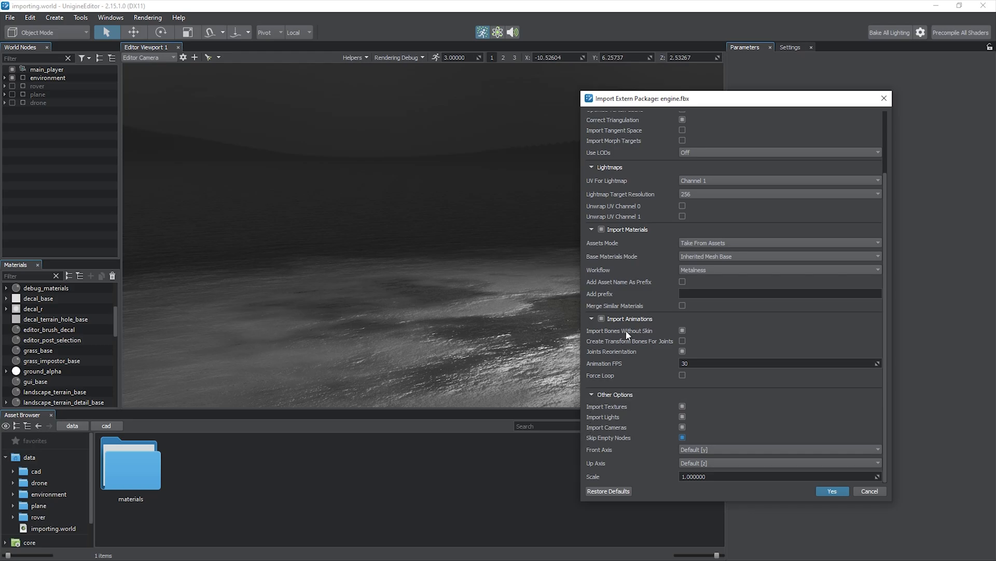
pyautogui.click(683, 305)
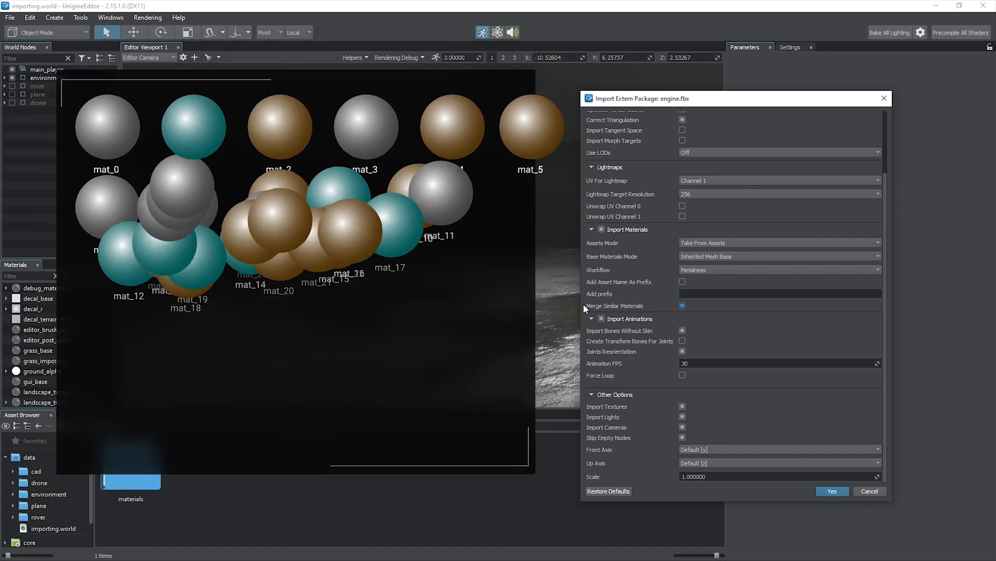
pyautogui.click(683, 306)
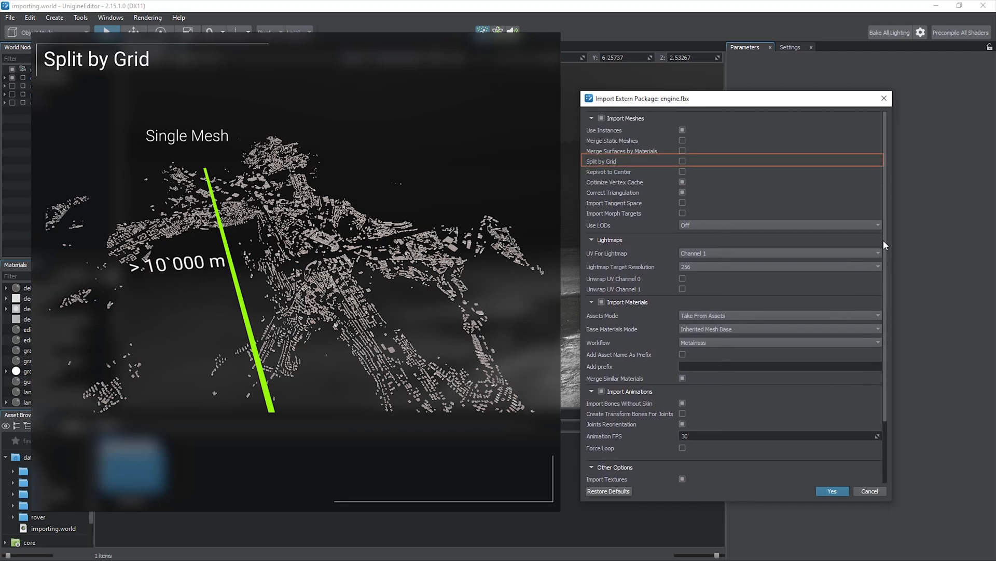
# Step: Try Split by Grid values 500 and 3000, leave it off, enable Repivot to Center, and import
pyautogui.click(683, 161)
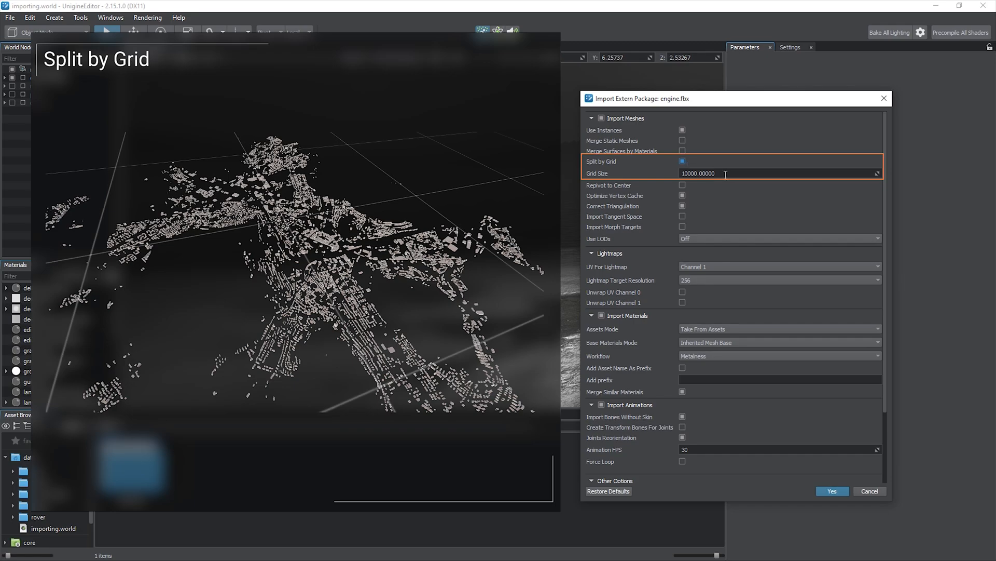
pyautogui.write('500')
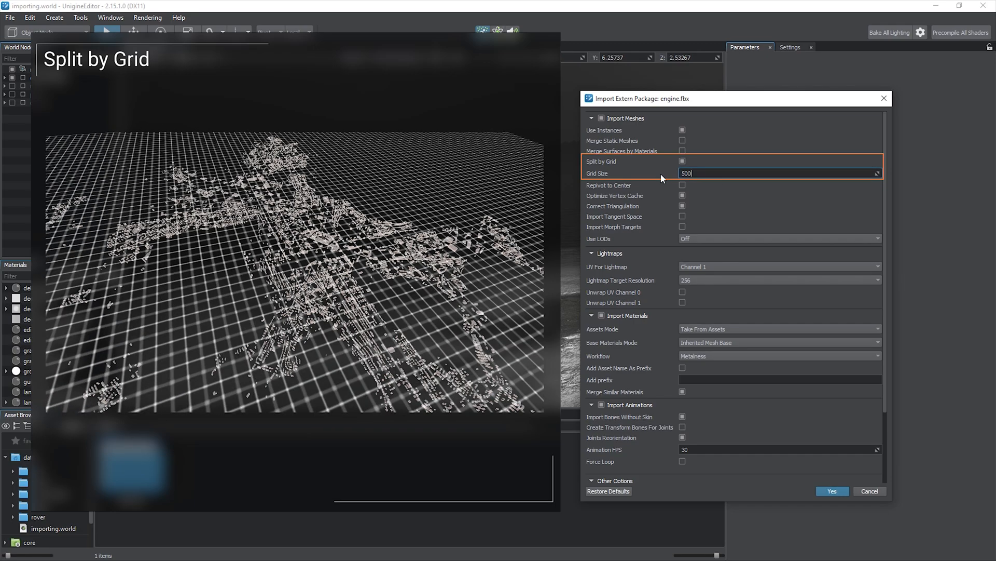
pyautogui.write('3000')
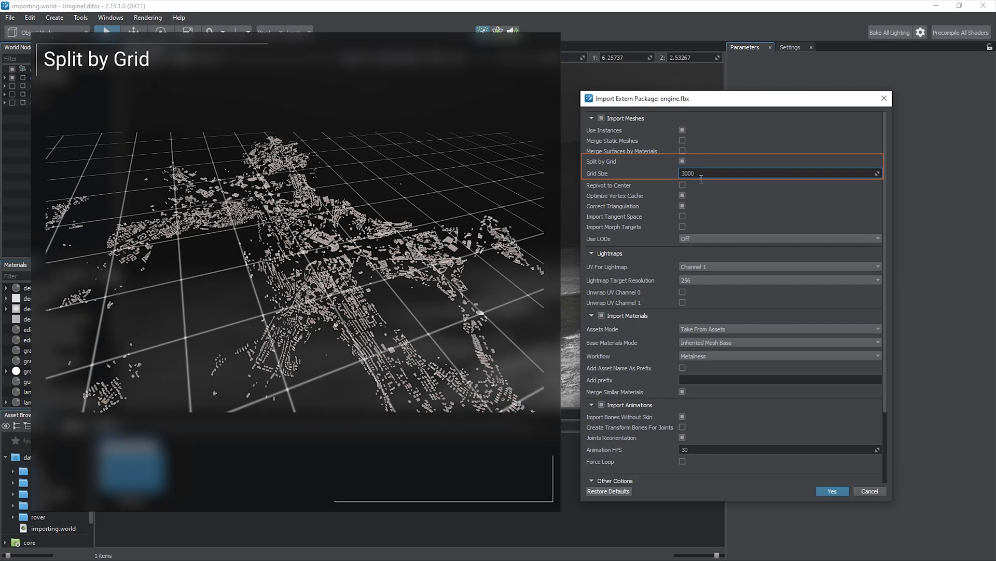
pyautogui.click(683, 161)
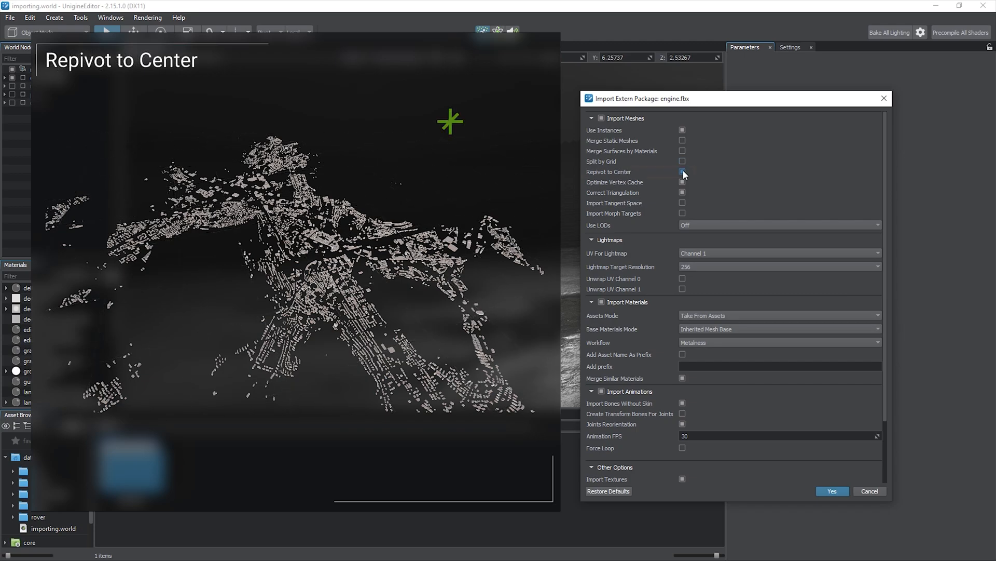
pyautogui.click(683, 171)
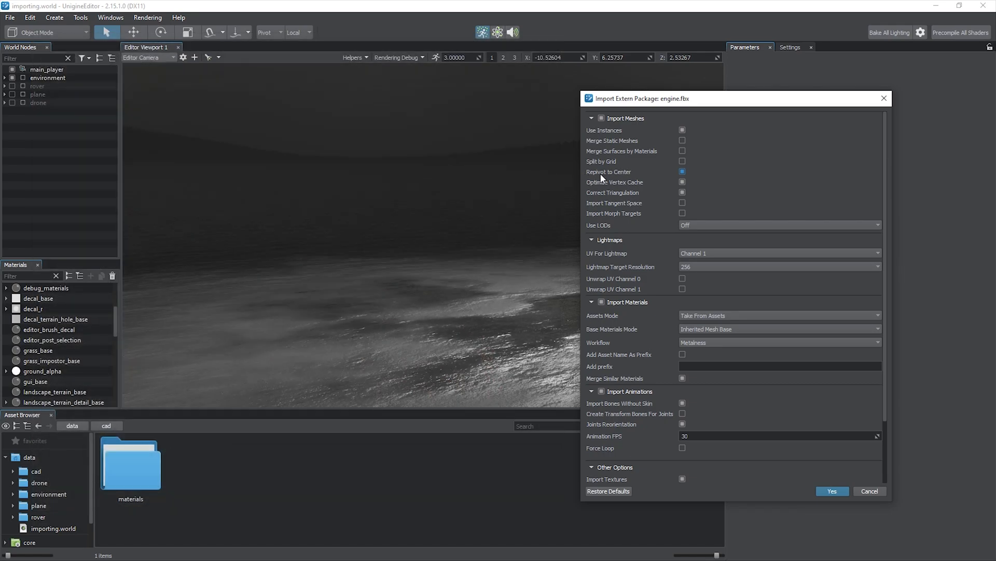
pyautogui.click(832, 491)
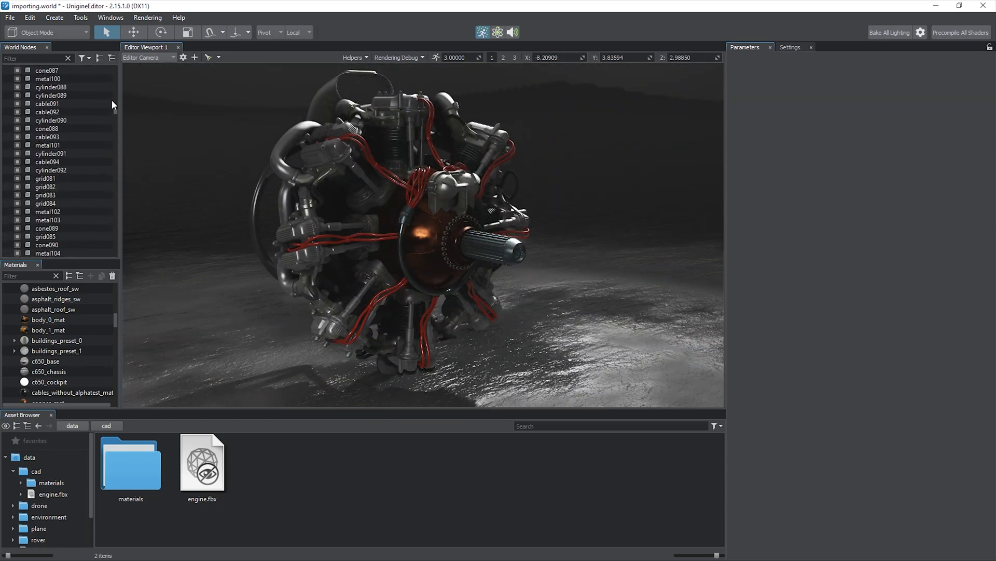
# Step: Reimport engine.fbx with Merge Static Meshes enabled
pyautogui.click(201, 461)
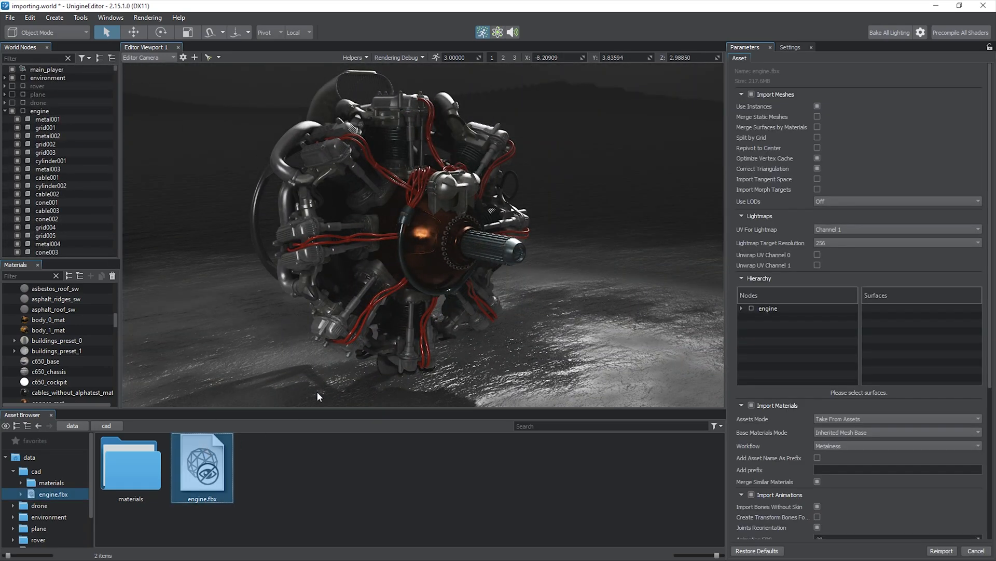
pyautogui.click(817, 116)
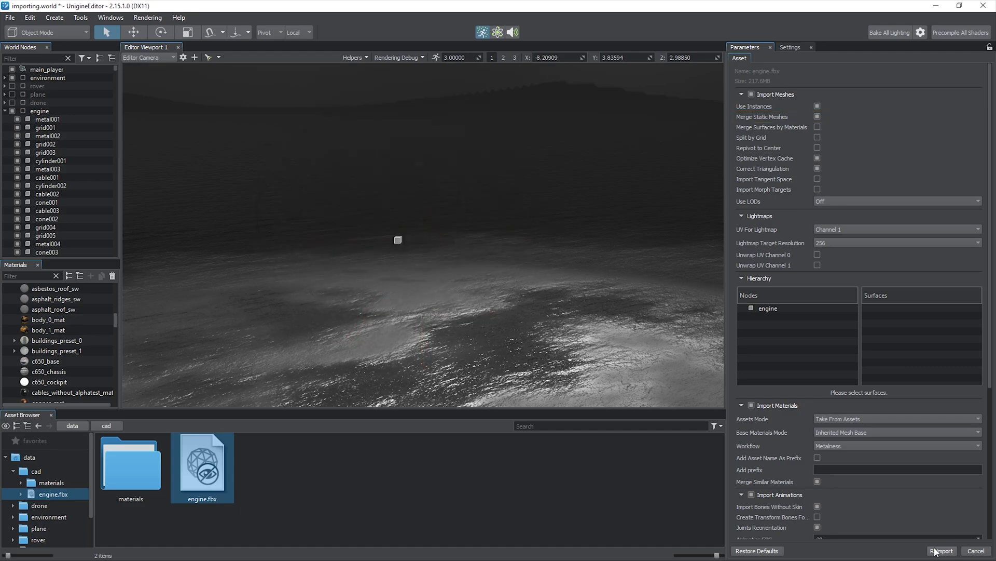
pyautogui.click(941, 550)
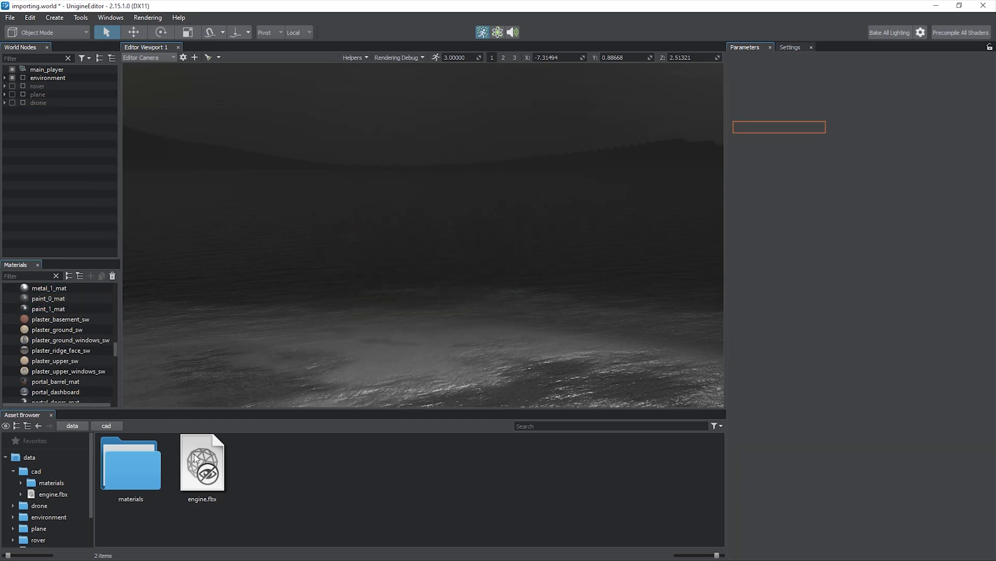
# Step: Reimport again so surfaces merge by material, then inspect a rubber surface of the combined mesh
pyautogui.click(201, 462)
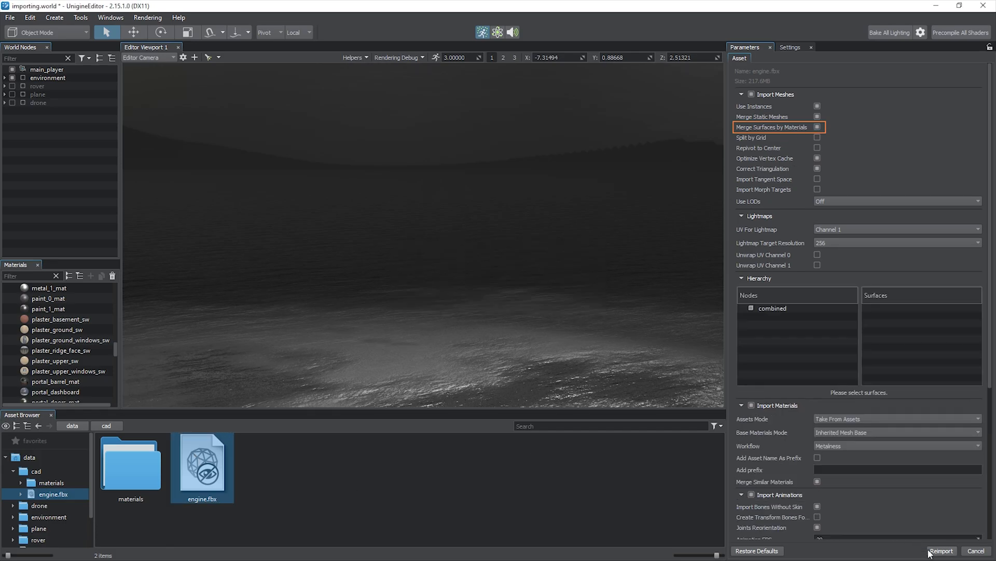
pyautogui.click(941, 550)
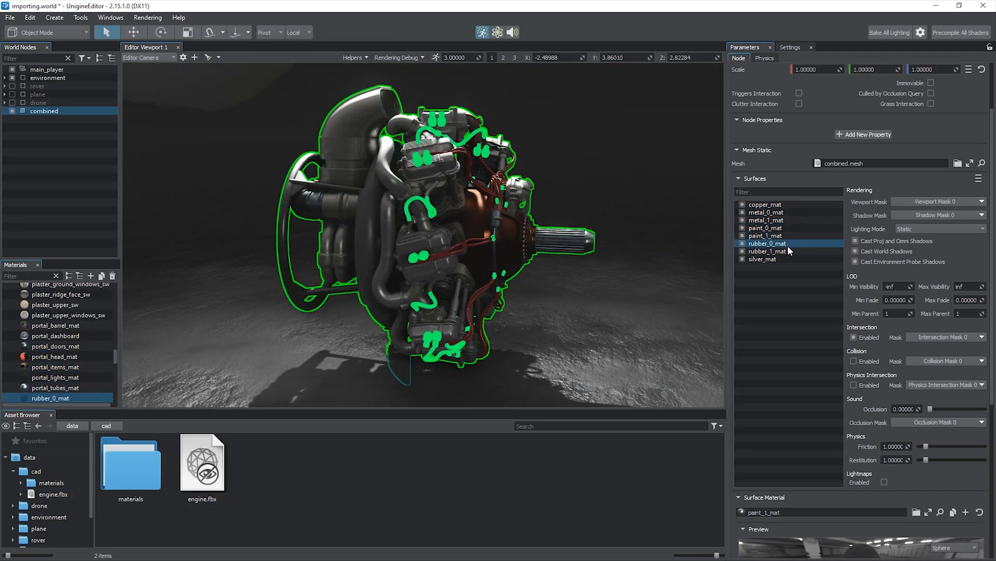
pyautogui.click(765, 204)
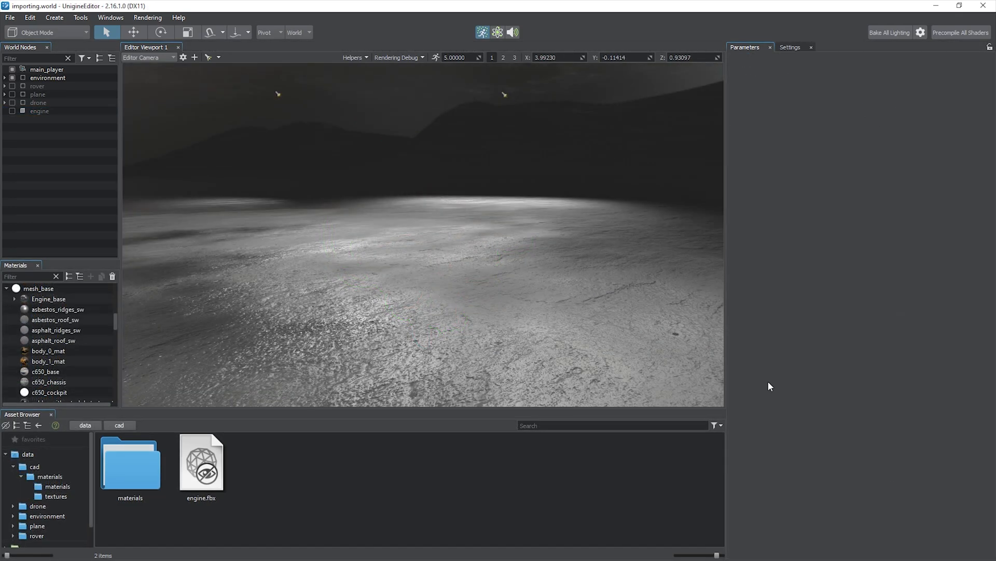
# Step: Choose vw engine.STEP as a new asset to import into the cad folder
pyautogui.rightClick(376, 457)
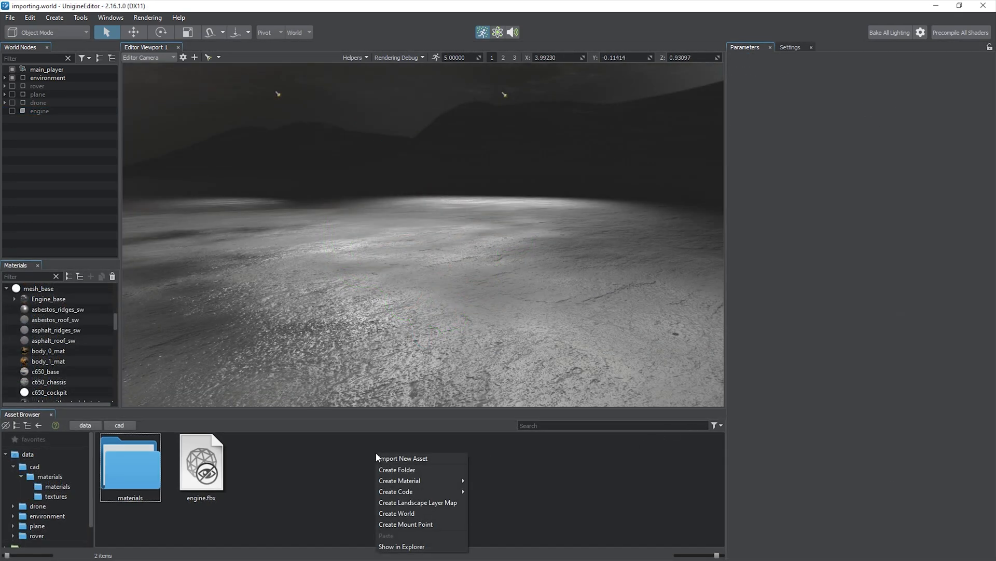
pyautogui.click(401, 458)
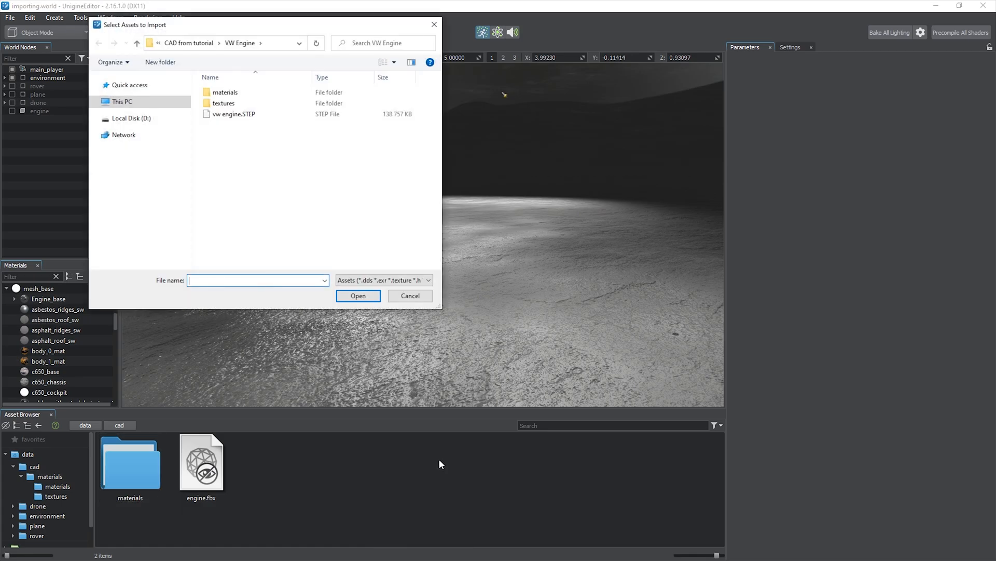
pyautogui.click(358, 296)
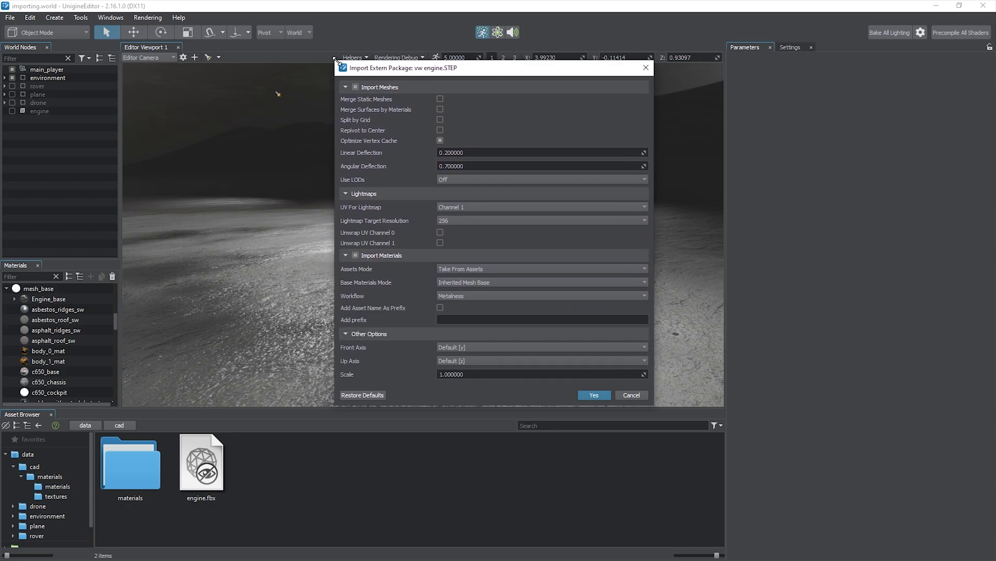
pyautogui.moveTo(318, 150)
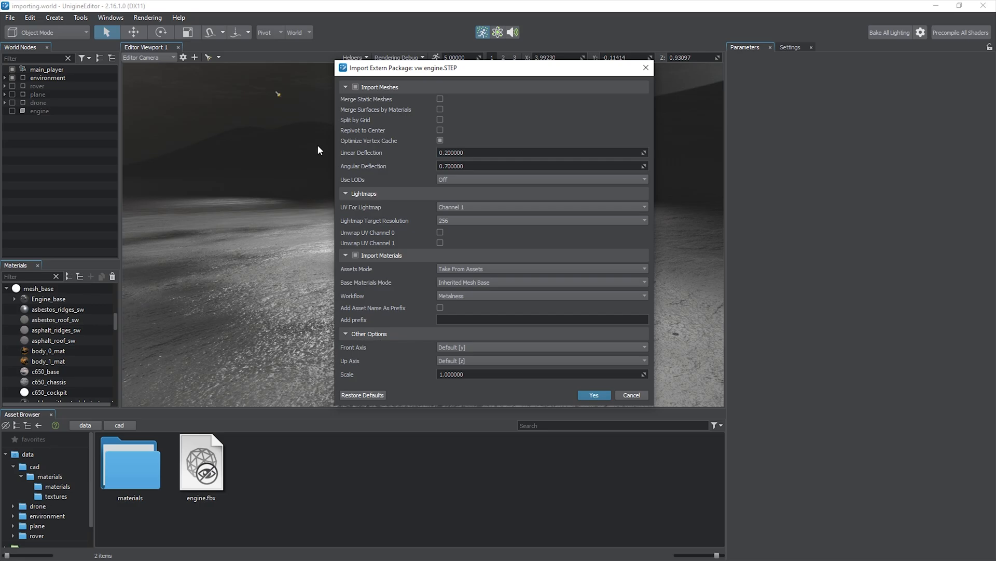
pyautogui.moveTo(418, 63)
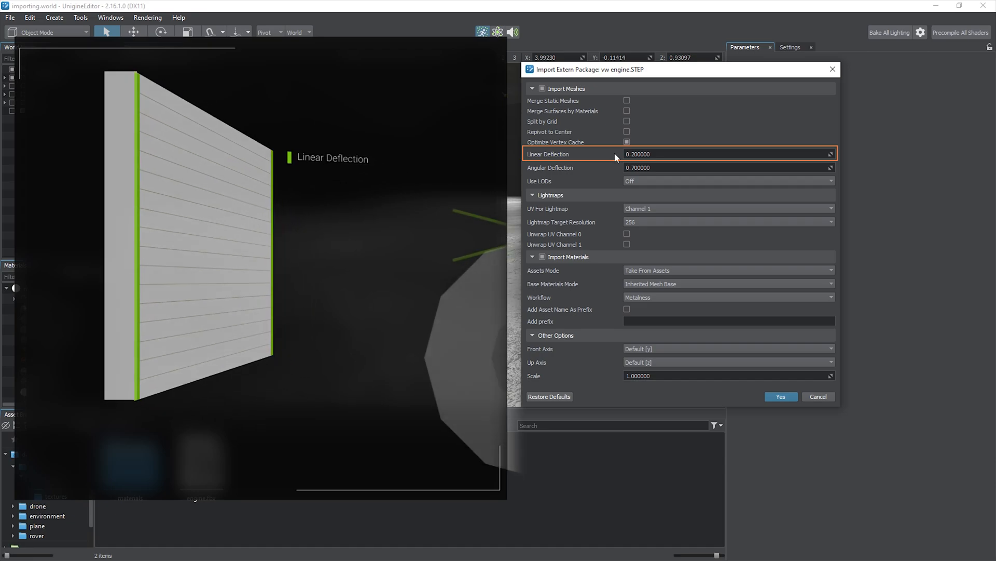
# Step: Review Linear and Angular Deflection defaults and import the triangulated VW engine
pyautogui.click(727, 167)
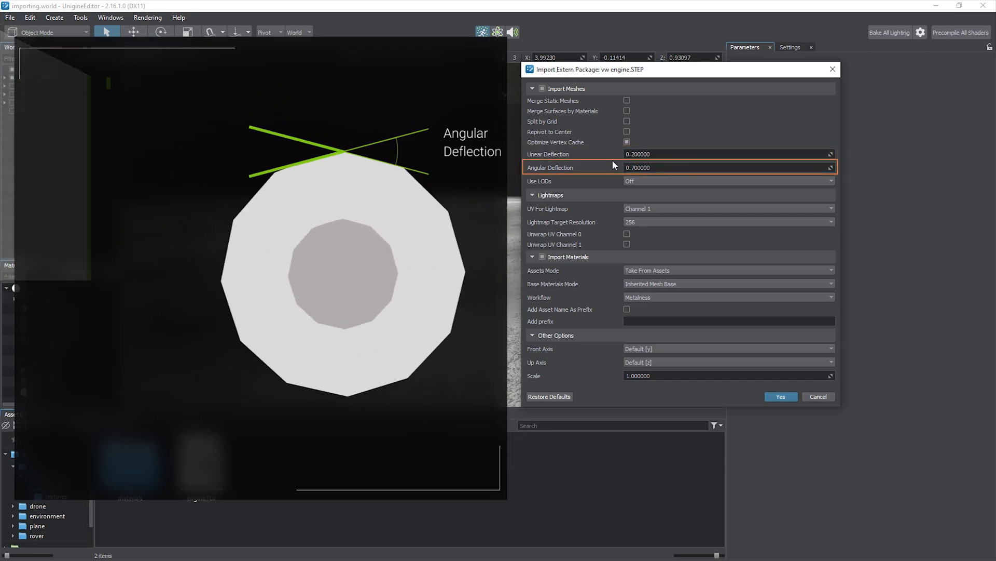
pyautogui.click(780, 395)
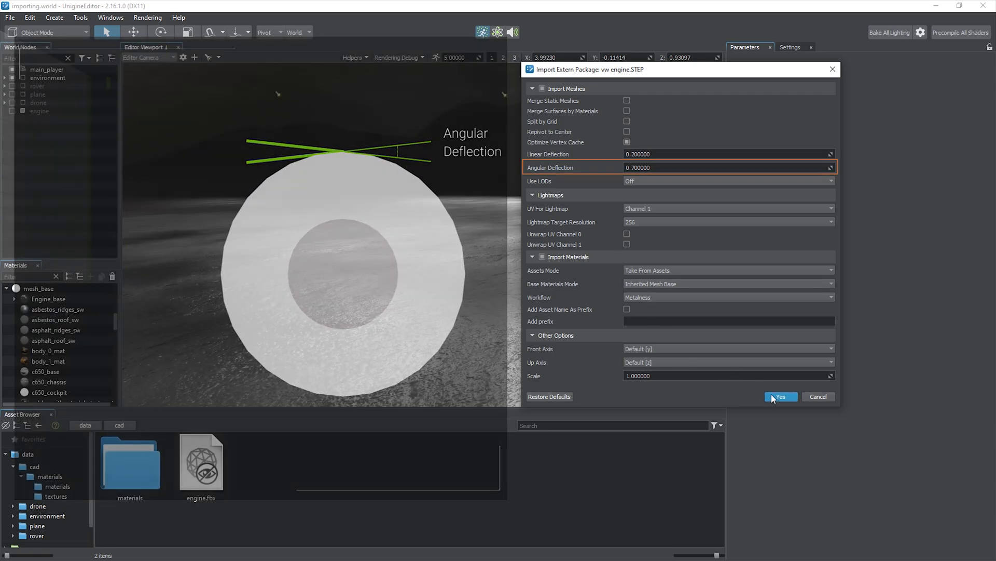
pyautogui.click(780, 396)
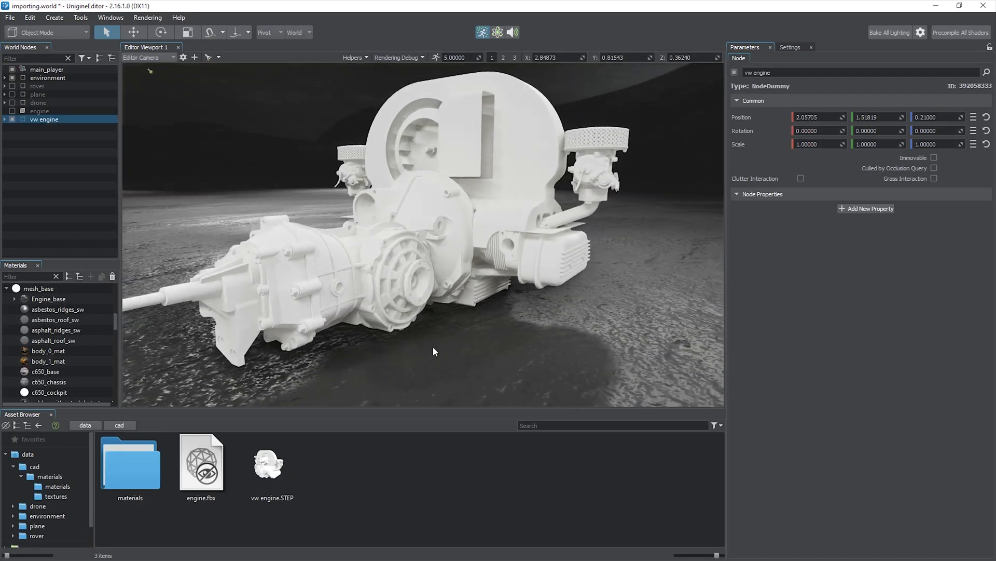
pyautogui.moveTo(434, 351); pyautogui.dragTo(598, 309)
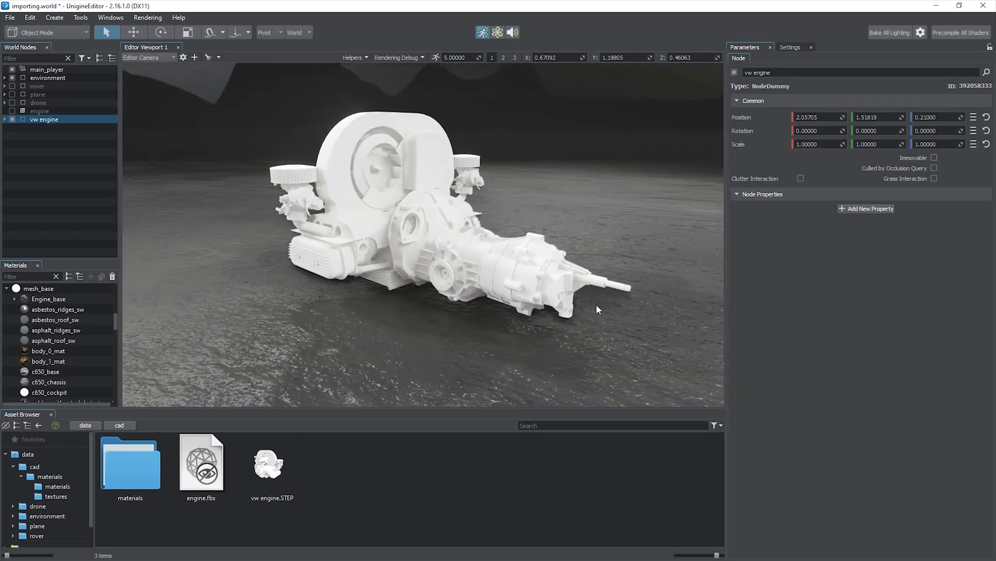